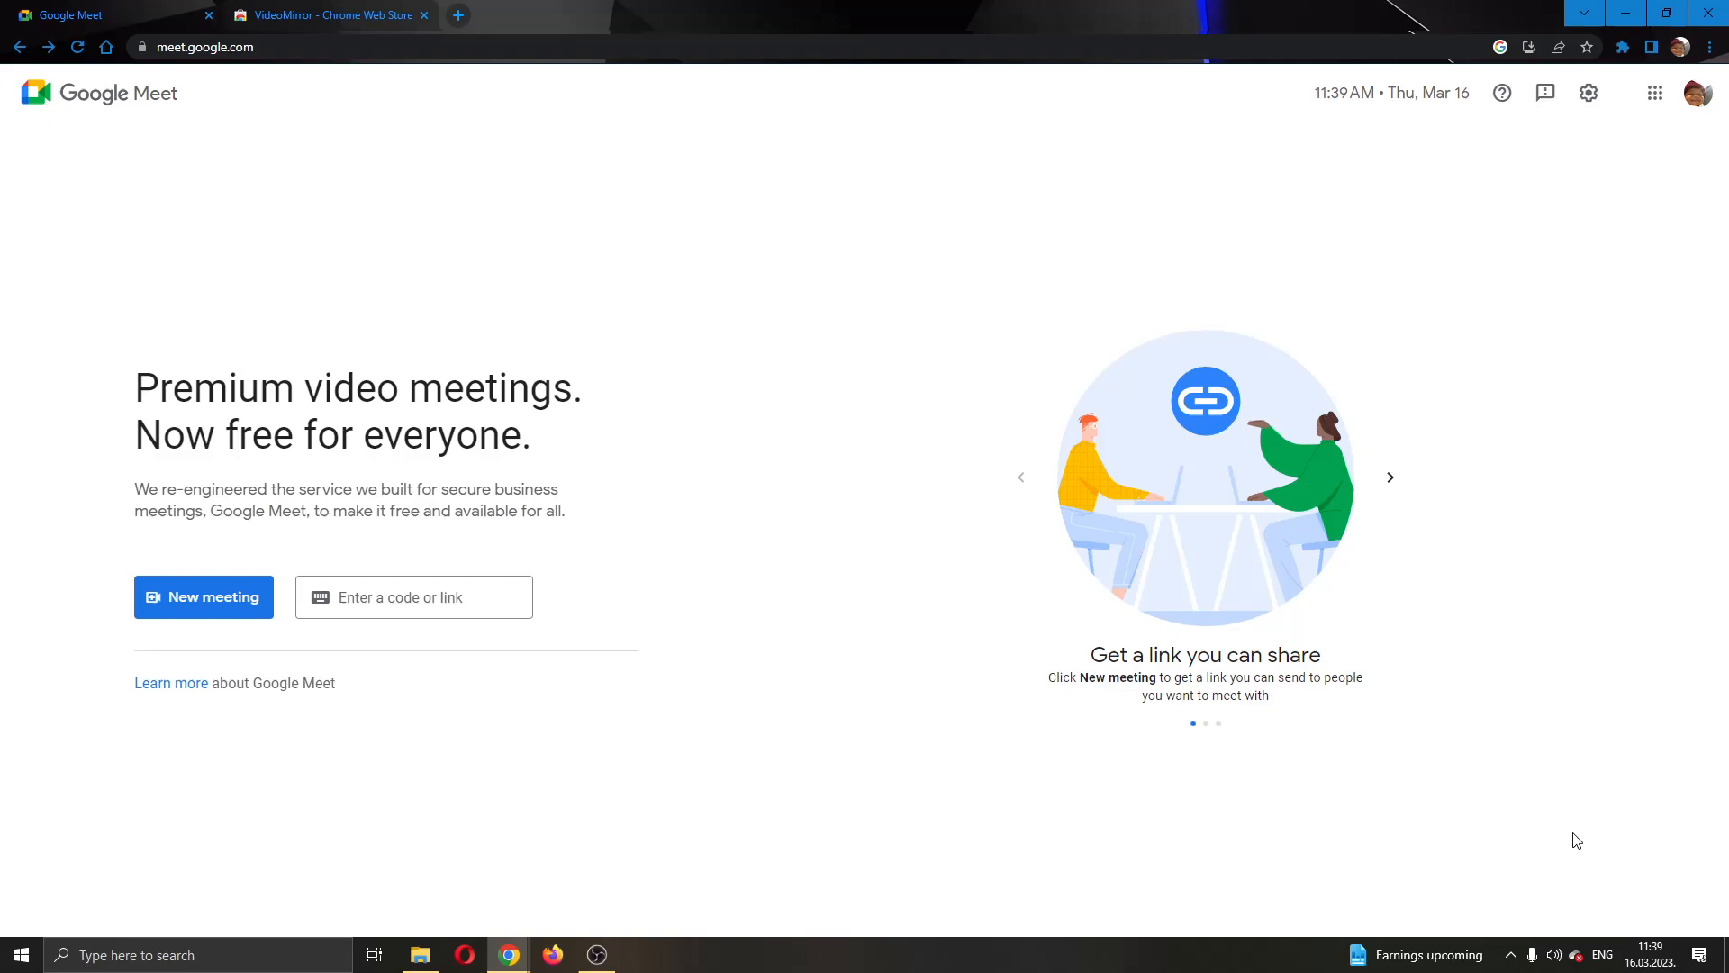
mouse_move(1545, 852)
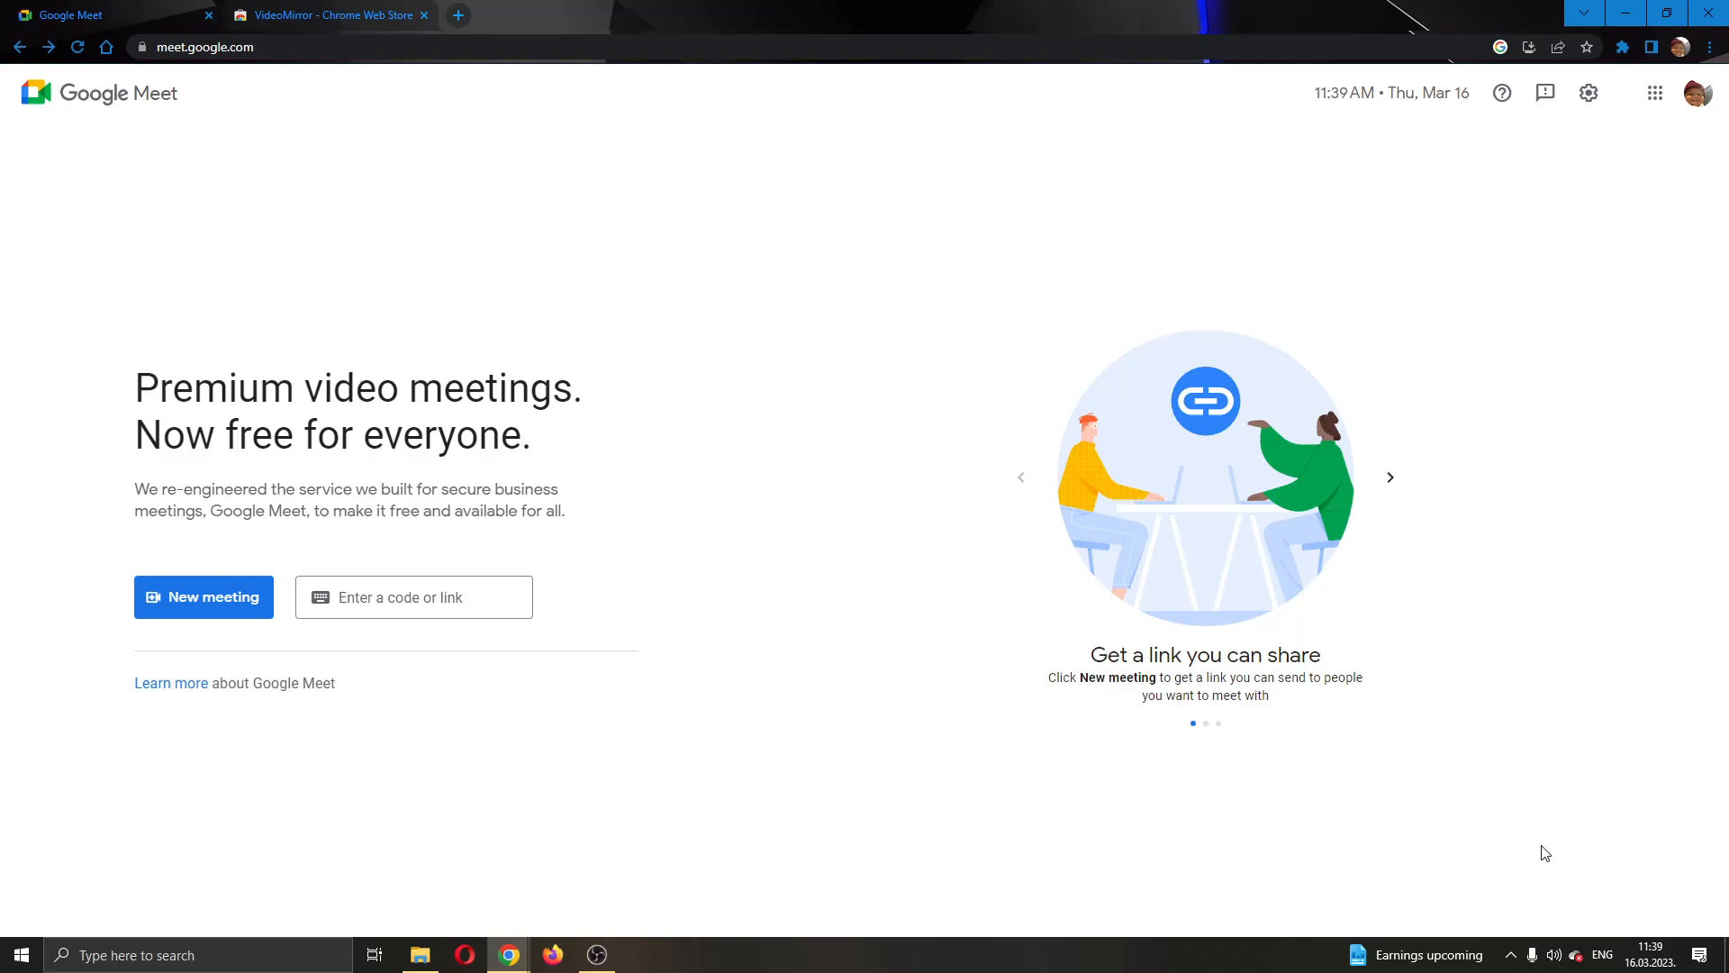
mouse_move(905, 697)
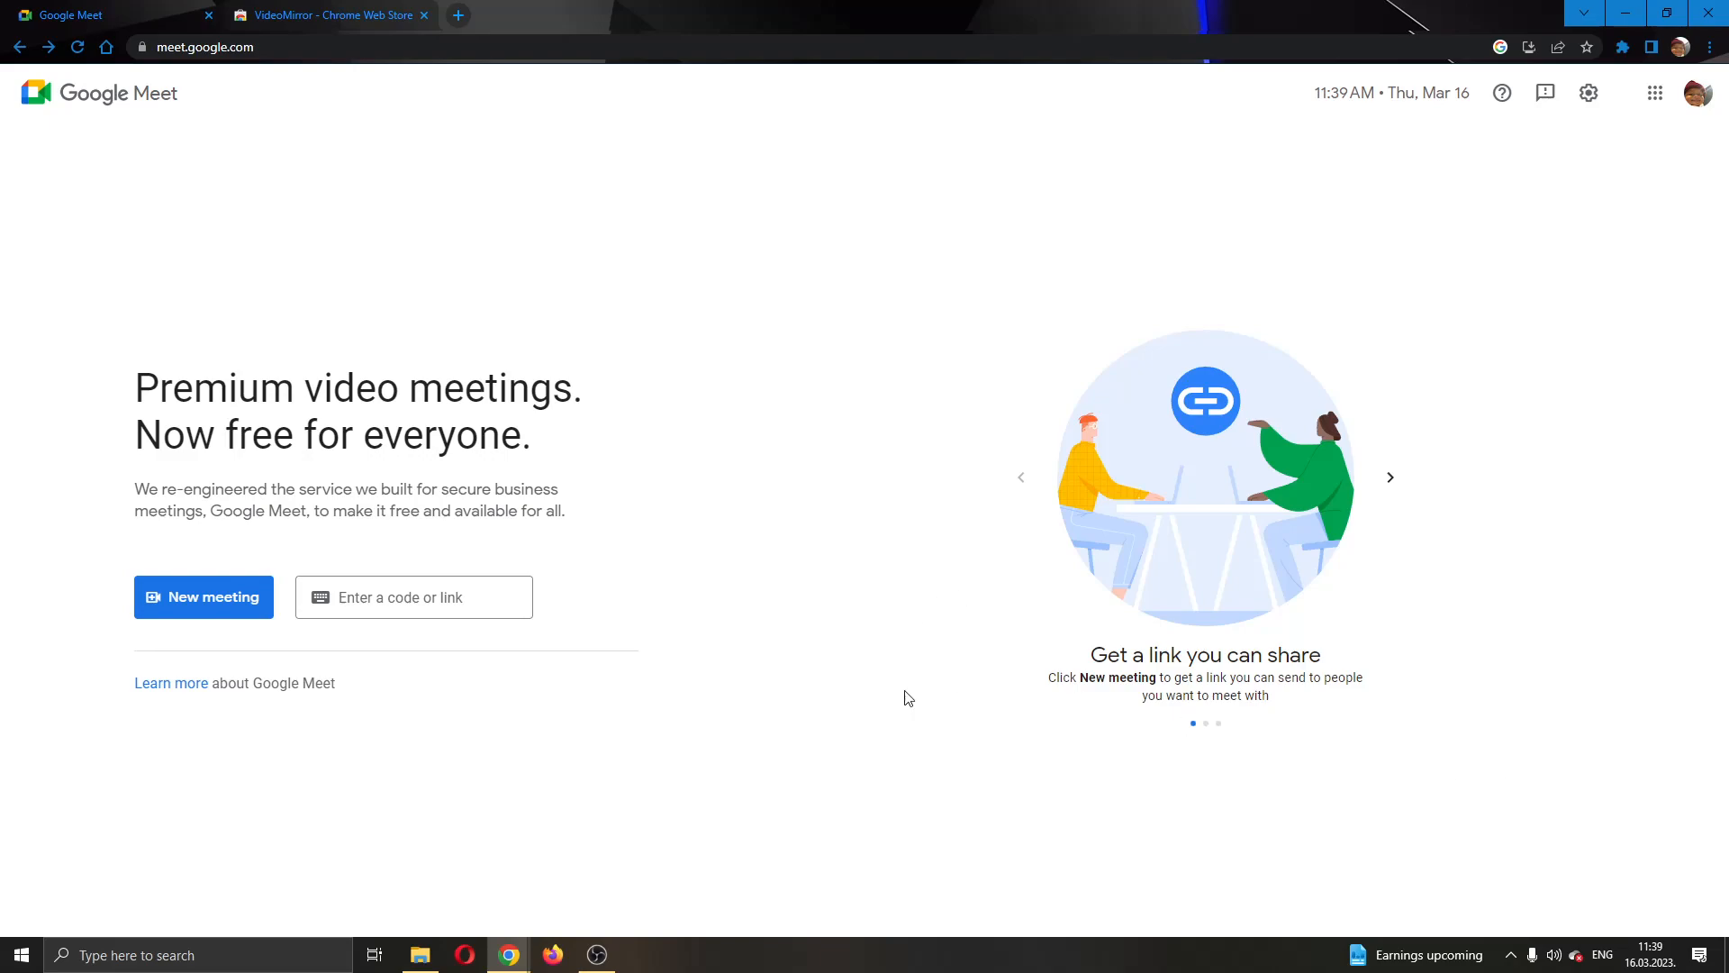
mouse_move(775, 563)
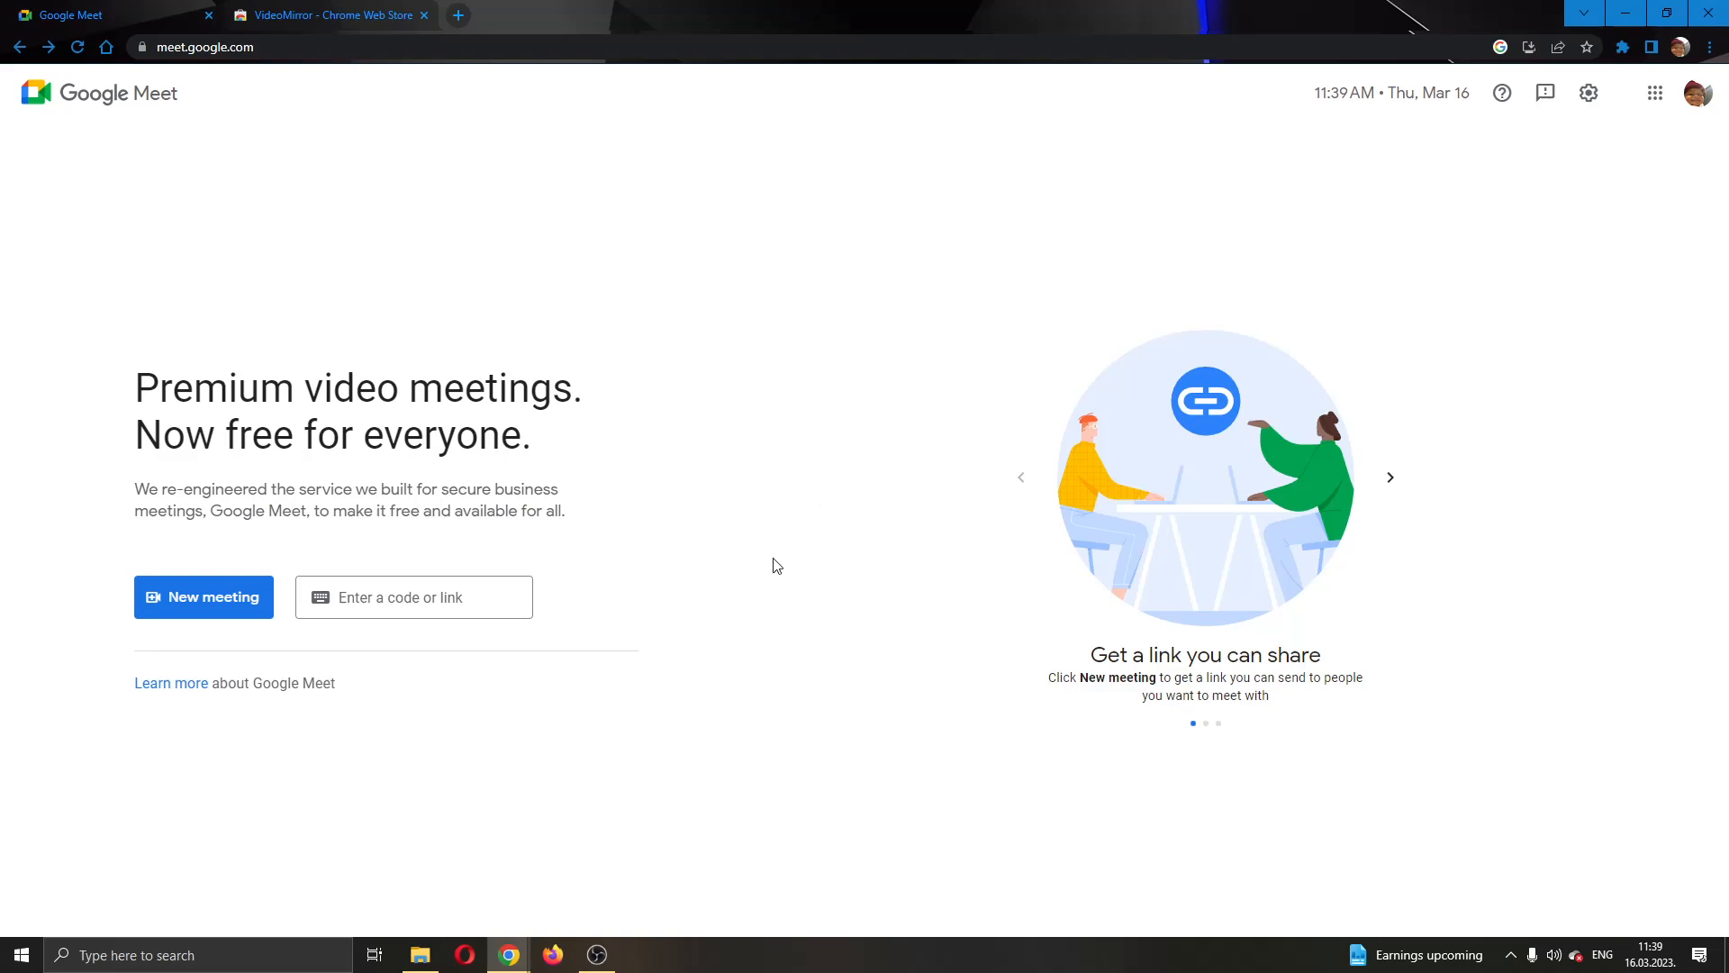
mouse_move(942, 558)
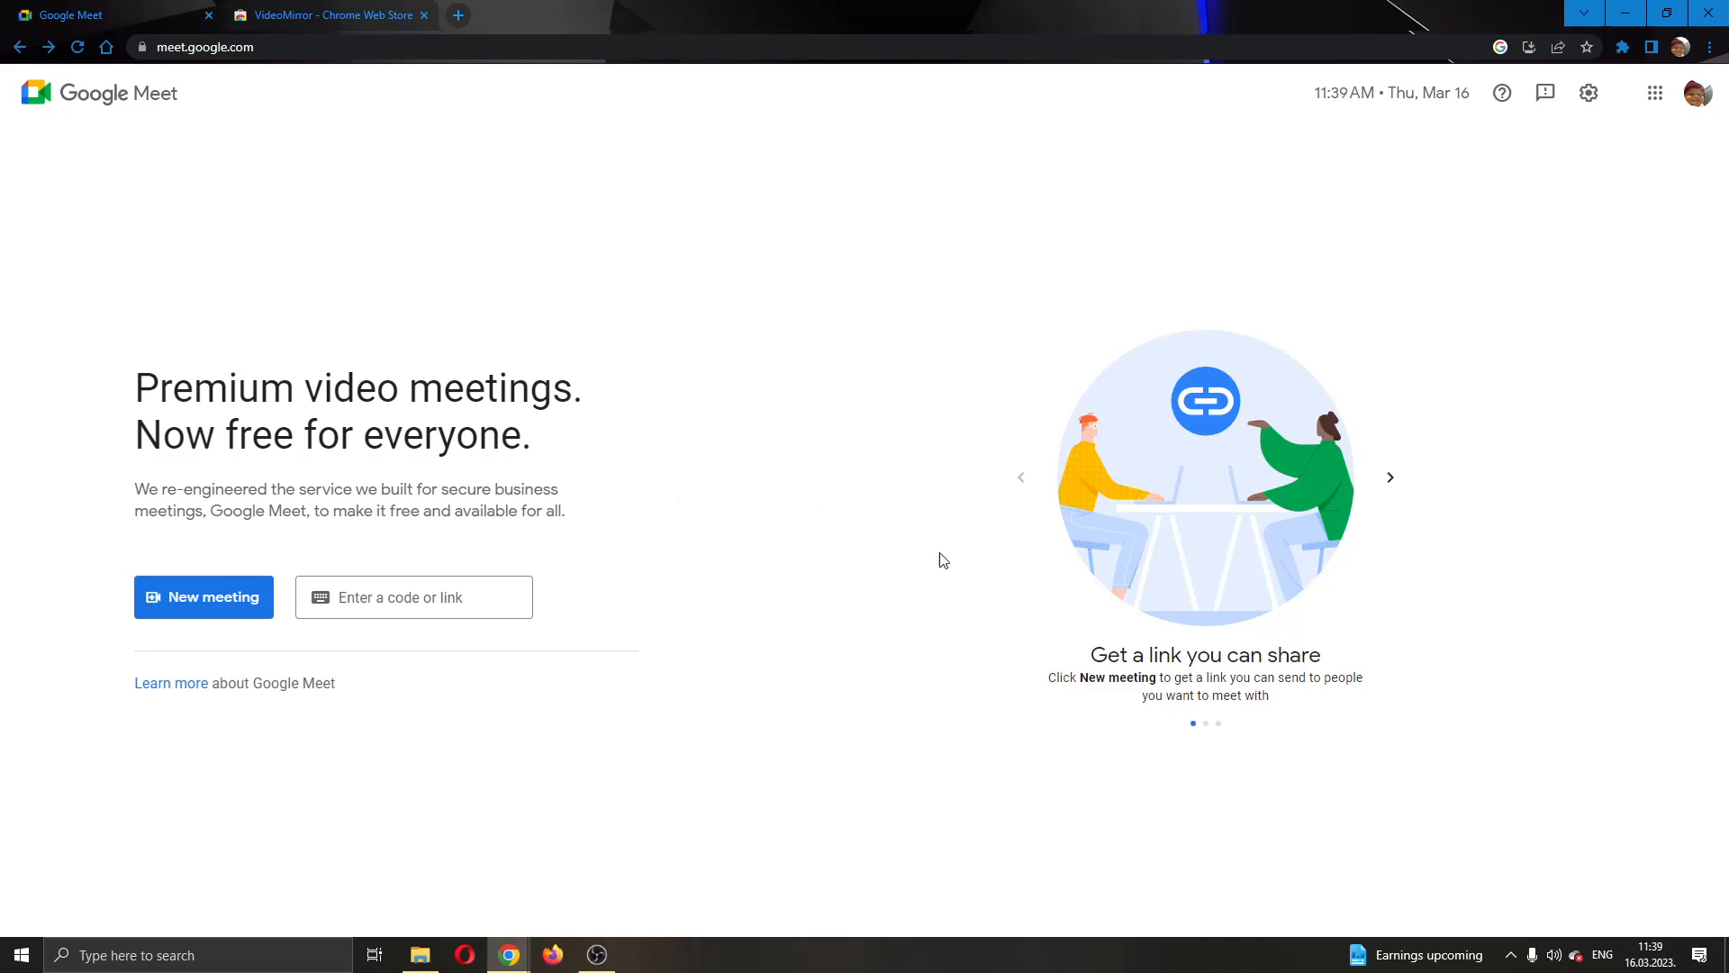
mouse_move(1116, 591)
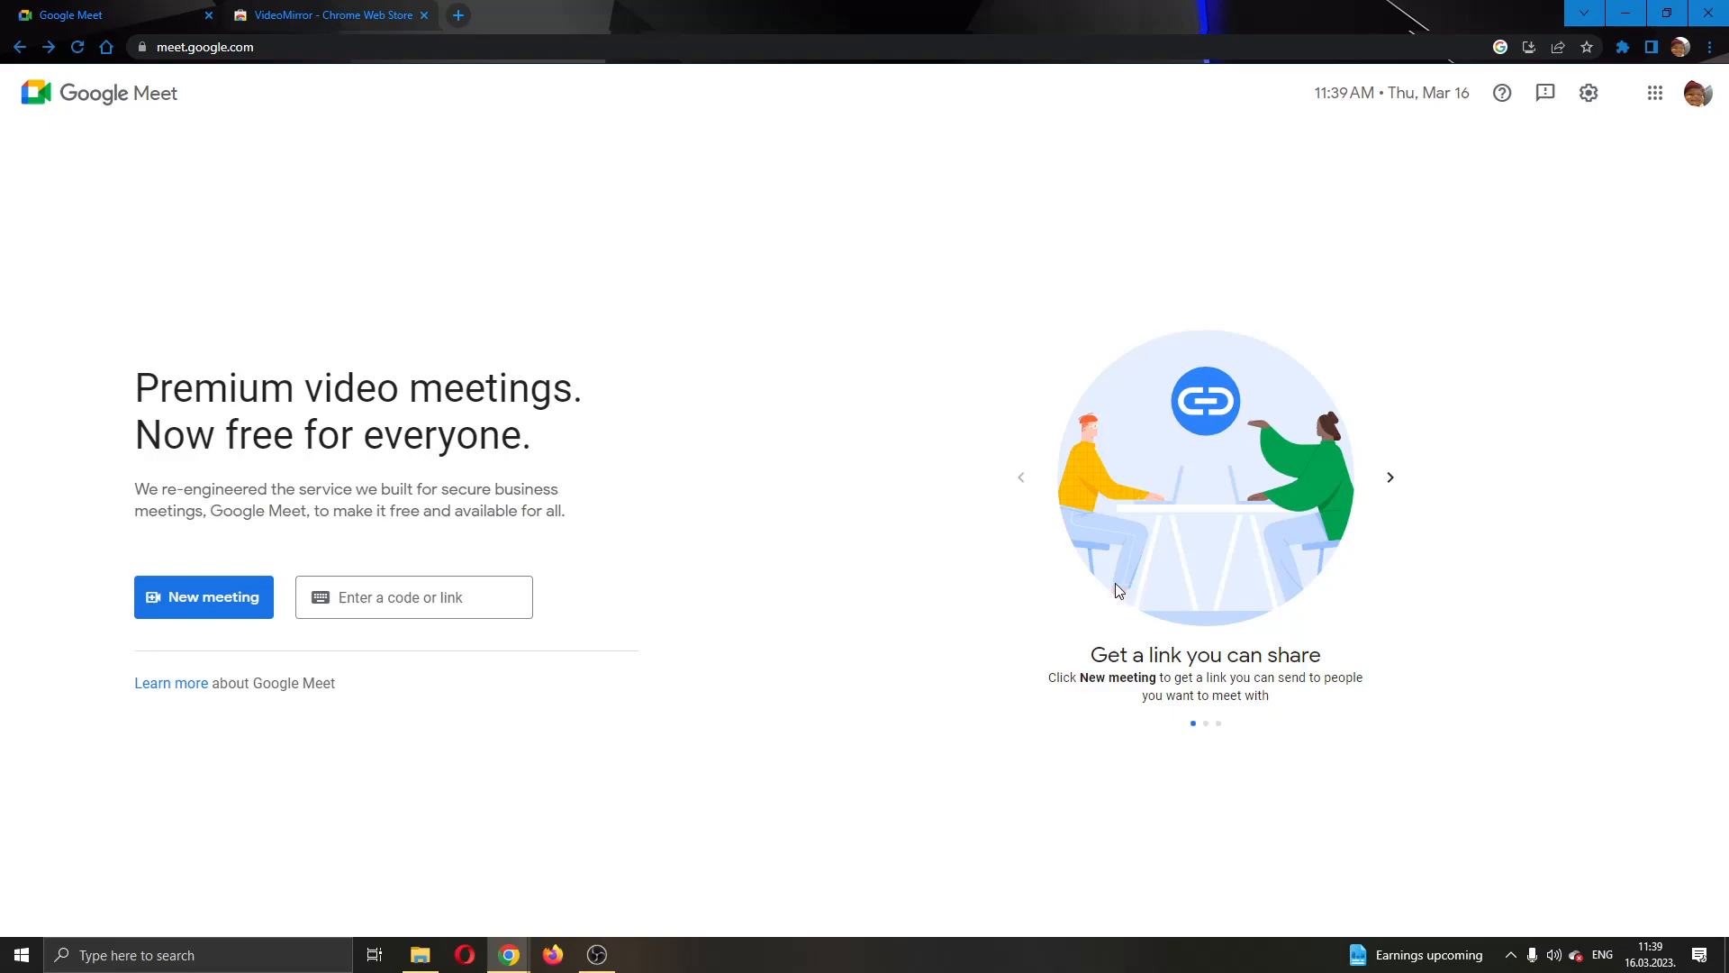
mouse_move(1112, 591)
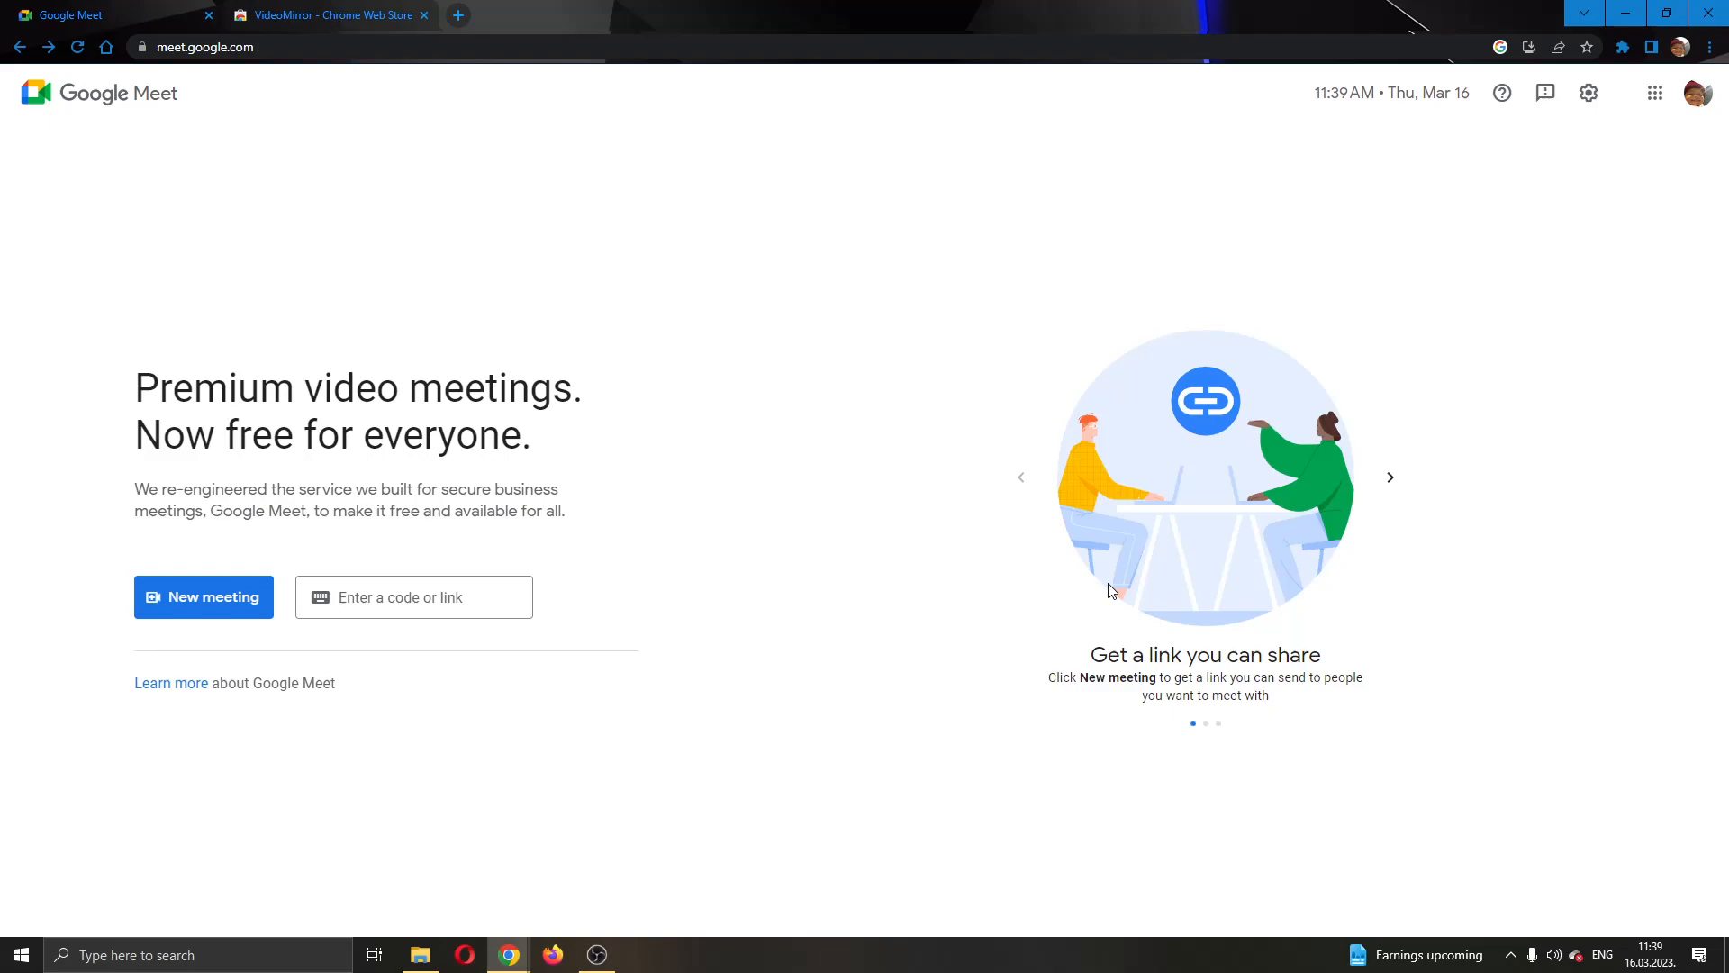
mouse_move(1103, 577)
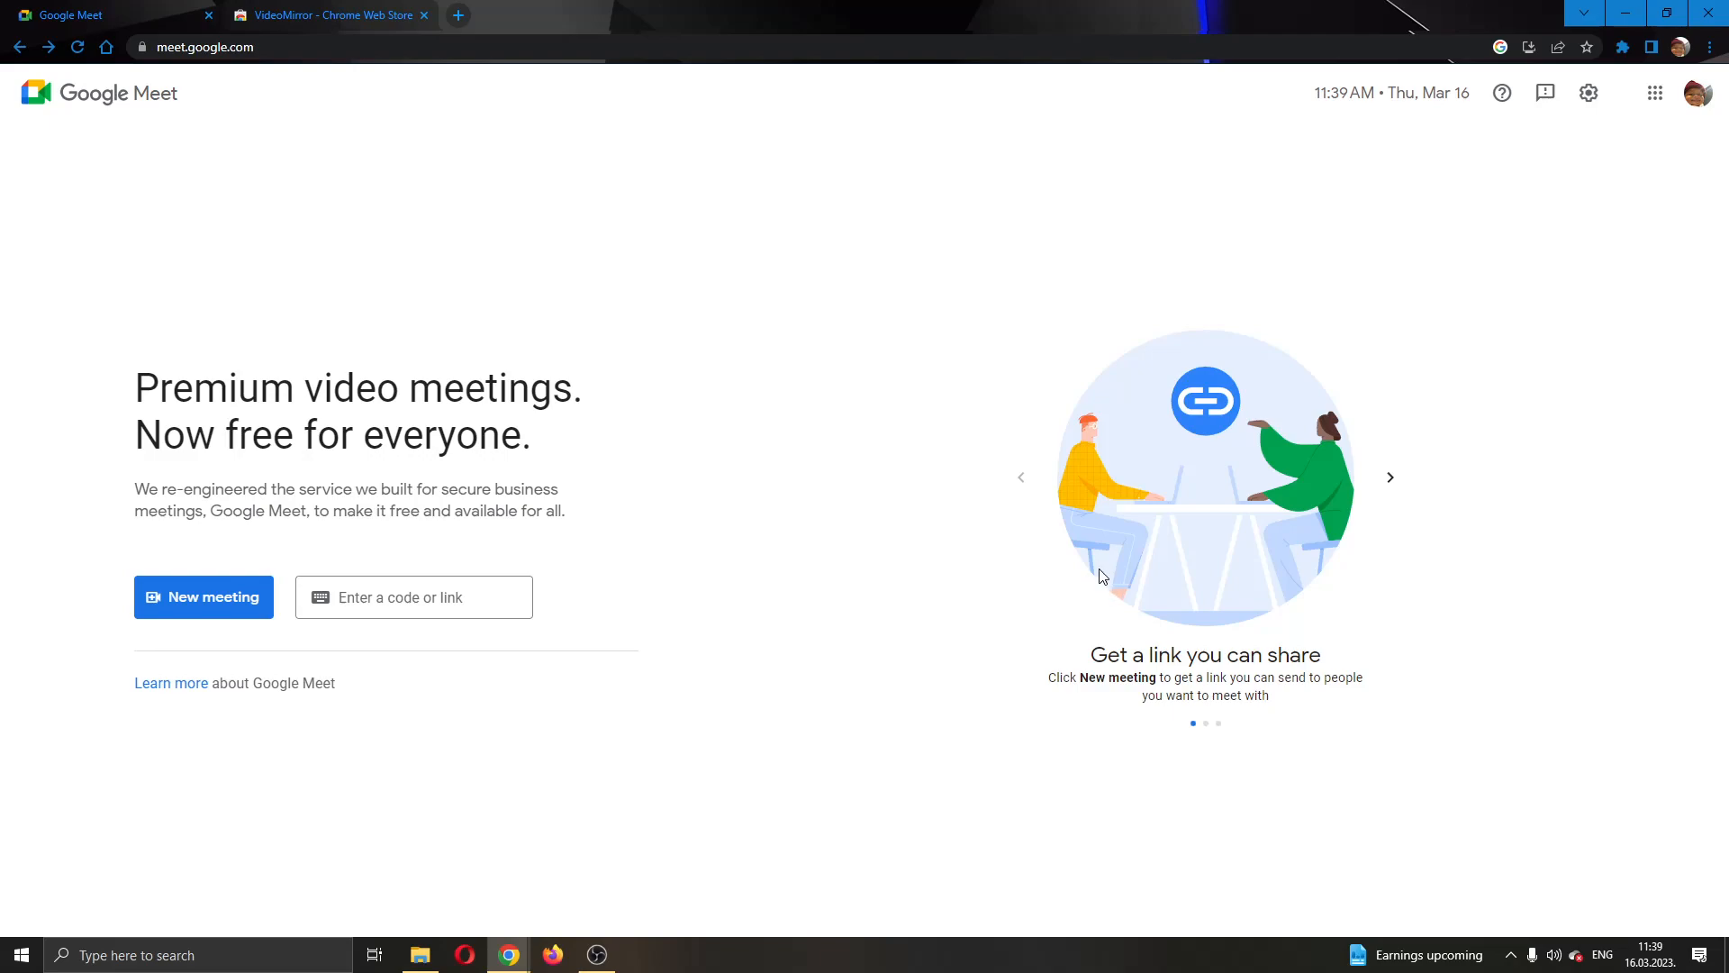
mouse_move(1073, 560)
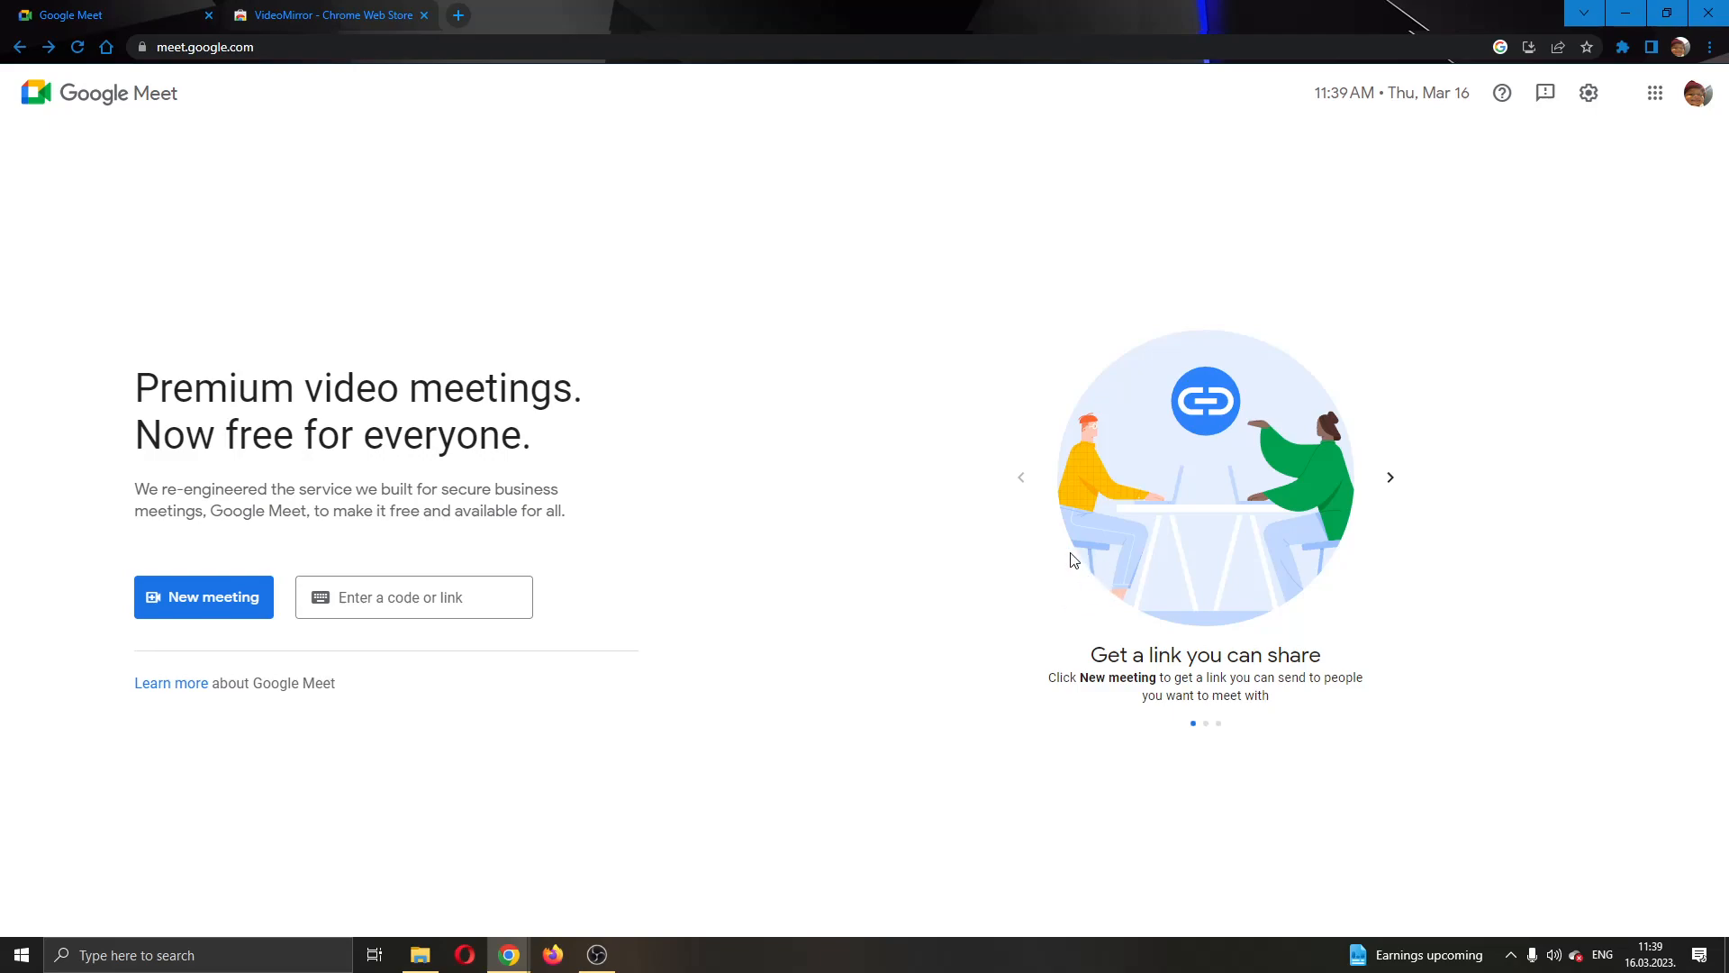
mouse_move(1050, 582)
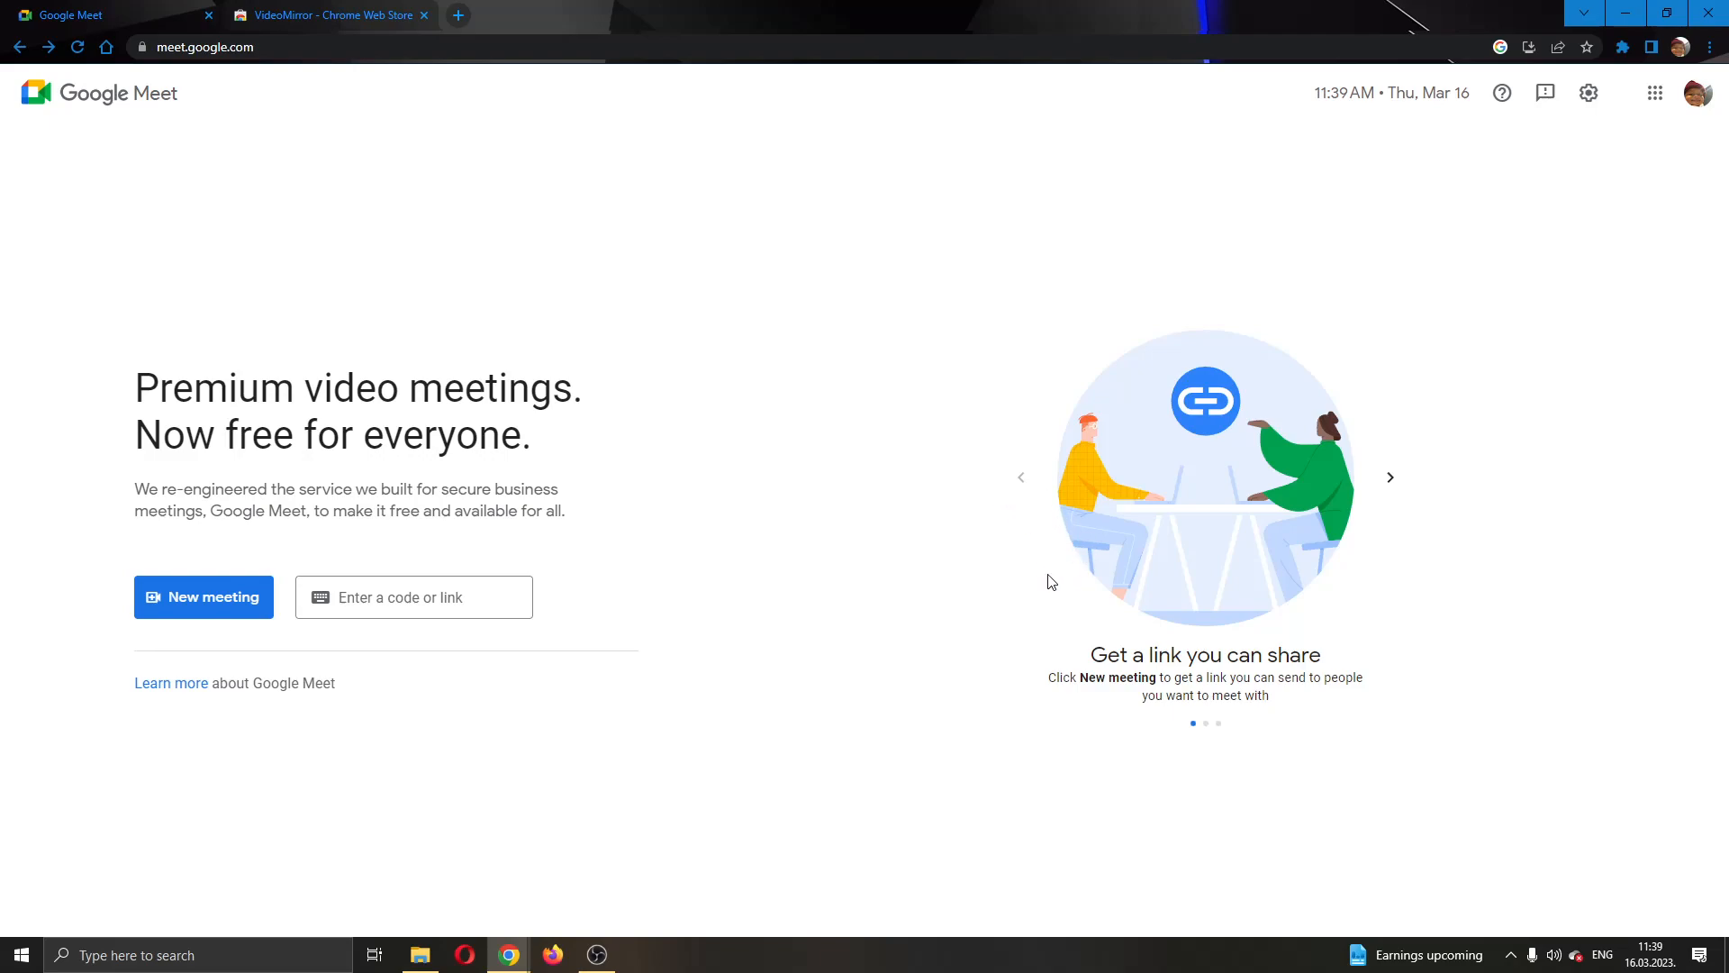
mouse_move(514, 238)
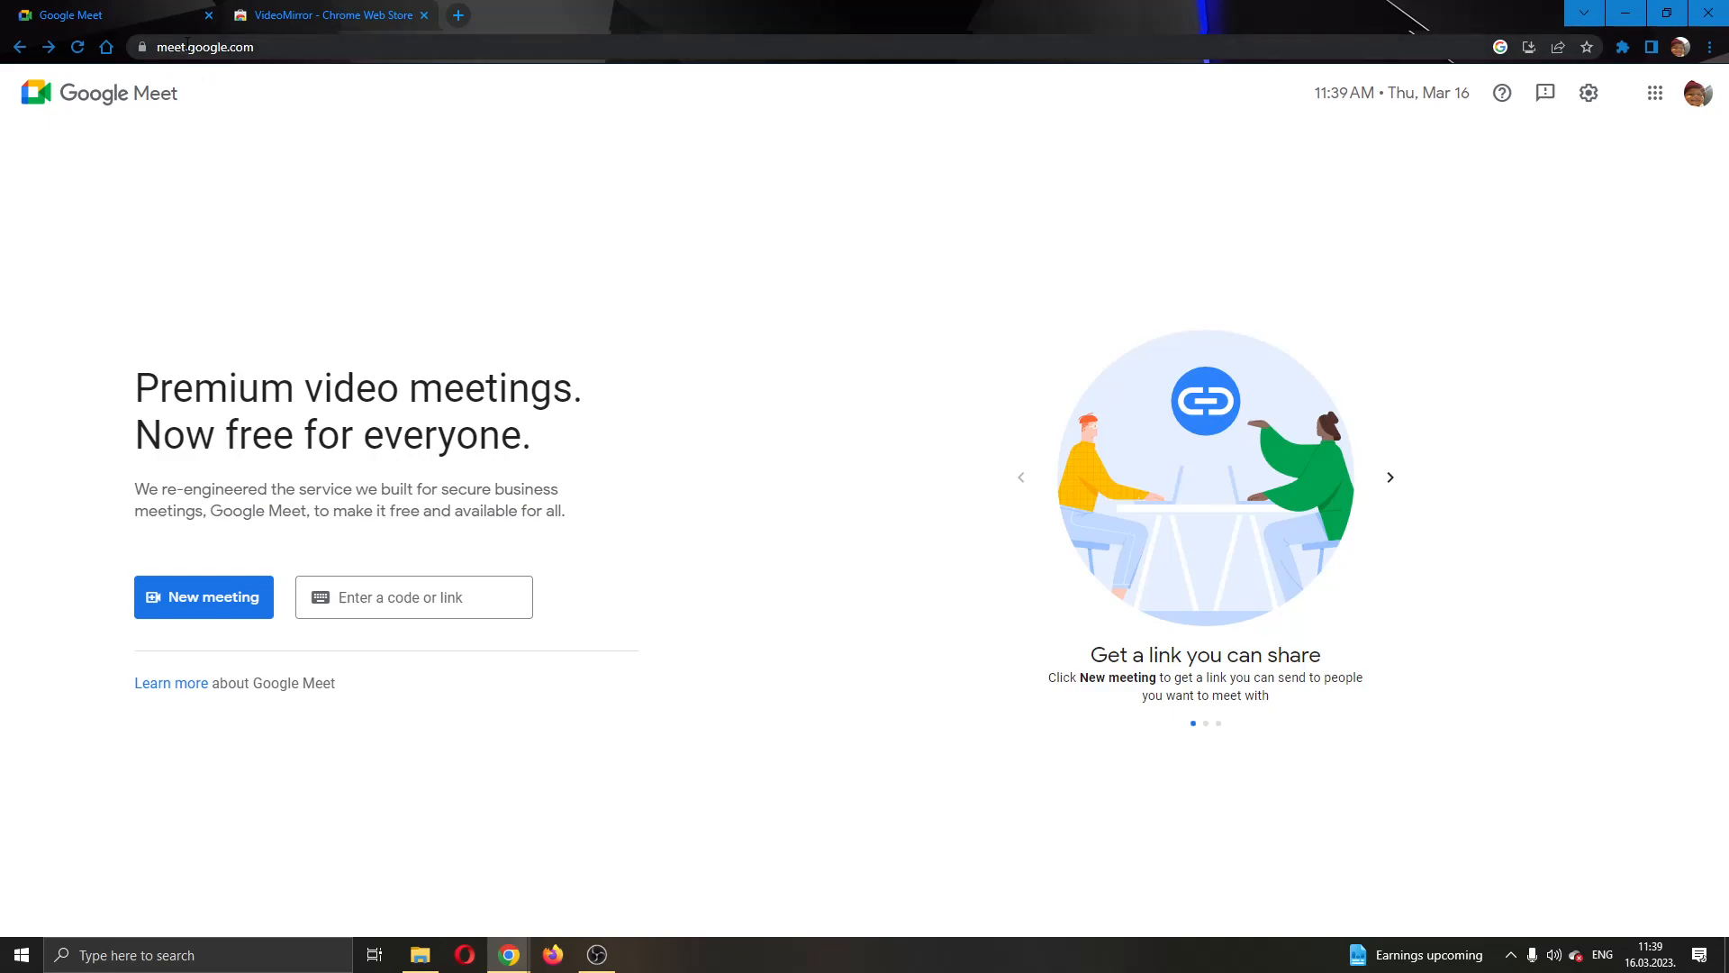
mouse_move(710, 518)
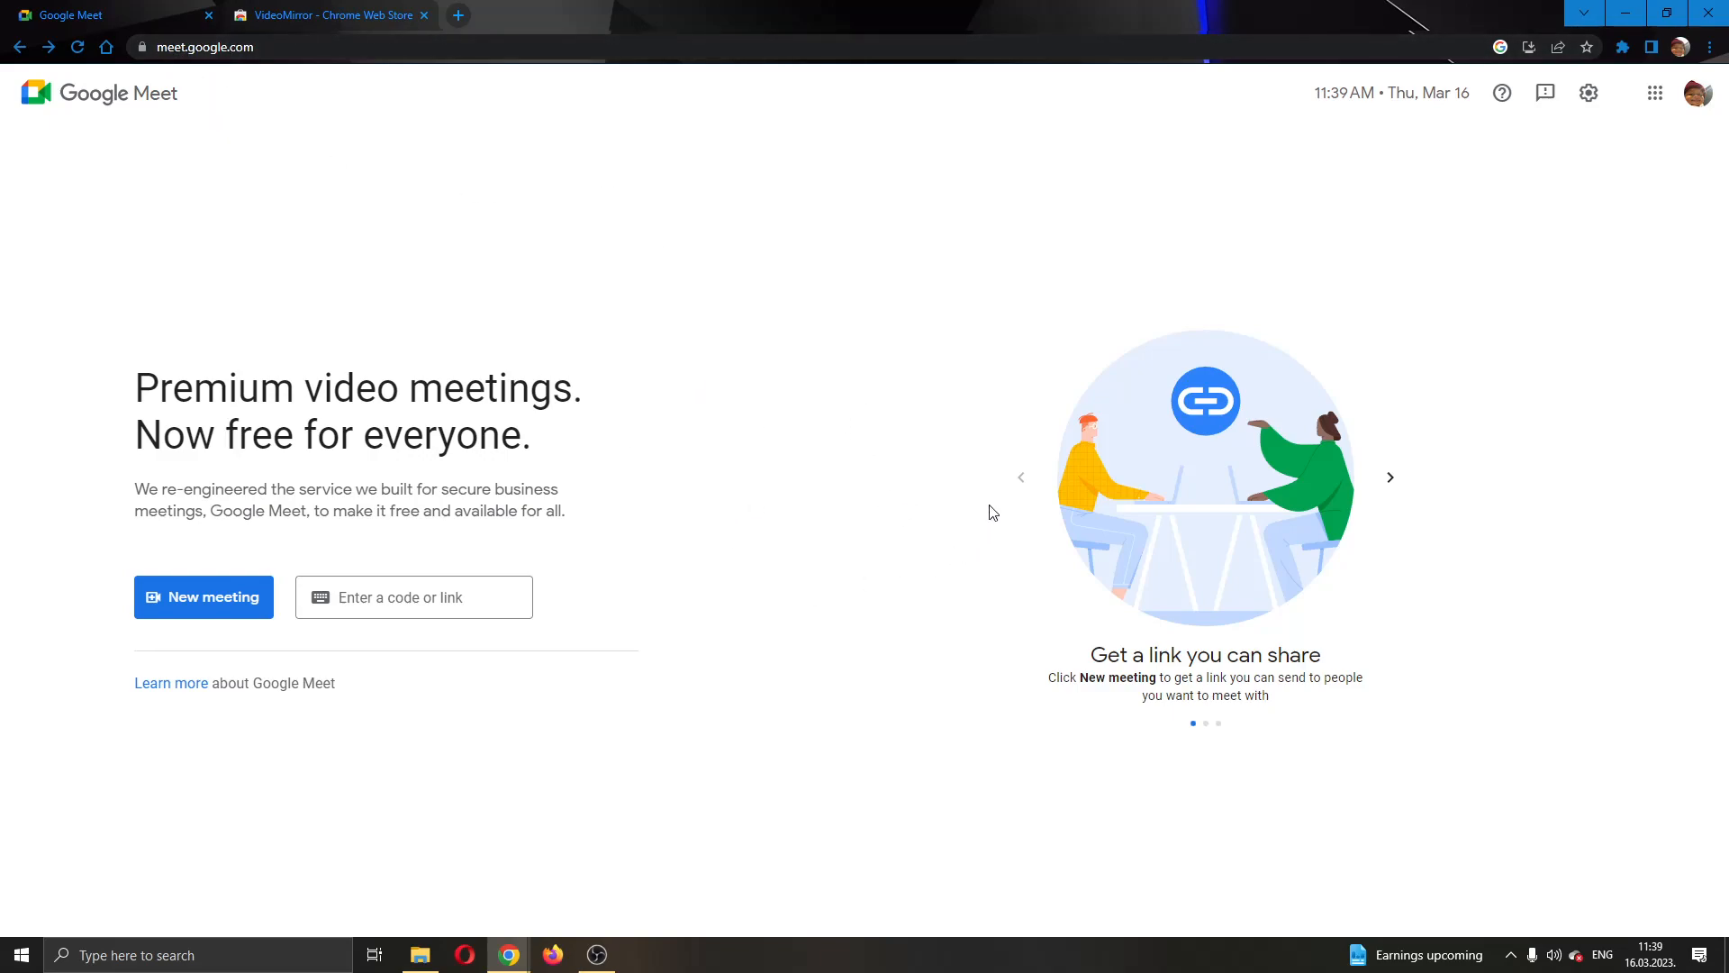
mouse_move(819, 542)
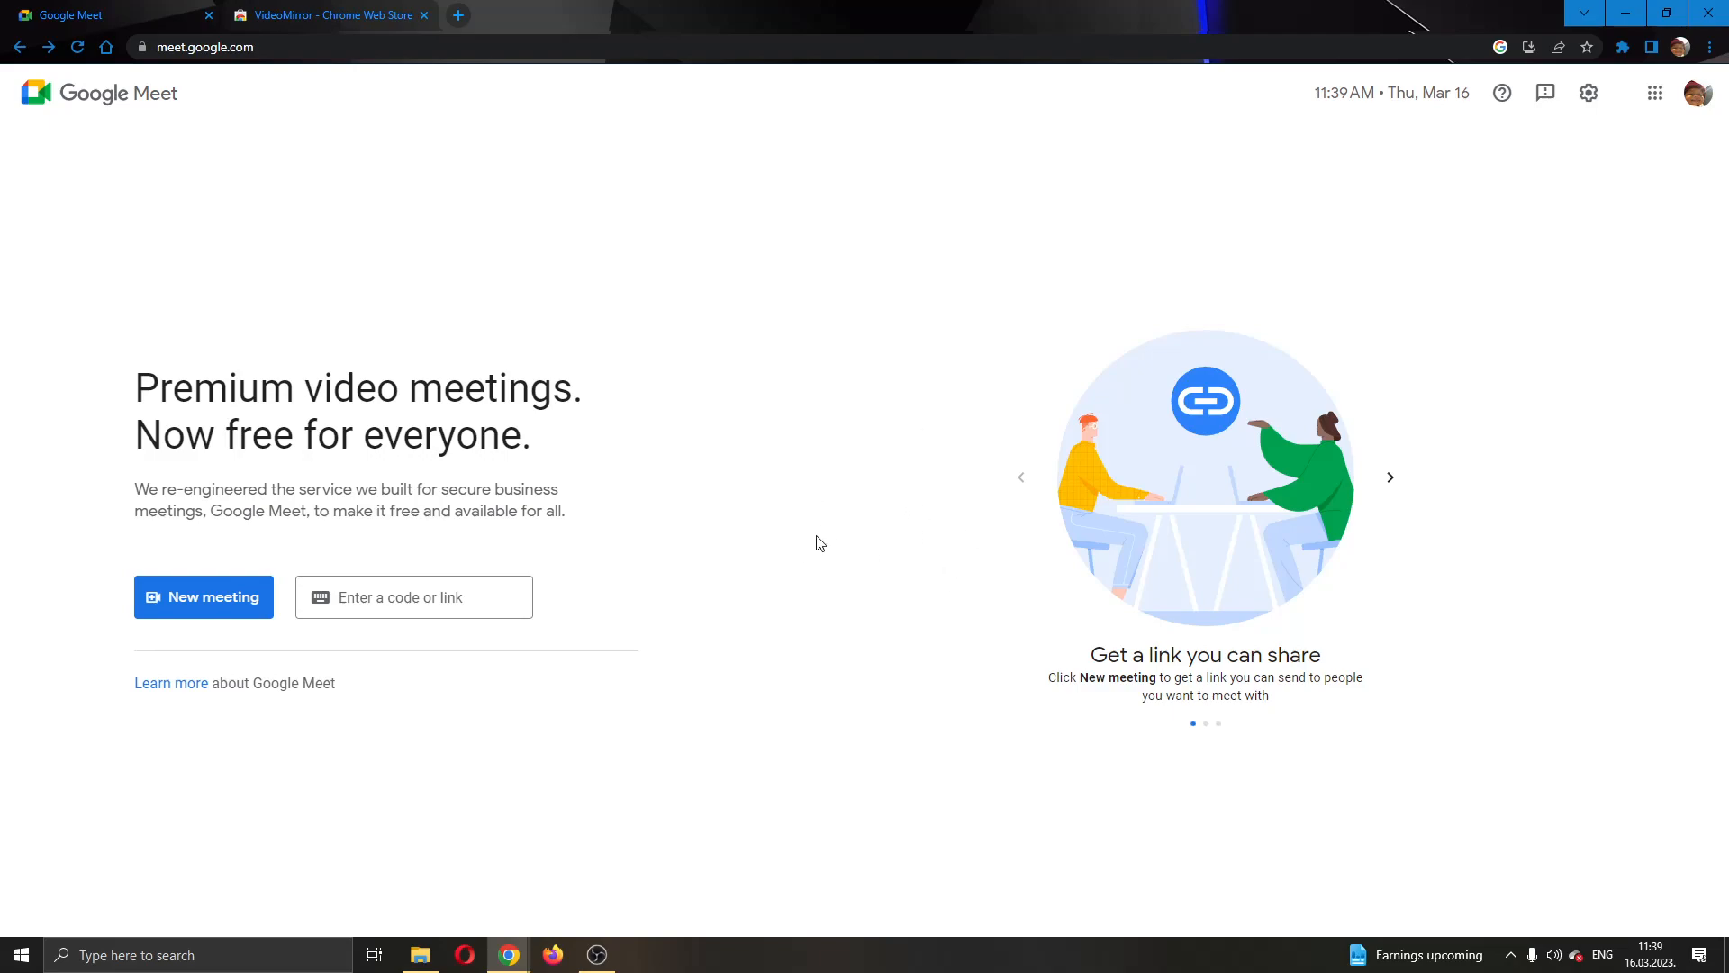
mouse_move(497, 636)
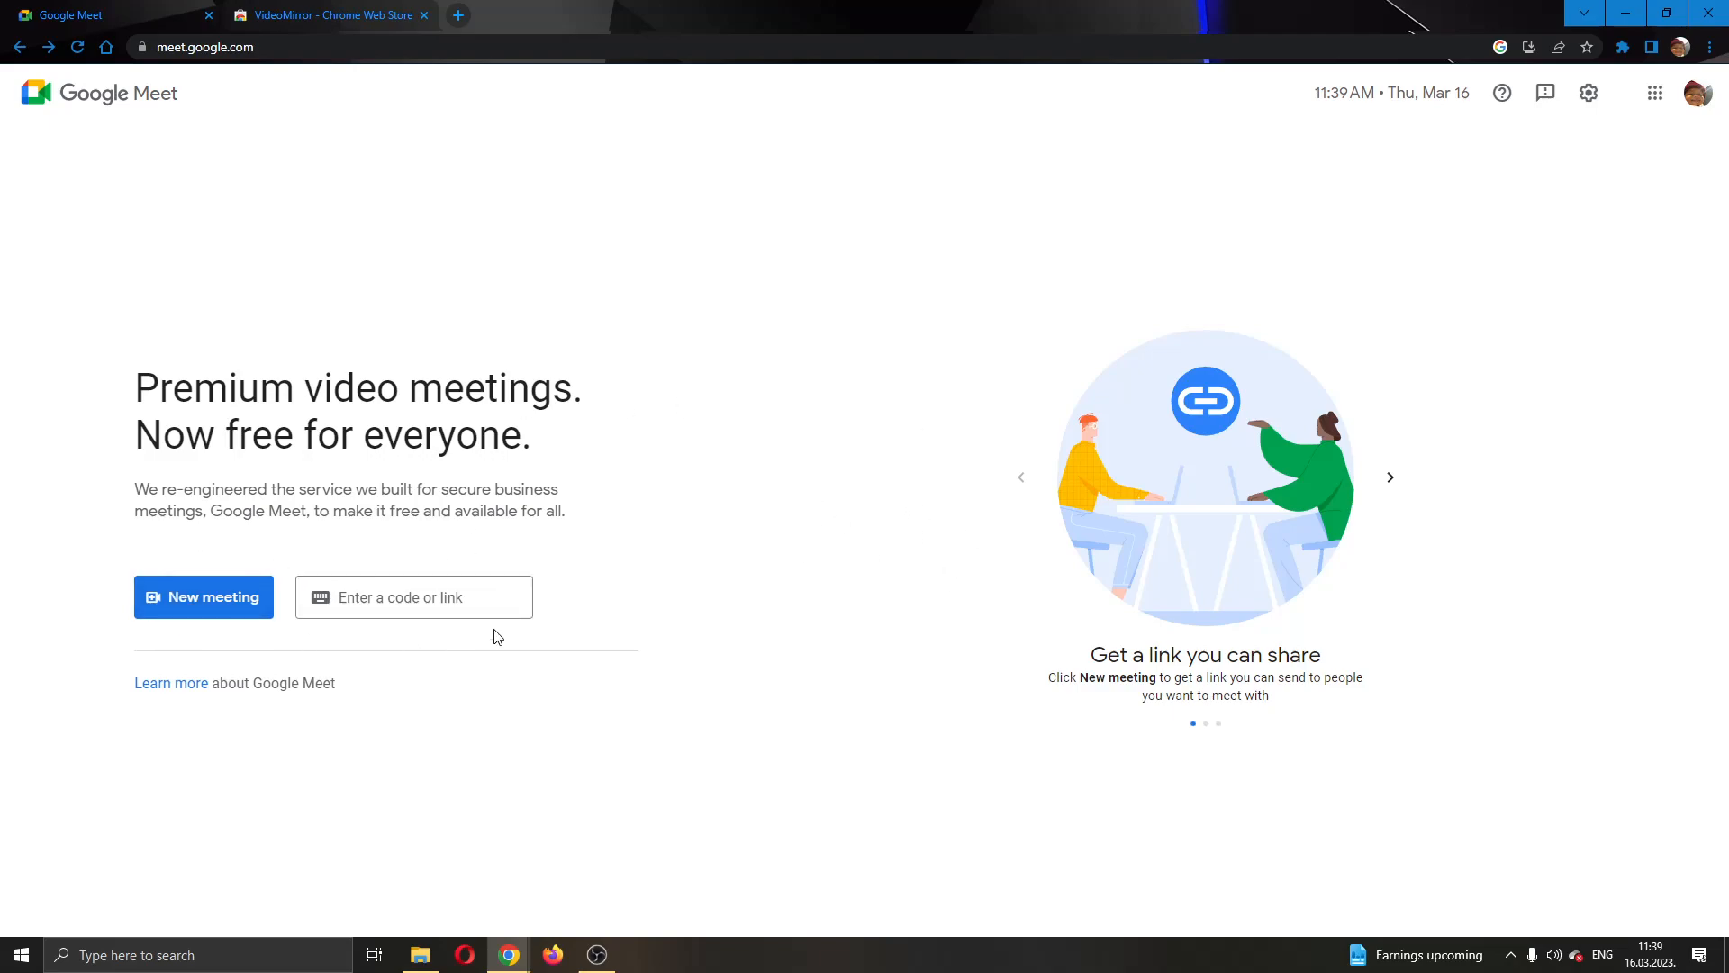
- Explore the Google Meet start controls, toggling the New meeting choices open and closed
click(415, 597)
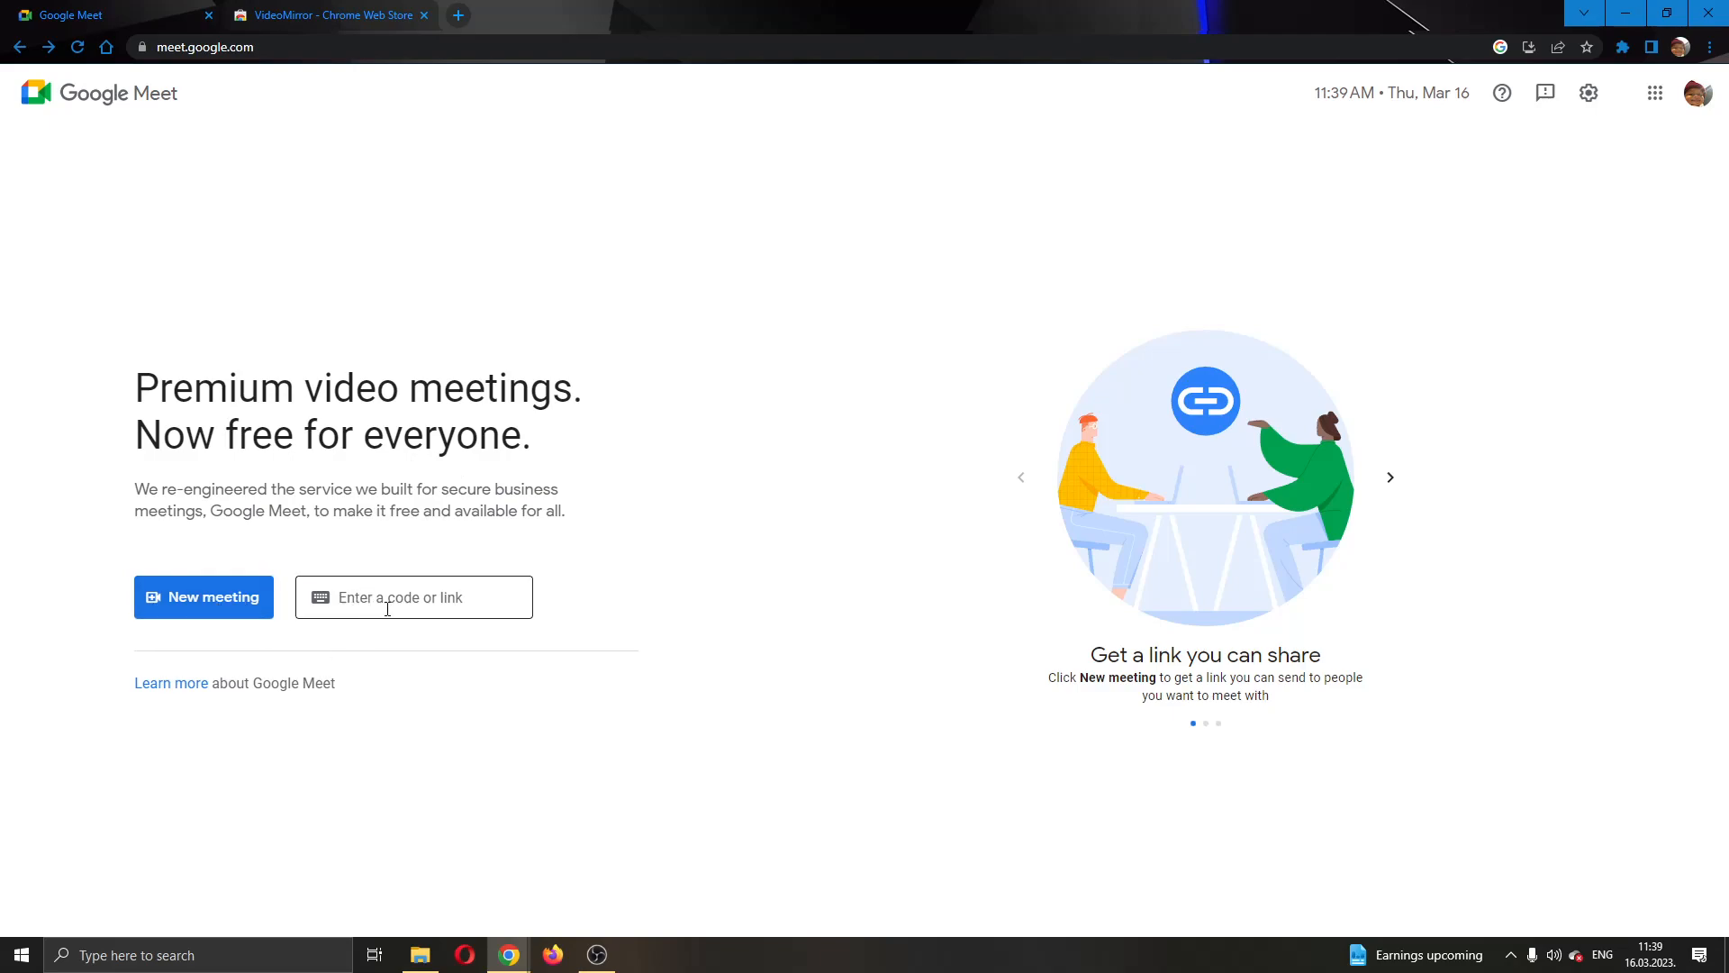
mouse_move(664, 645)
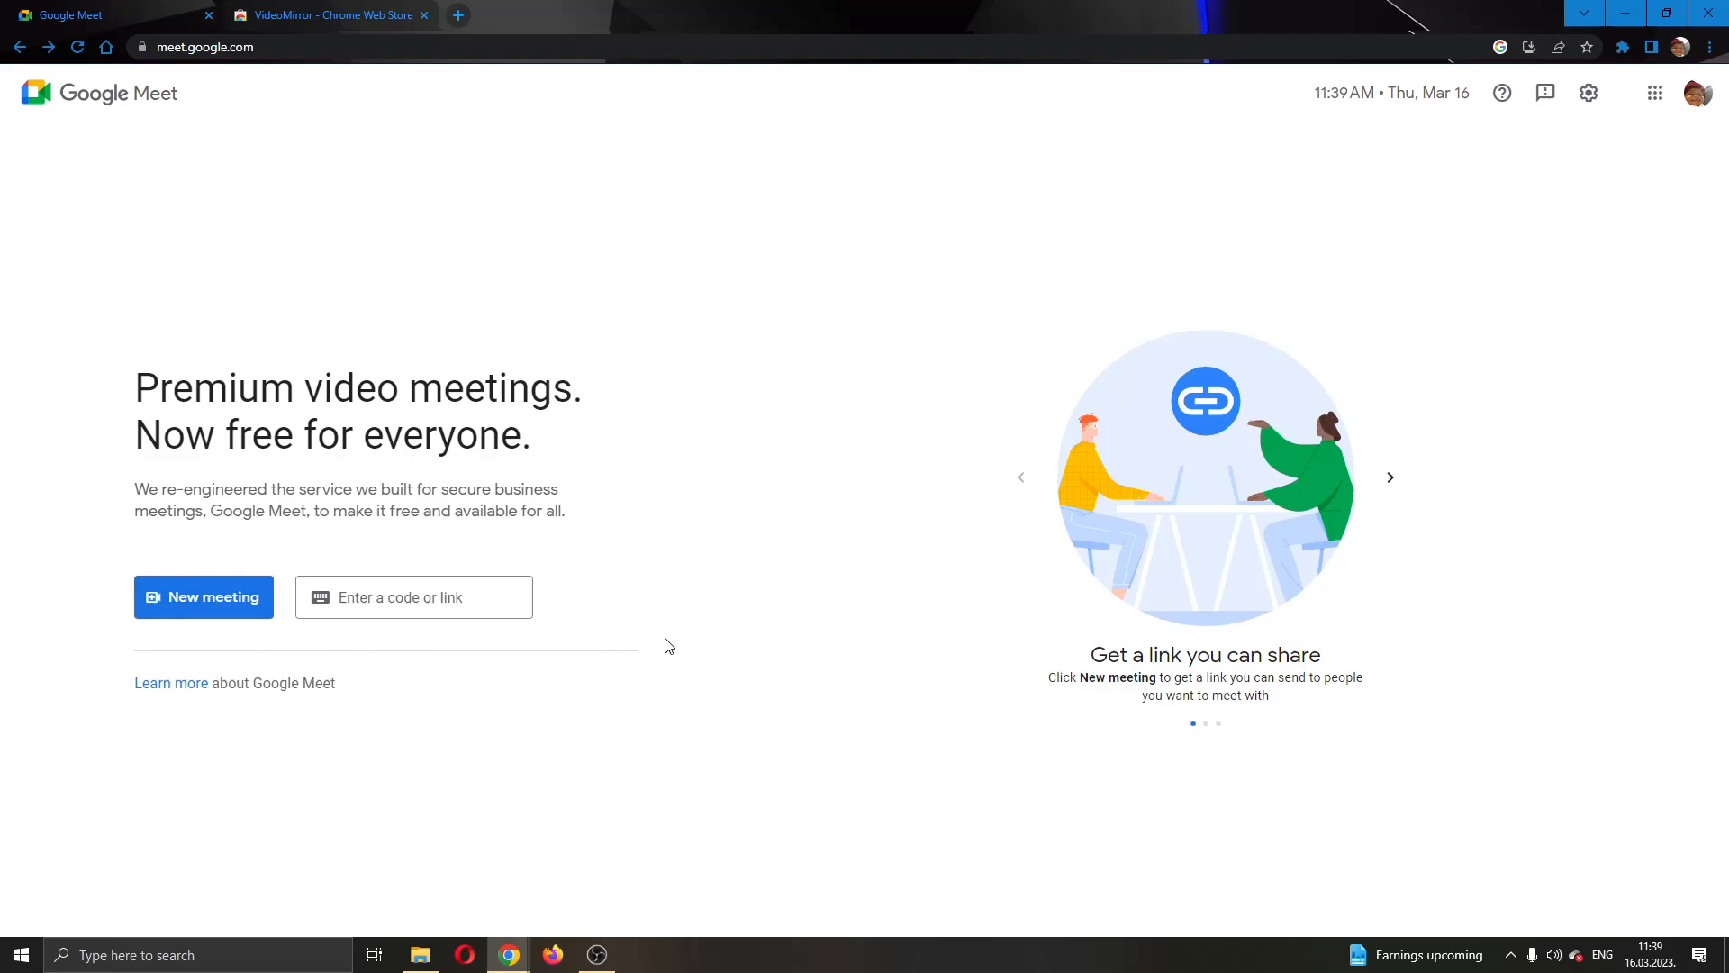
click(414, 596)
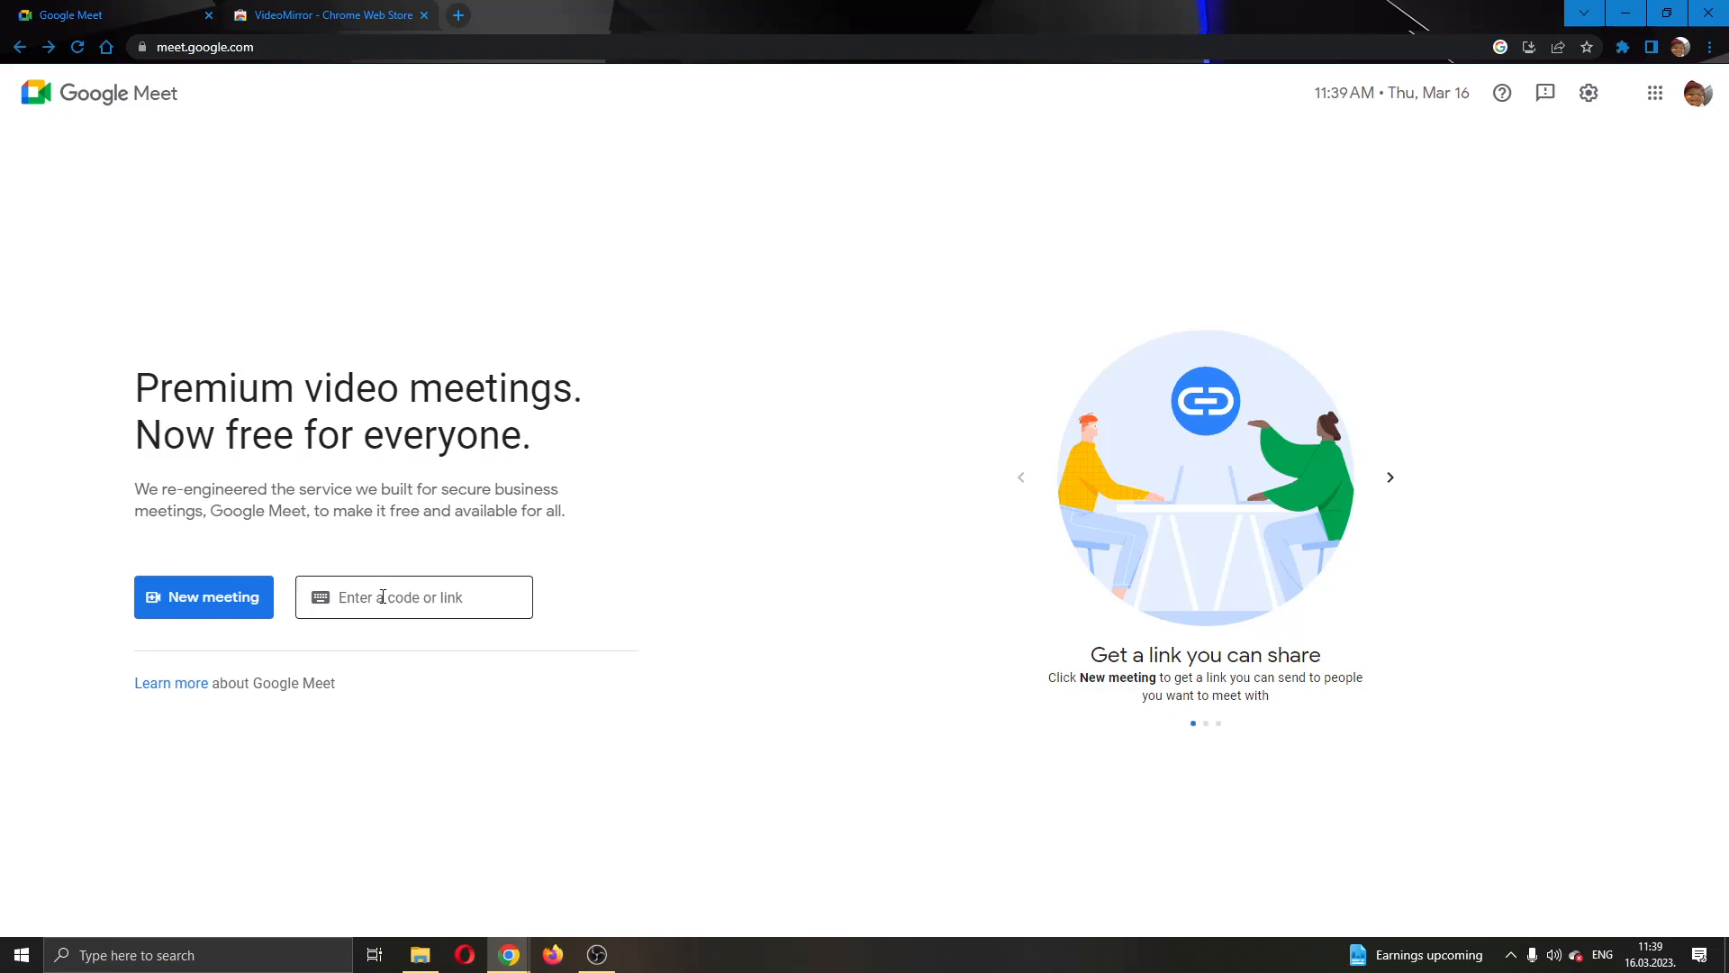
click(405, 596)
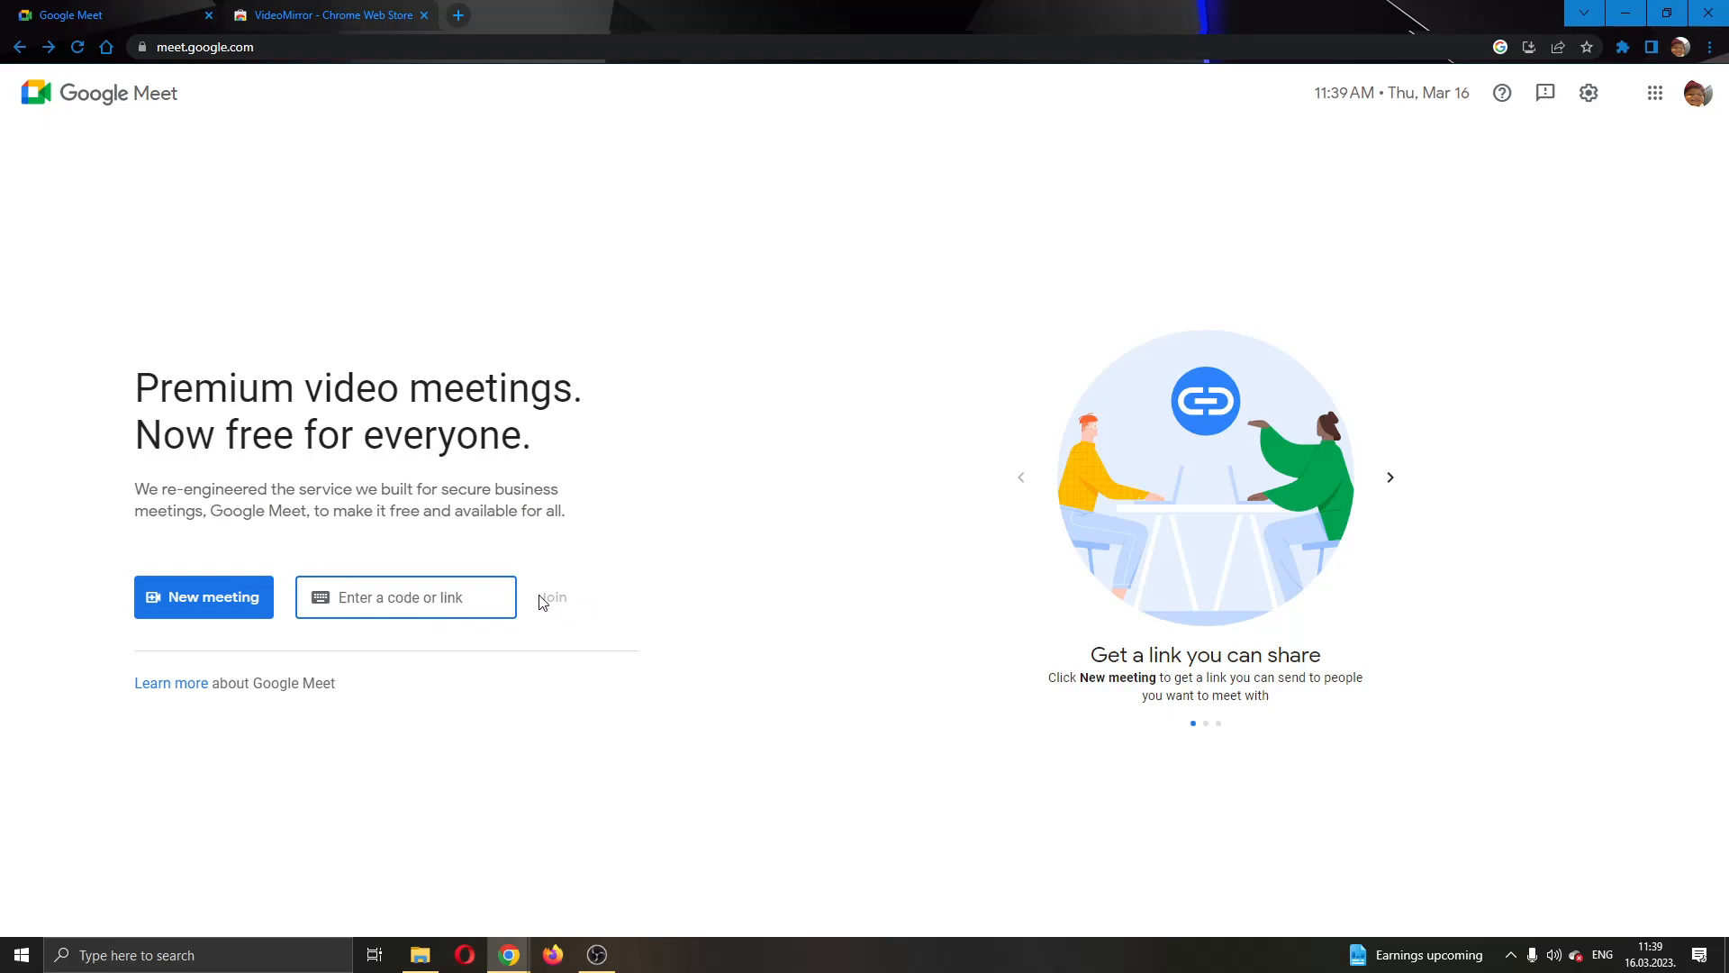
mouse_move(586, 626)
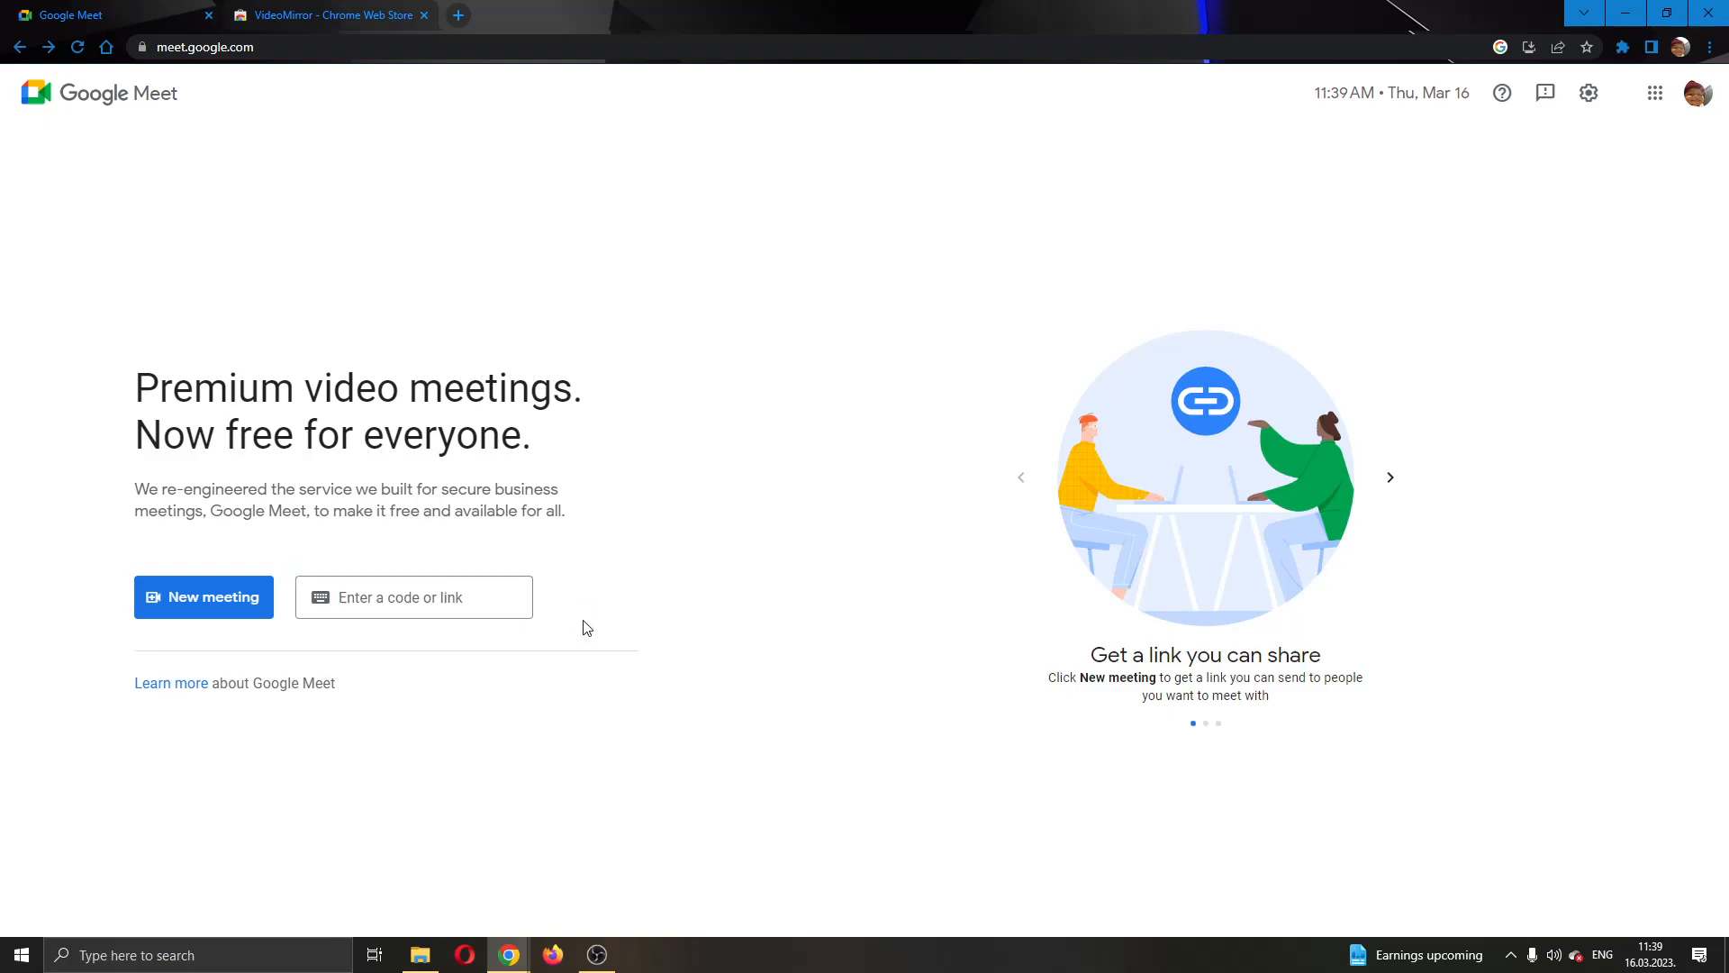
mouse_move(714, 634)
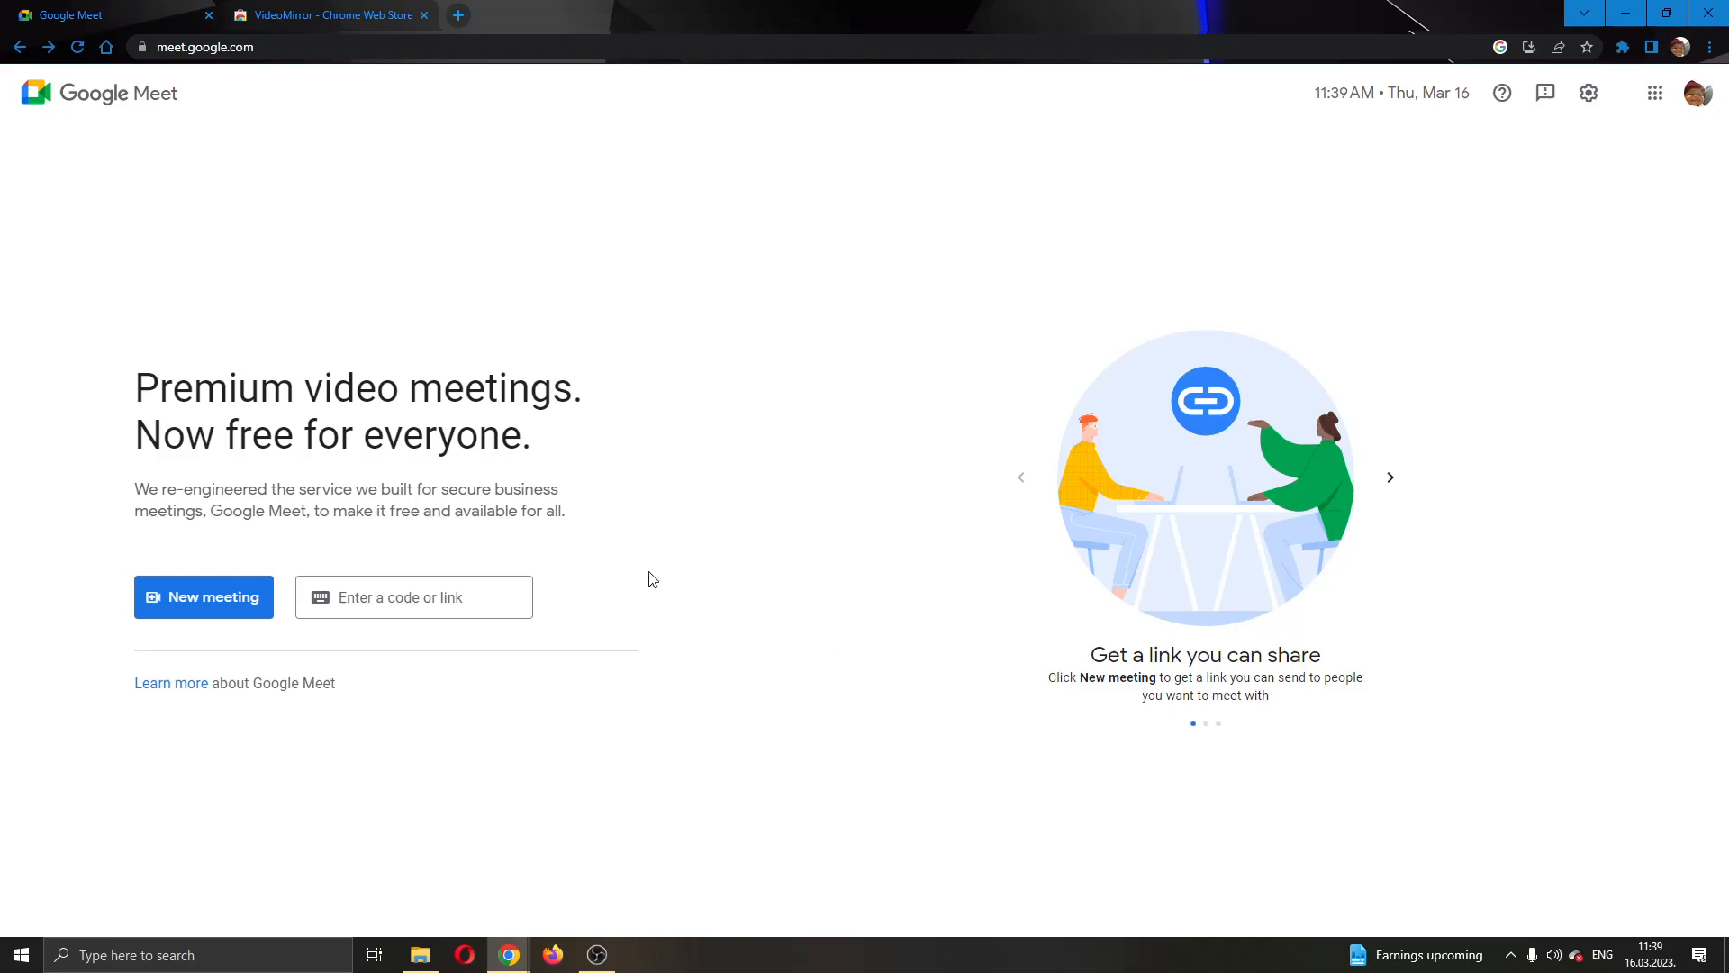
click(203, 596)
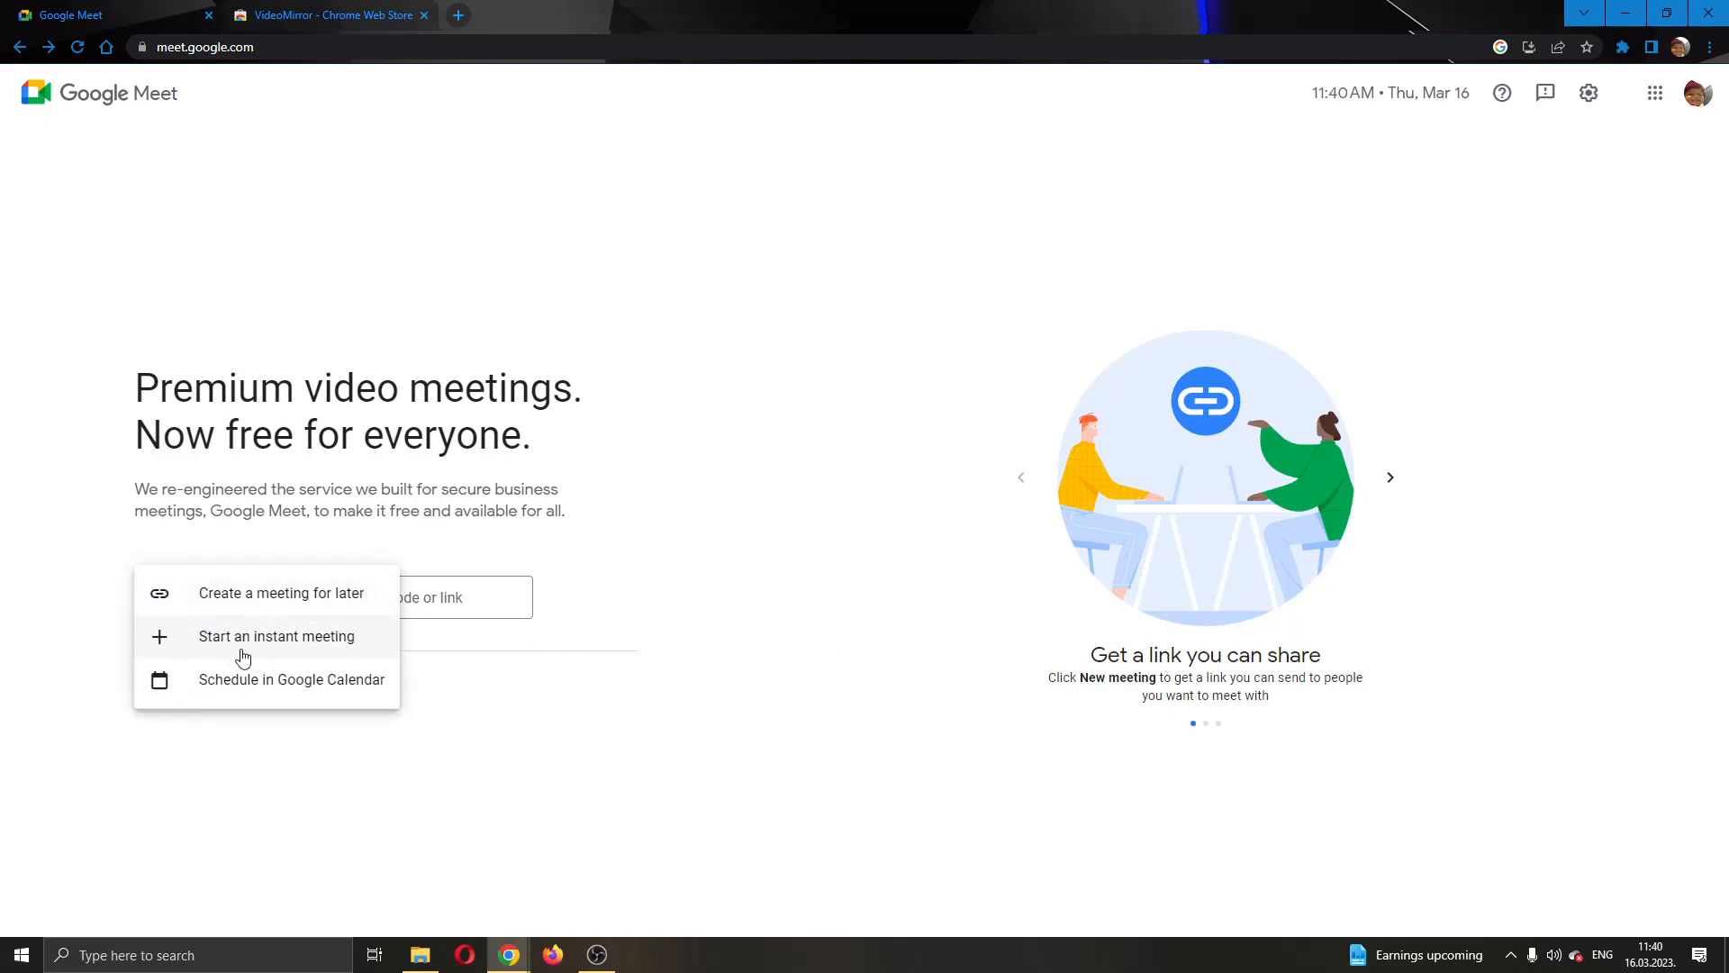
click(203, 596)
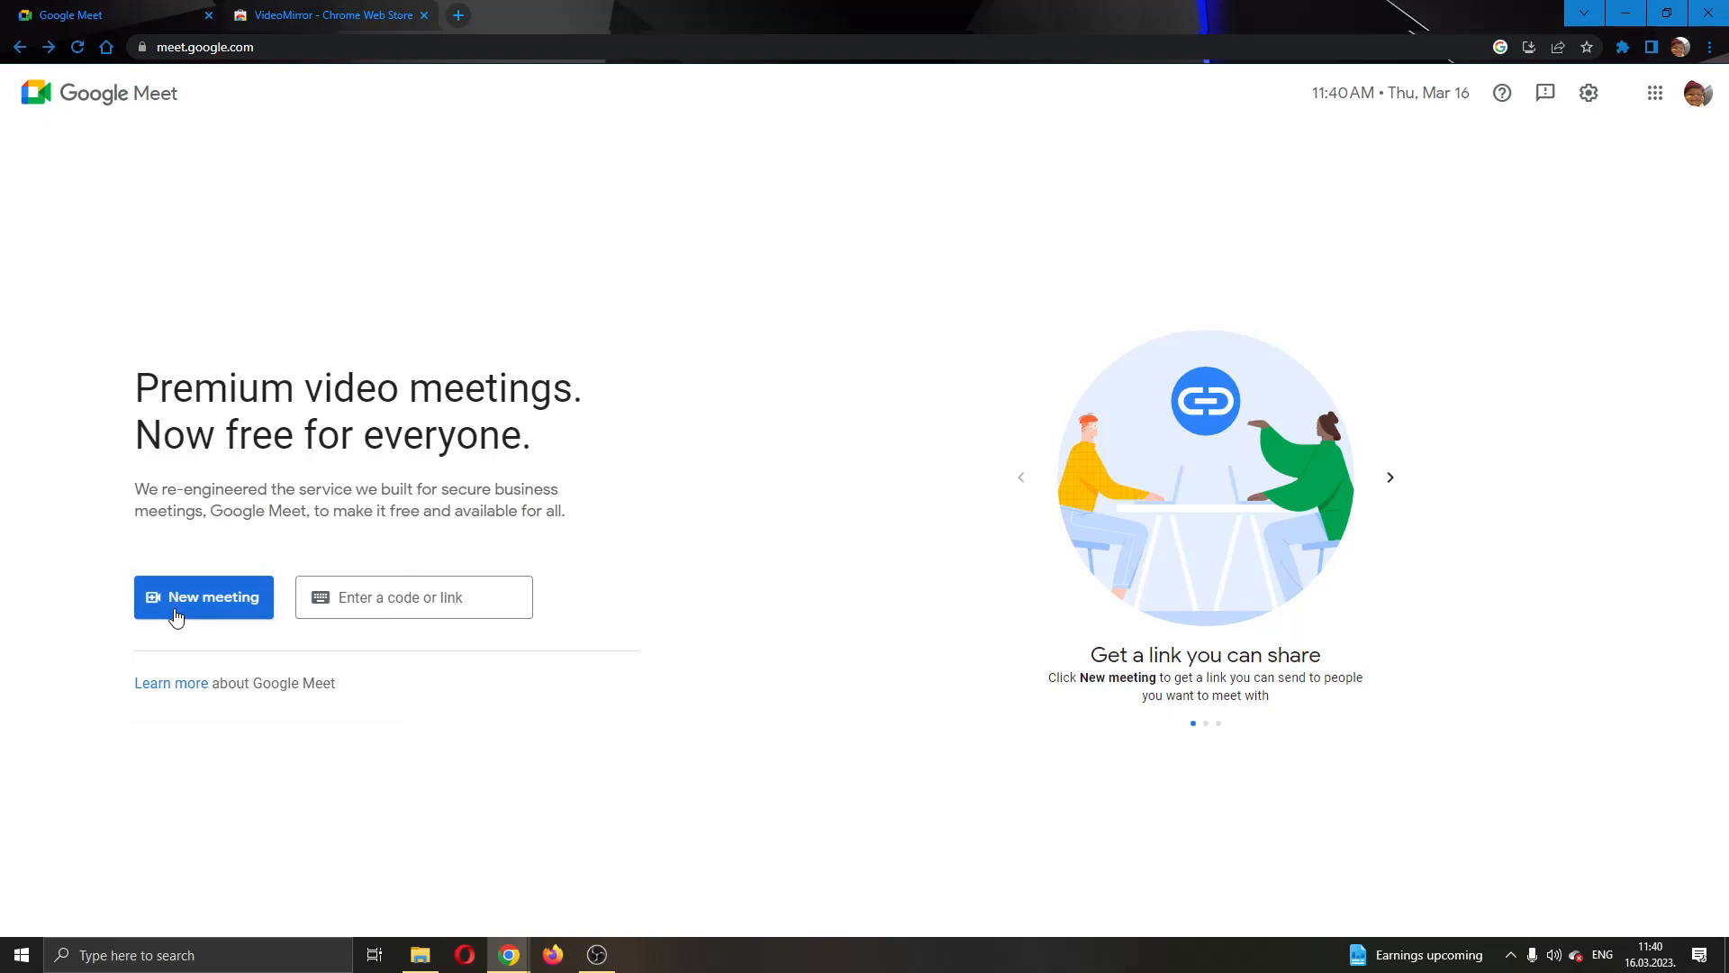
click(204, 596)
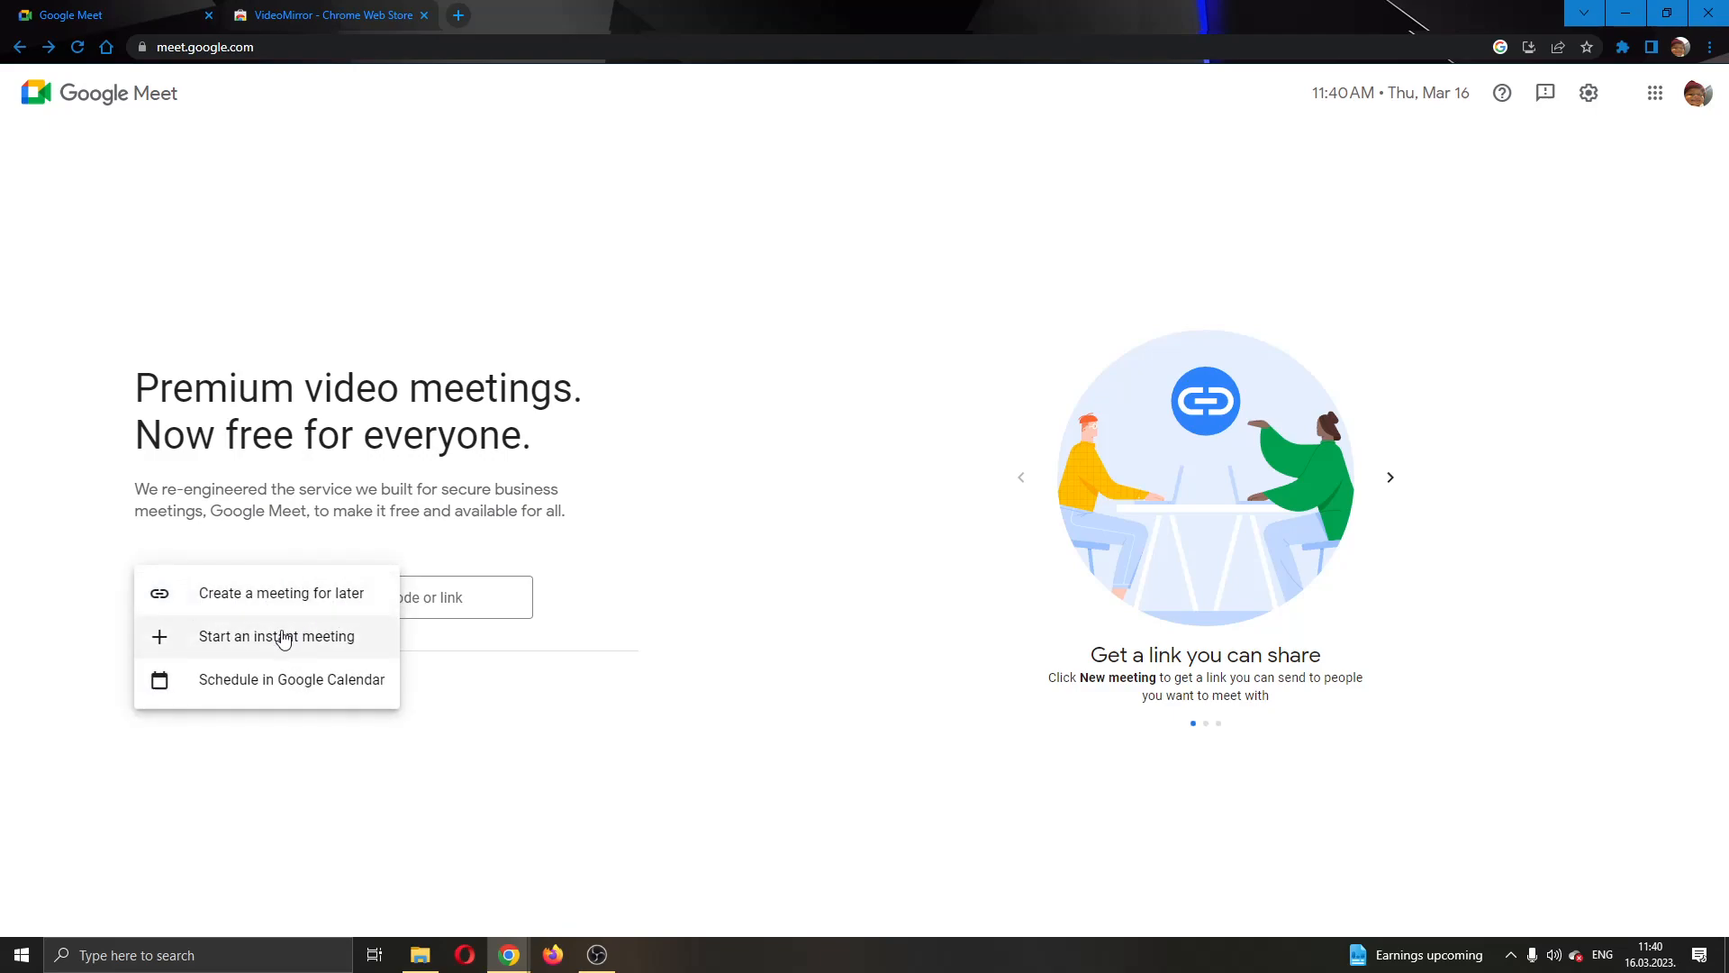
mouse_move(413, 695)
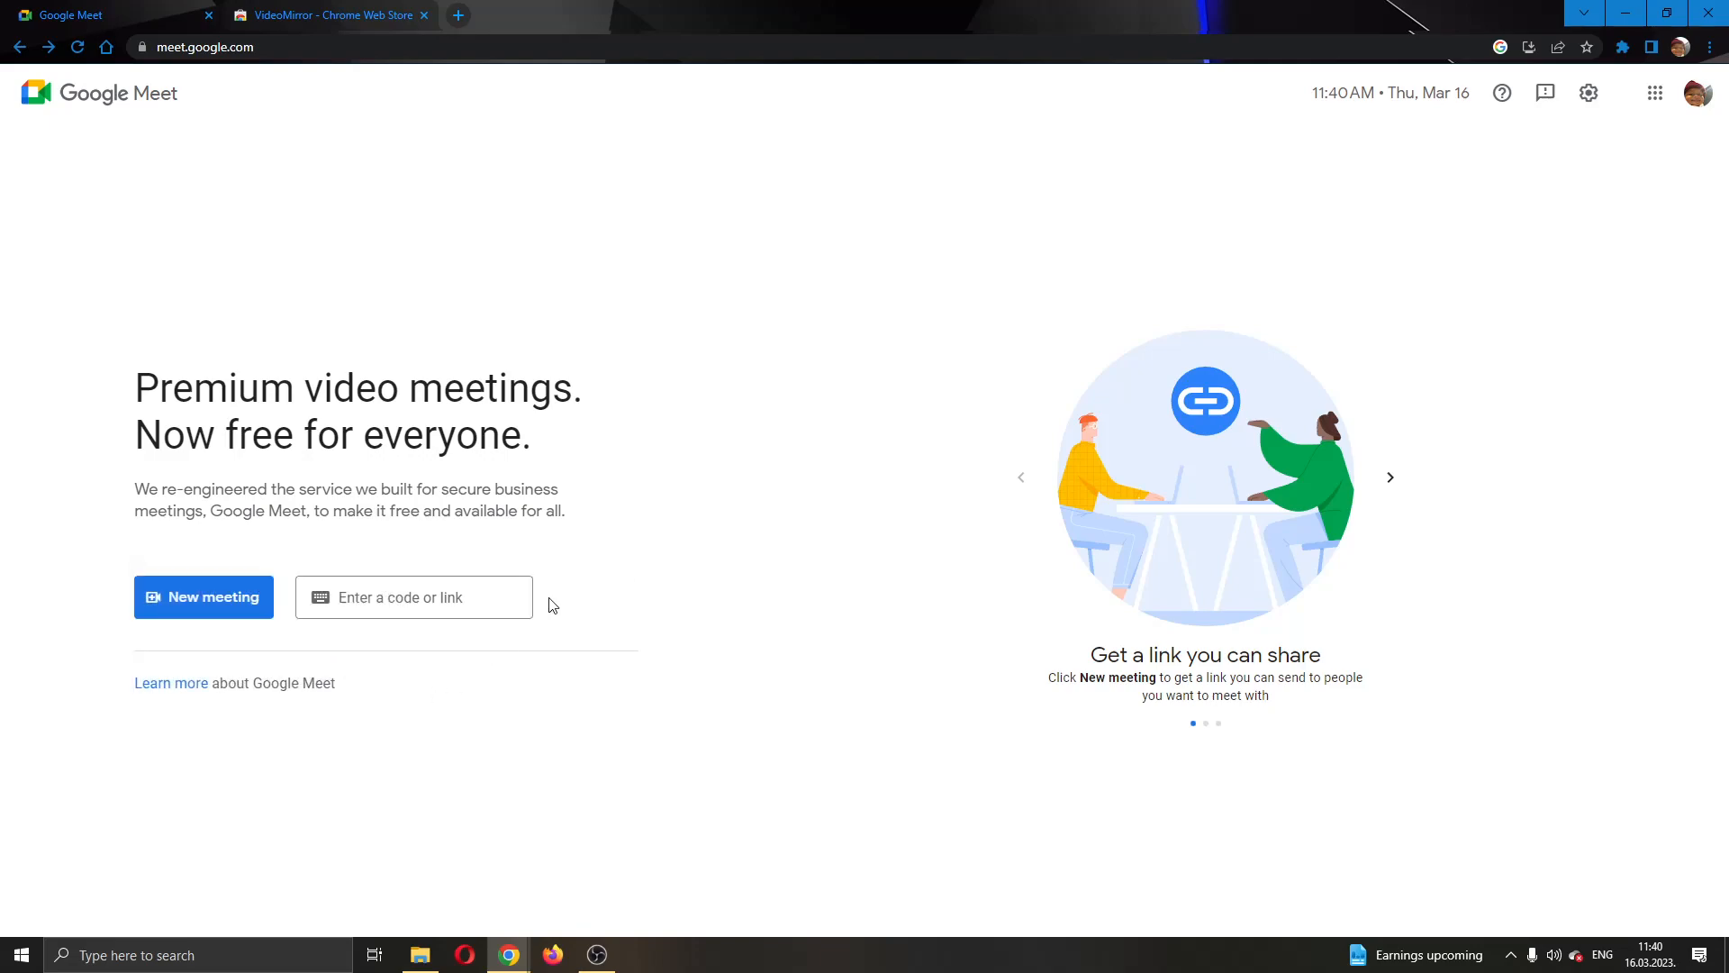
mouse_move(323, 347)
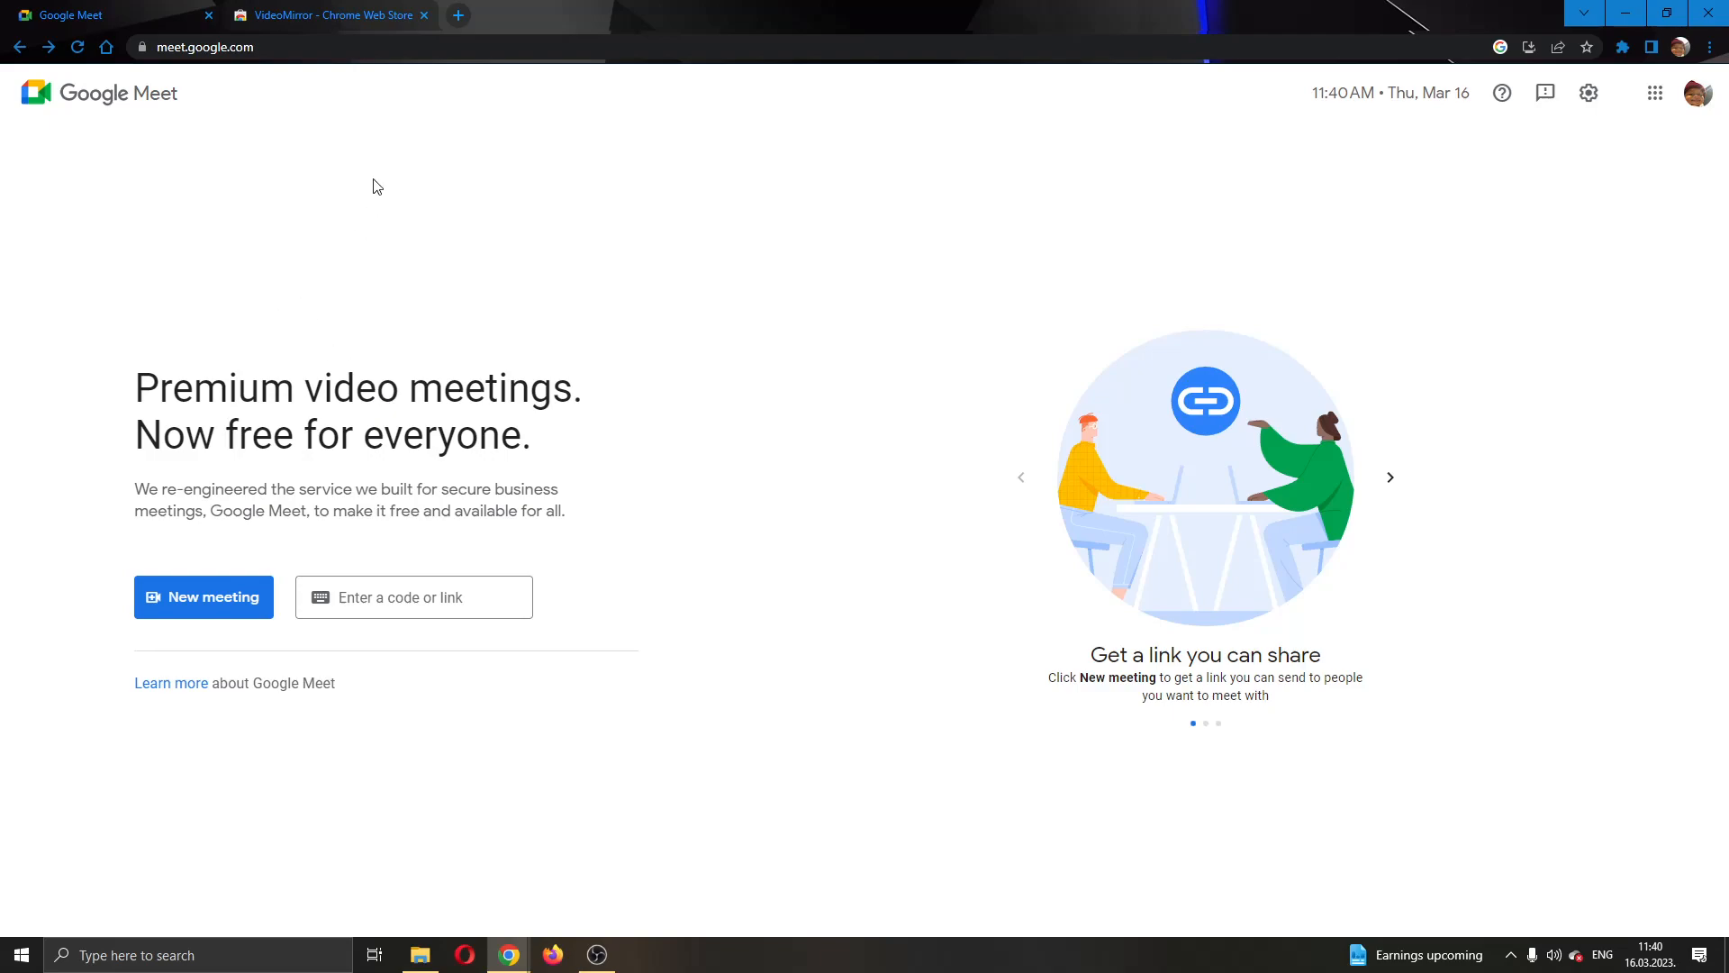
- Switch to the mirror-extension search tab and open the VideoMirror result
click(328, 15)
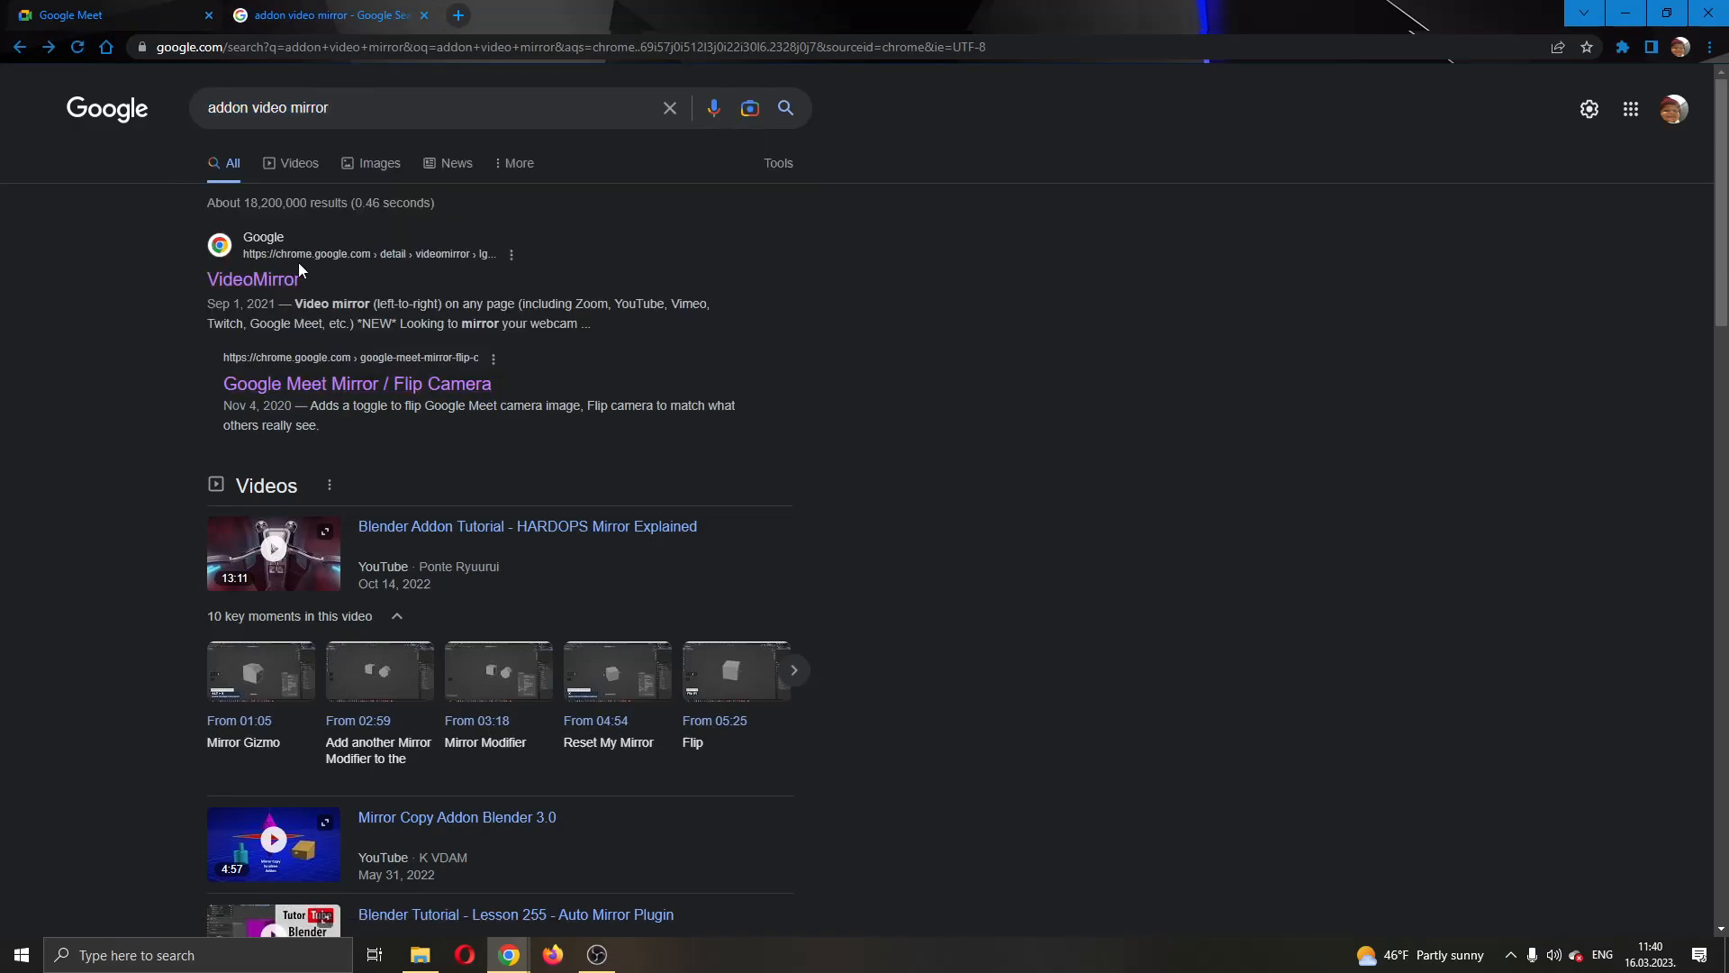
mouse_move(252, 279)
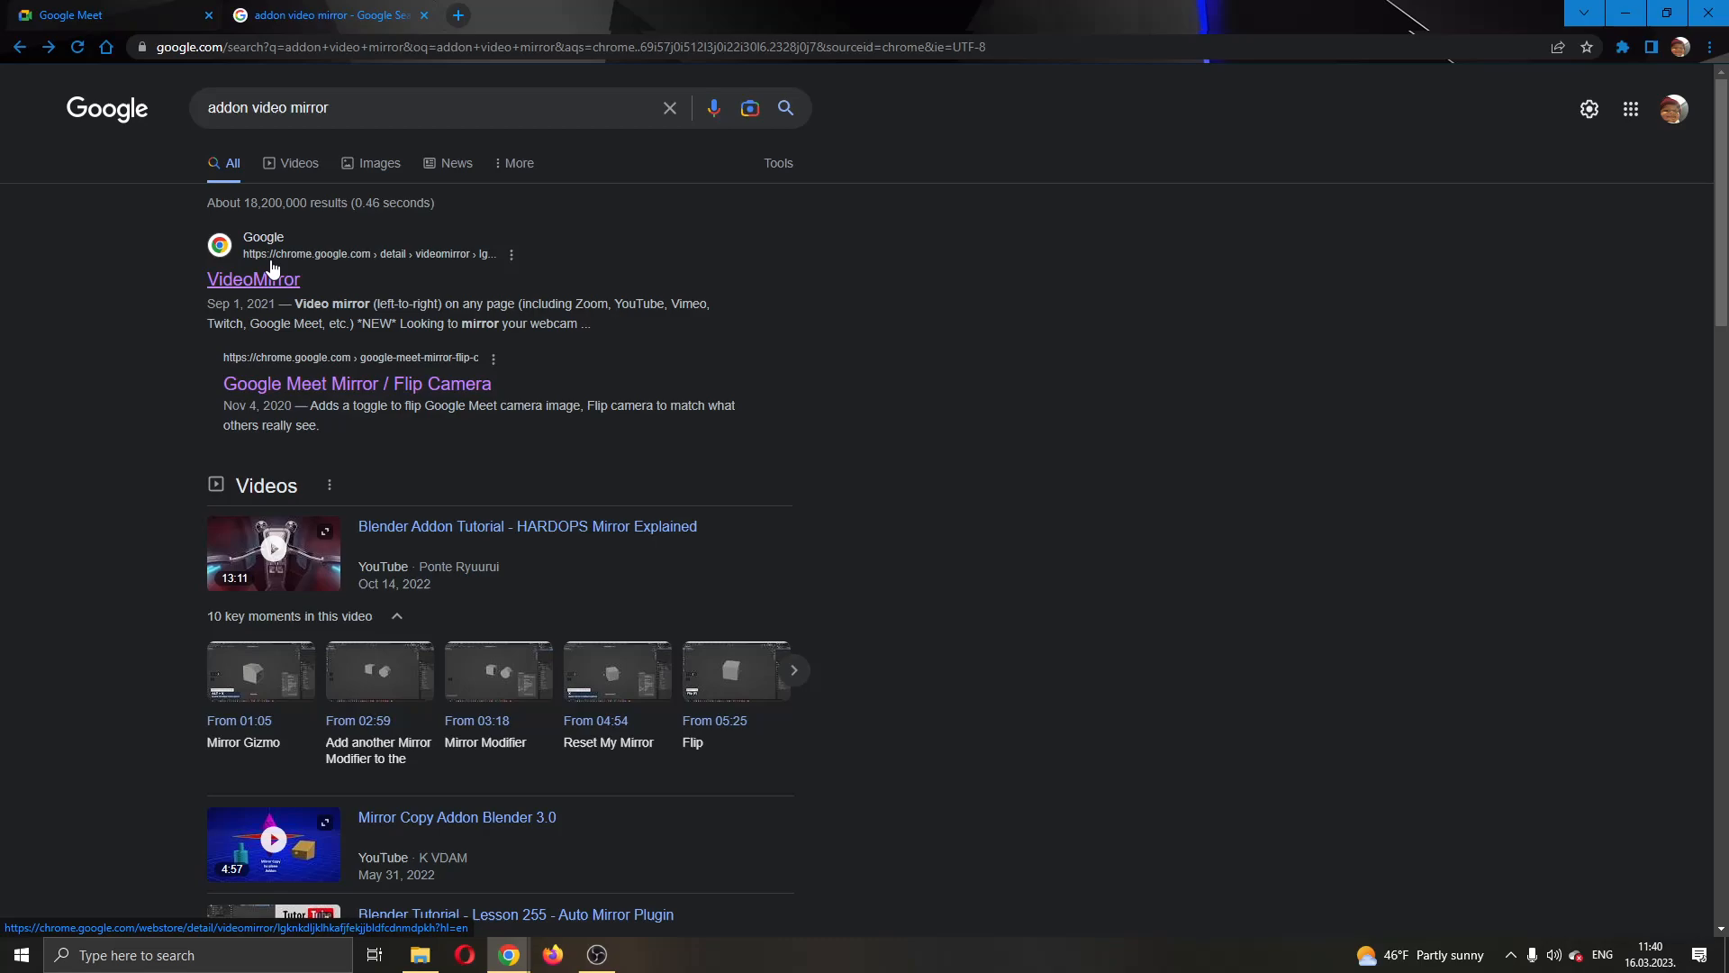
click(252, 280)
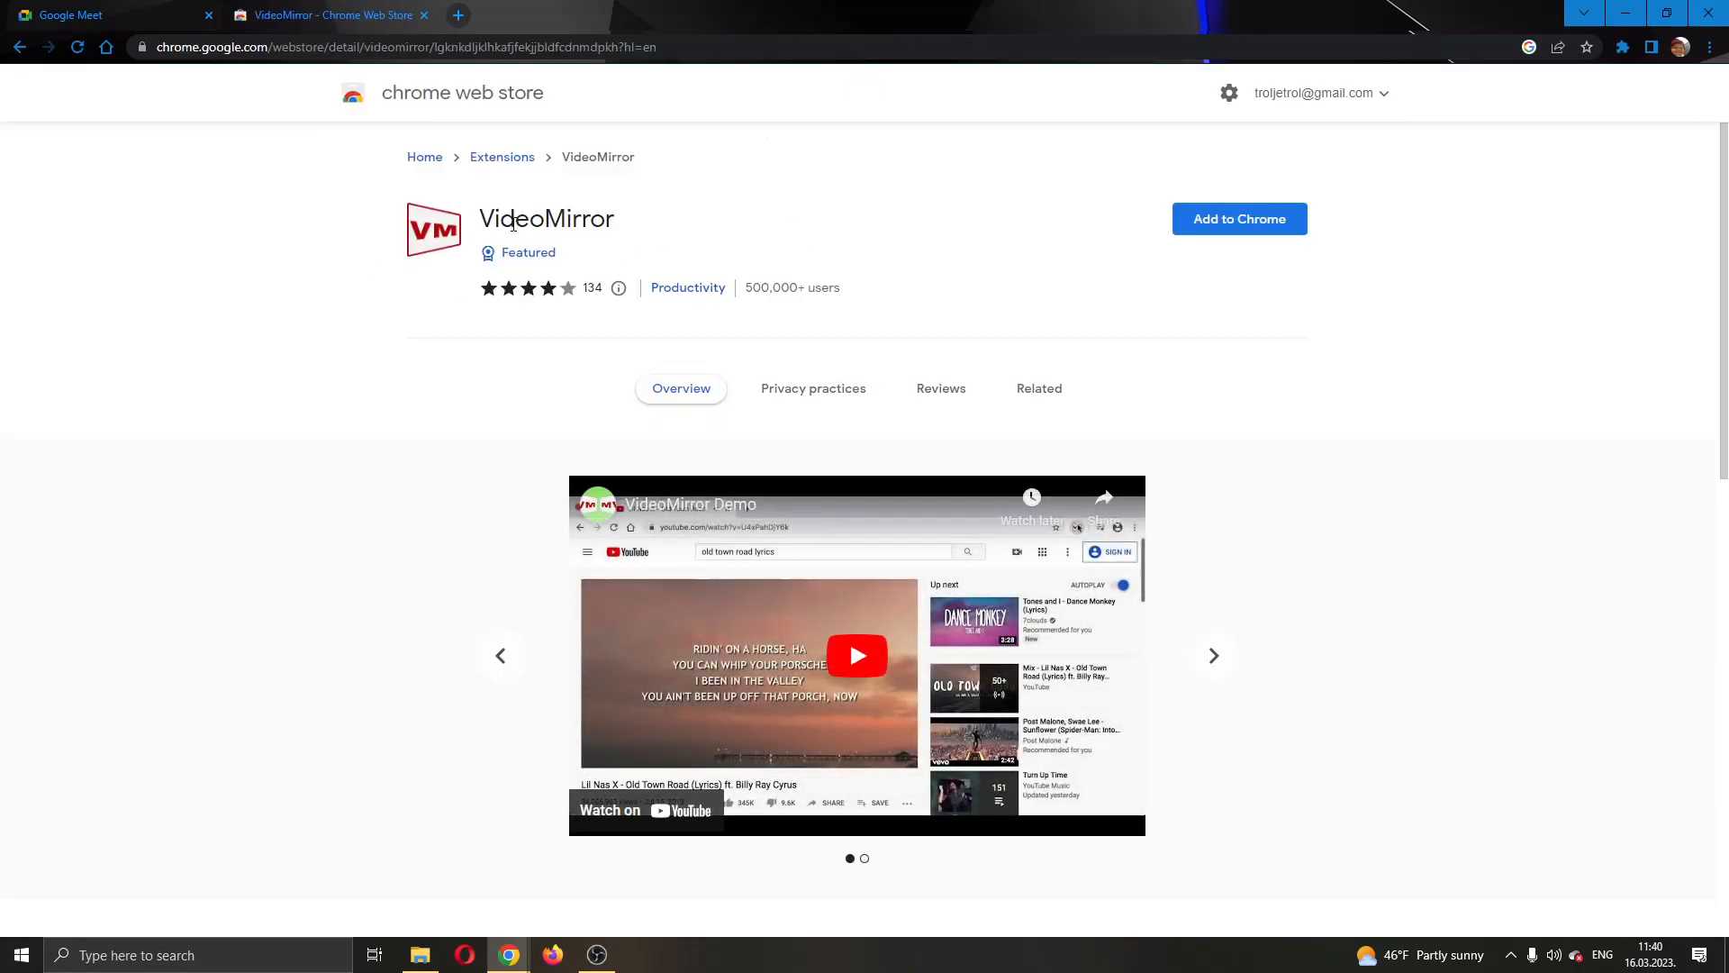
mouse_move(882, 362)
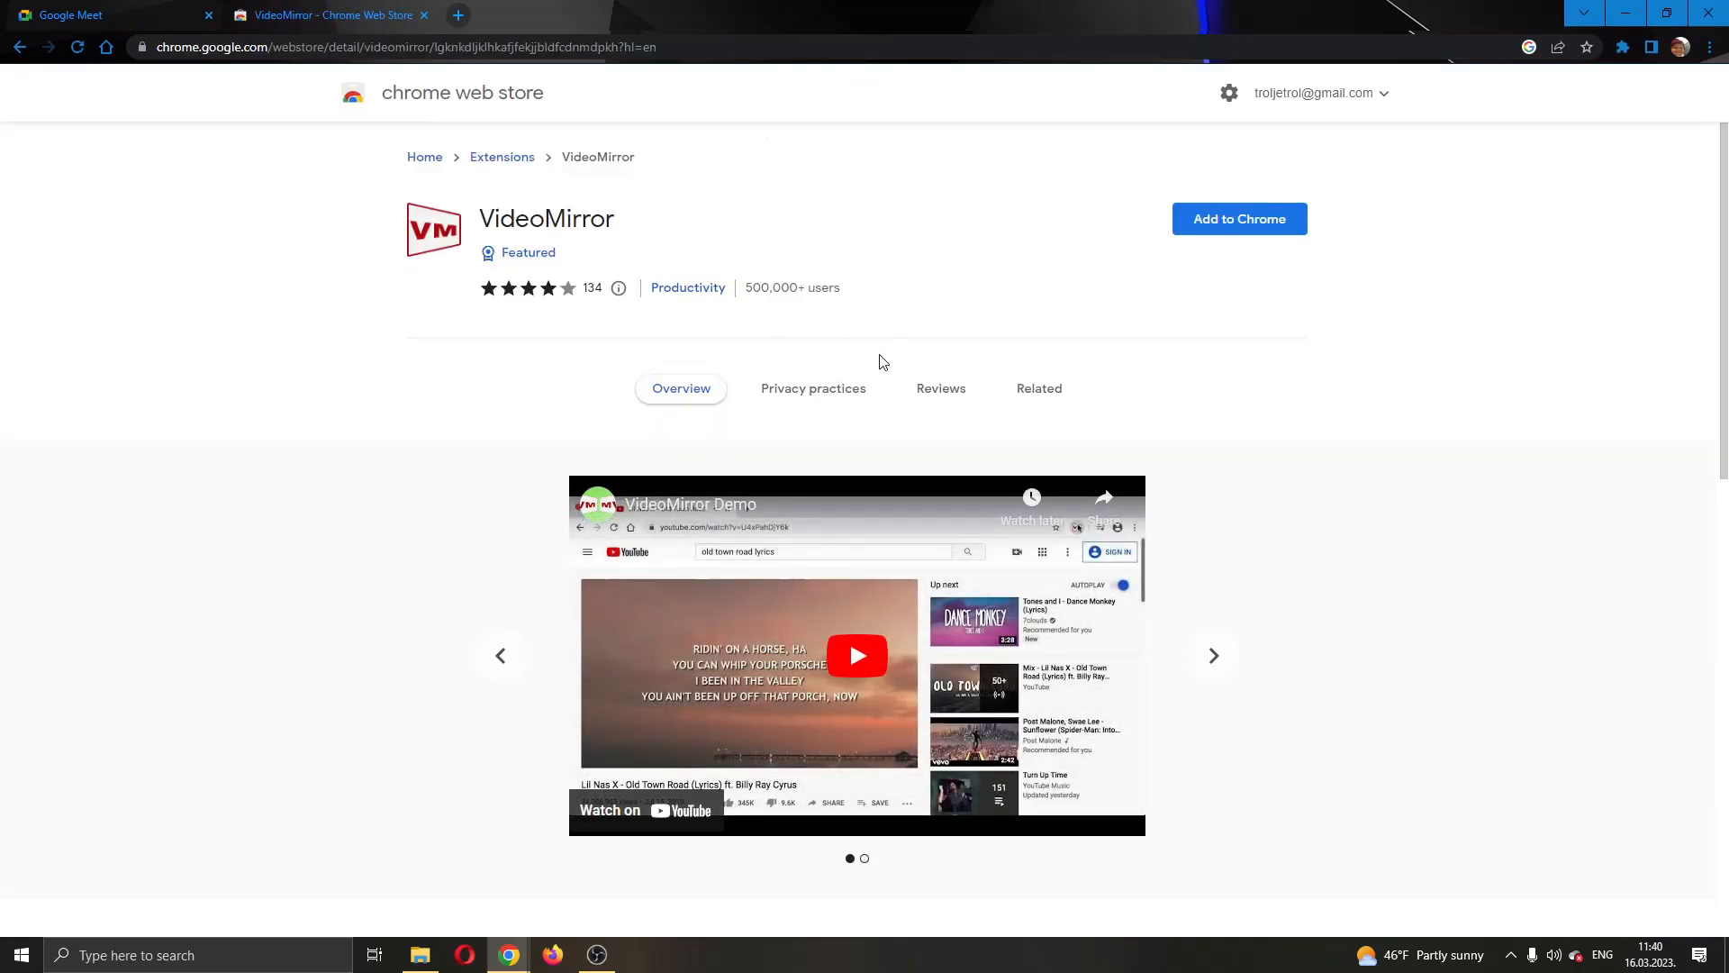
mouse_move(1207, 238)
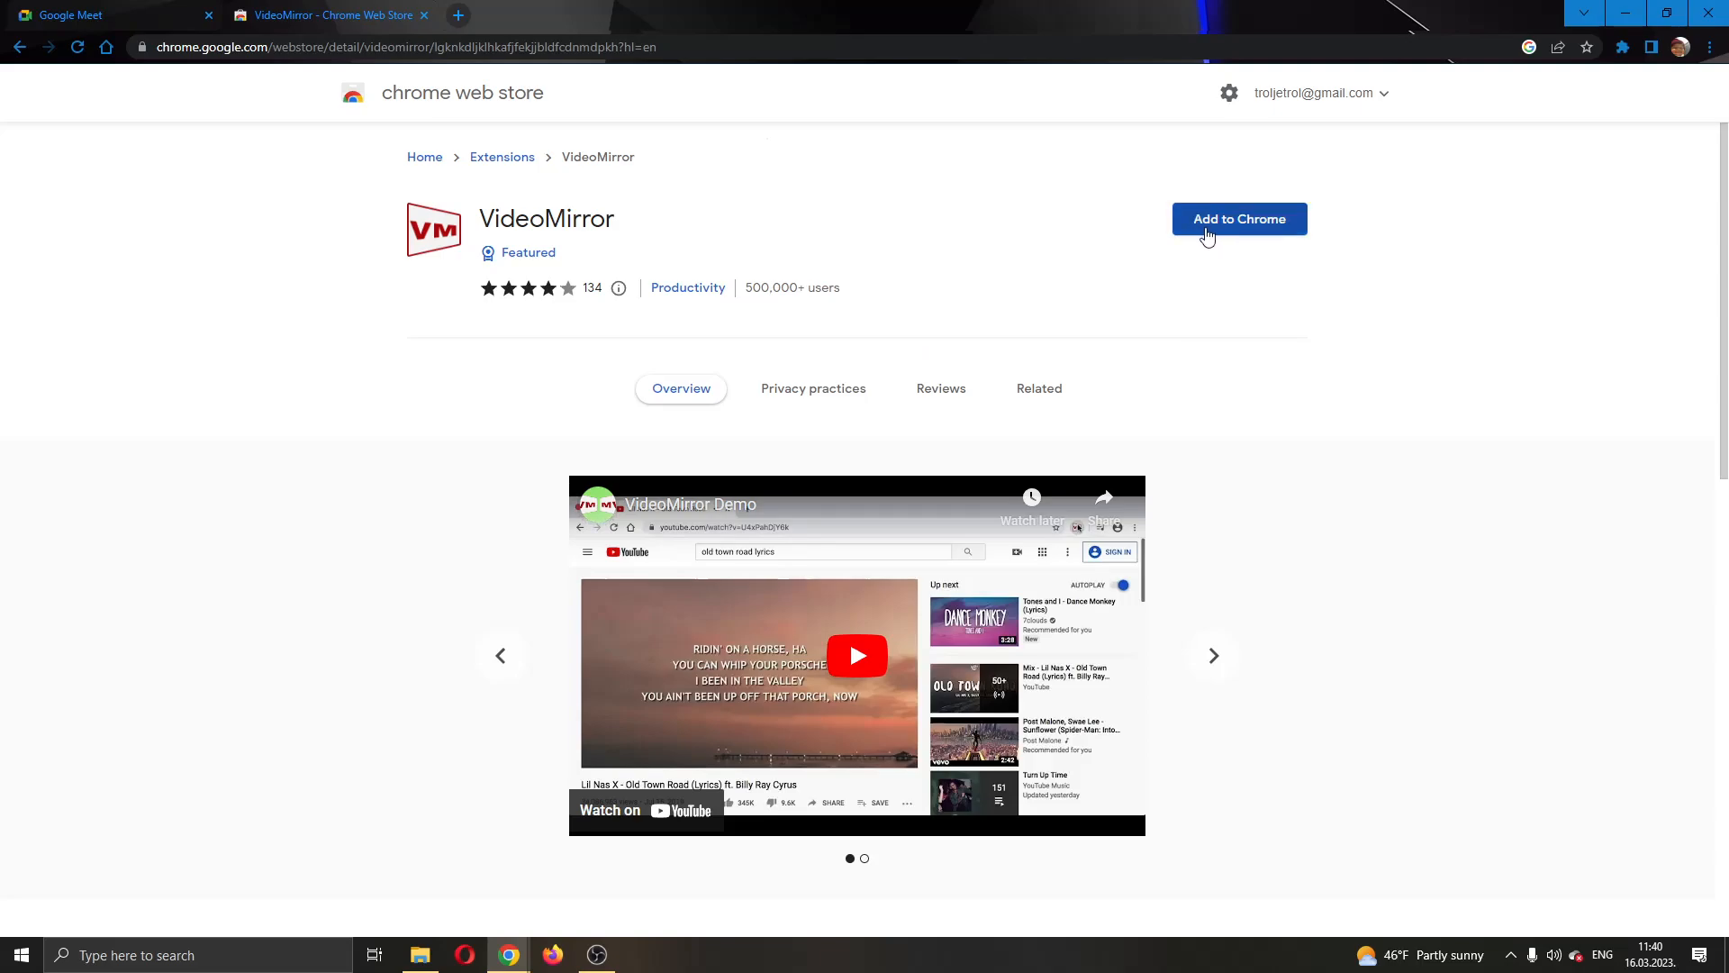
mouse_move(1250, 233)
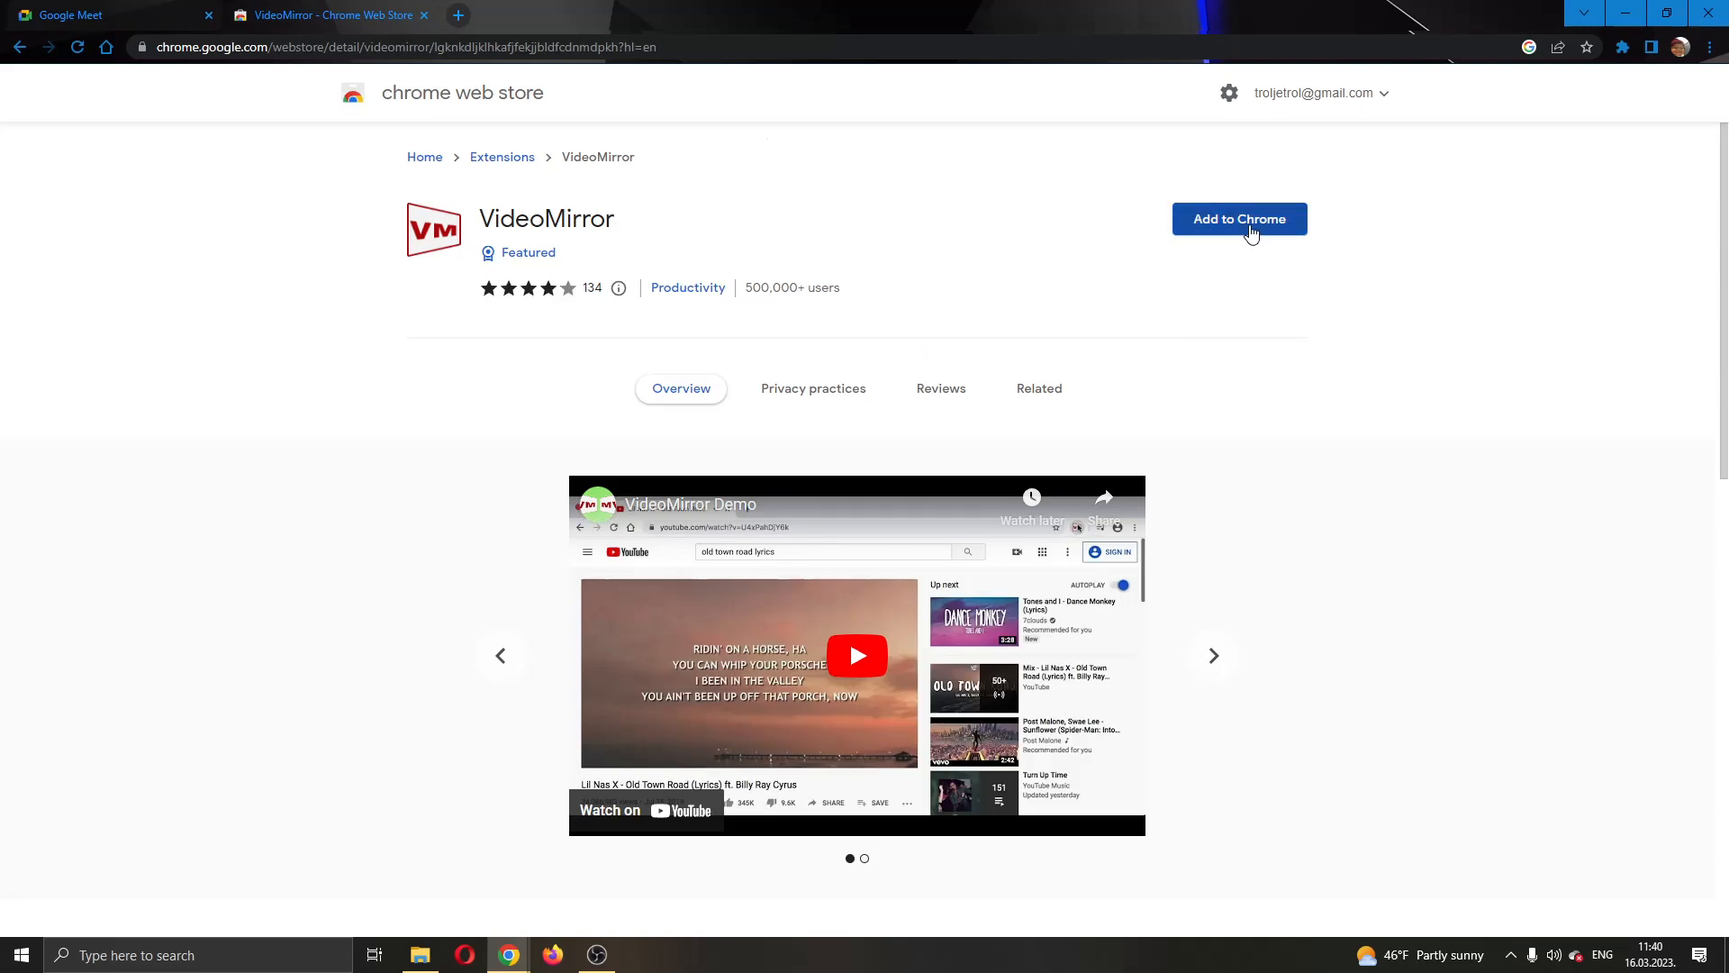
- Add VideoMirror to Chrome, confirm the install, and return to the Google Meet tab
click(1239, 218)
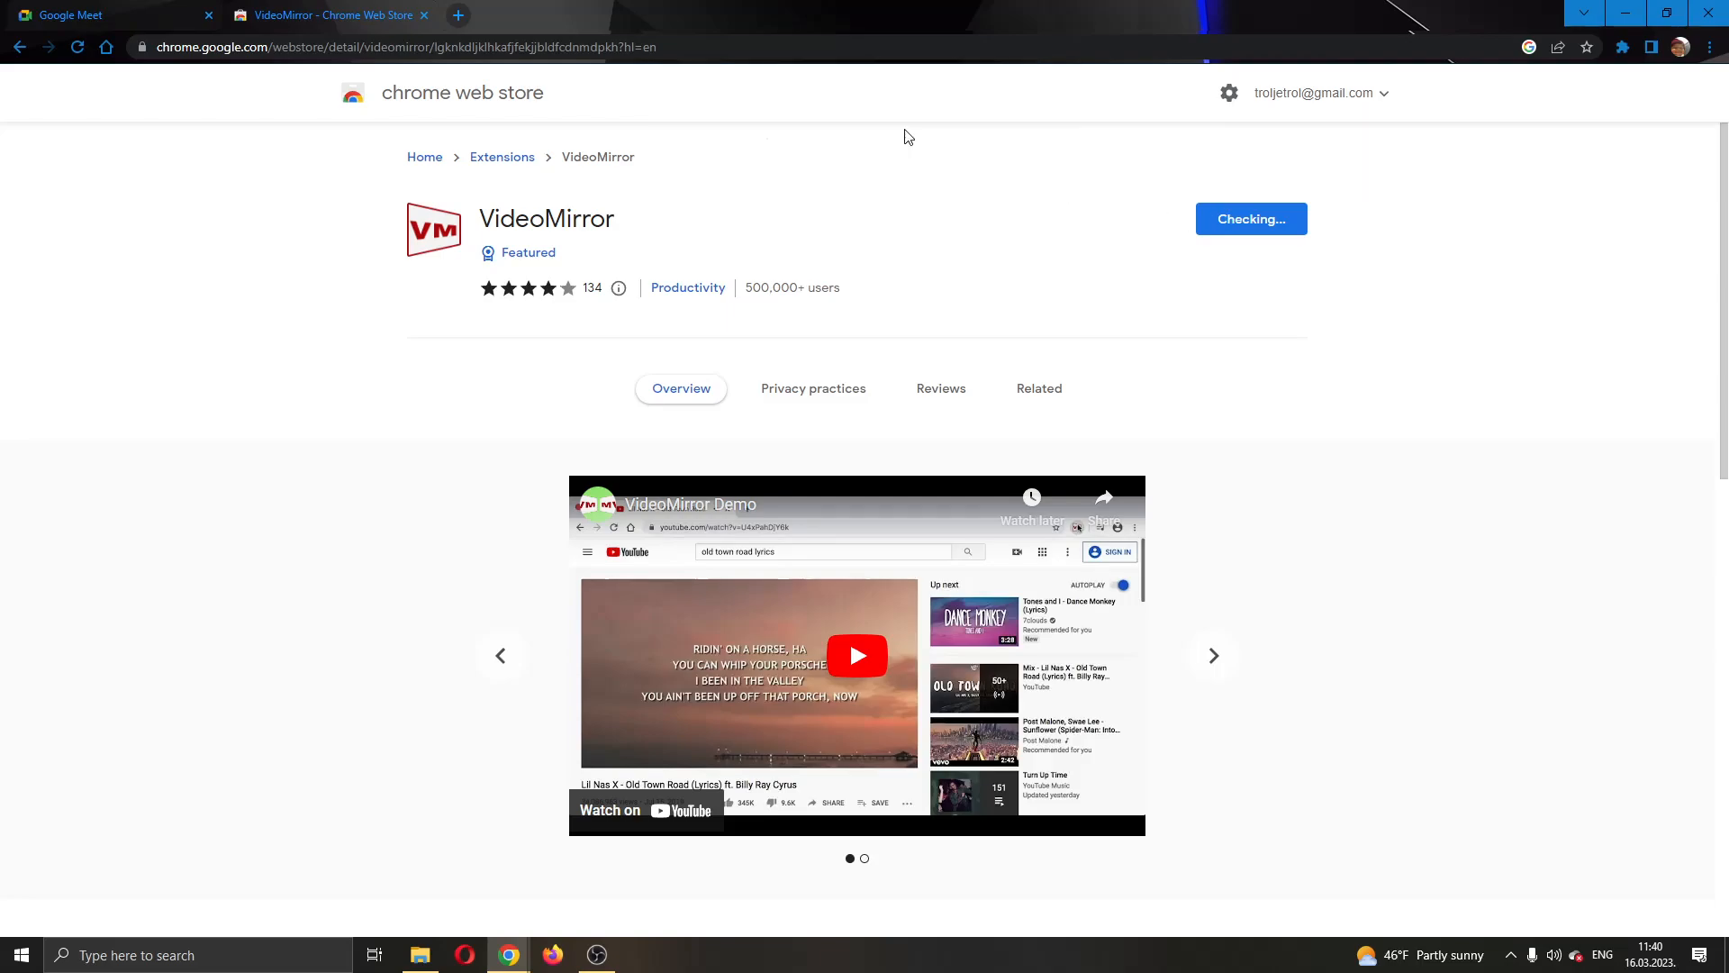
click(1250, 218)
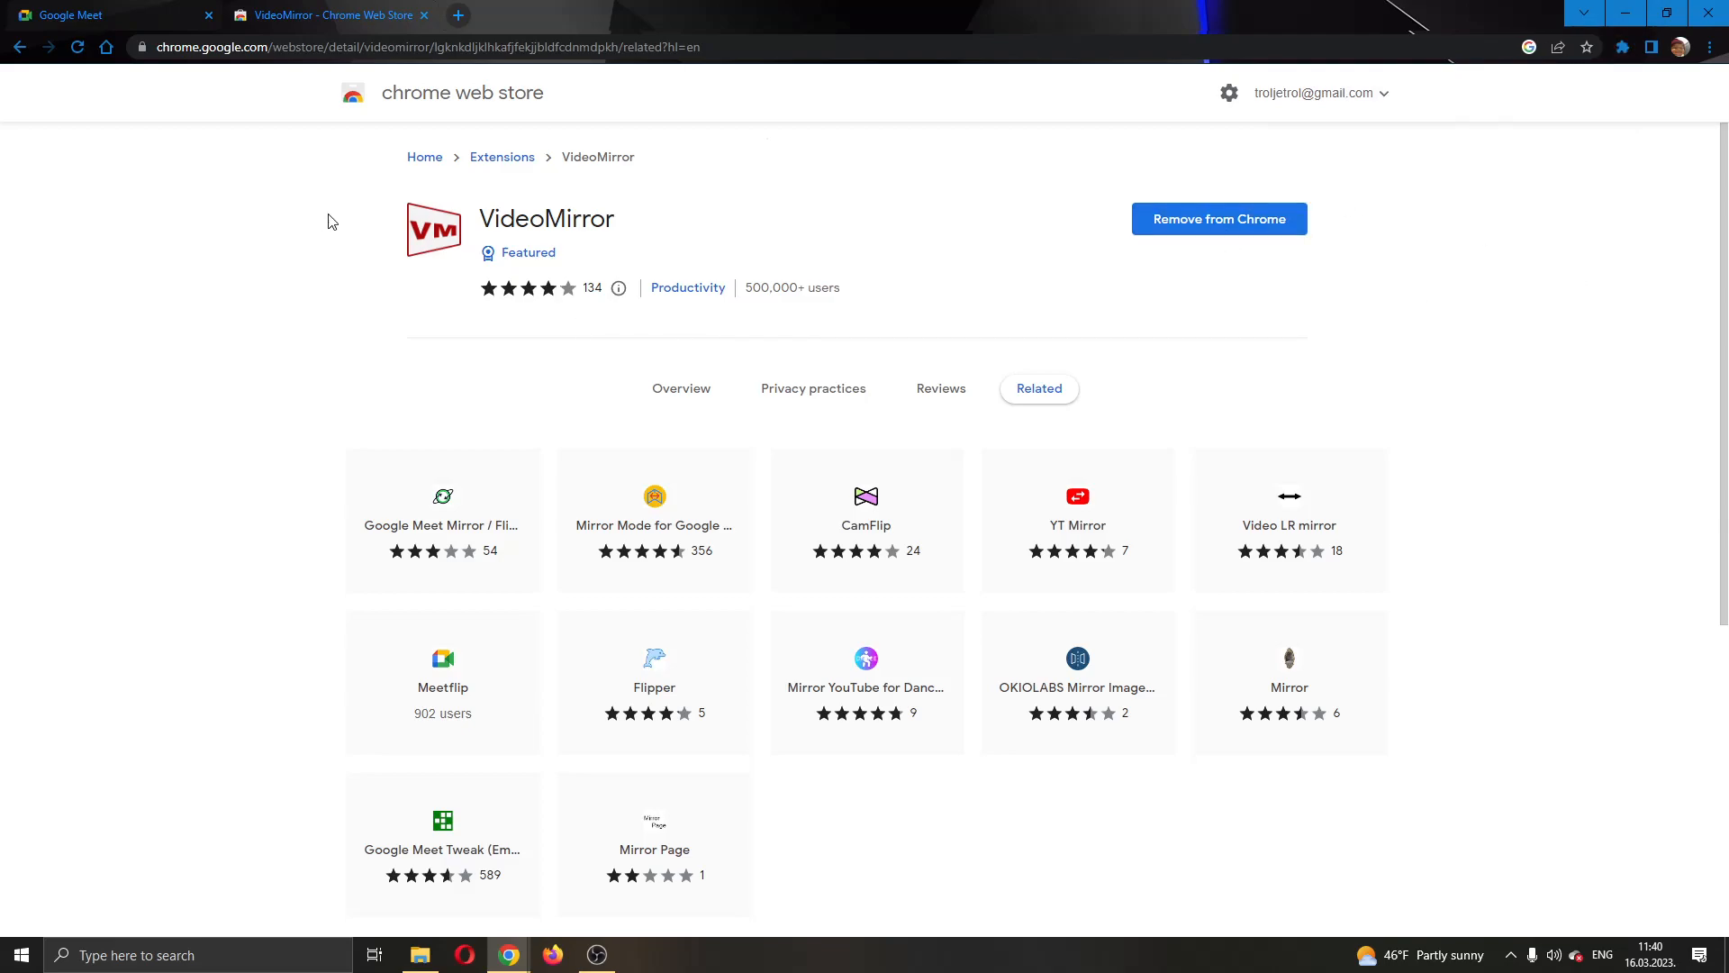
click(110, 14)
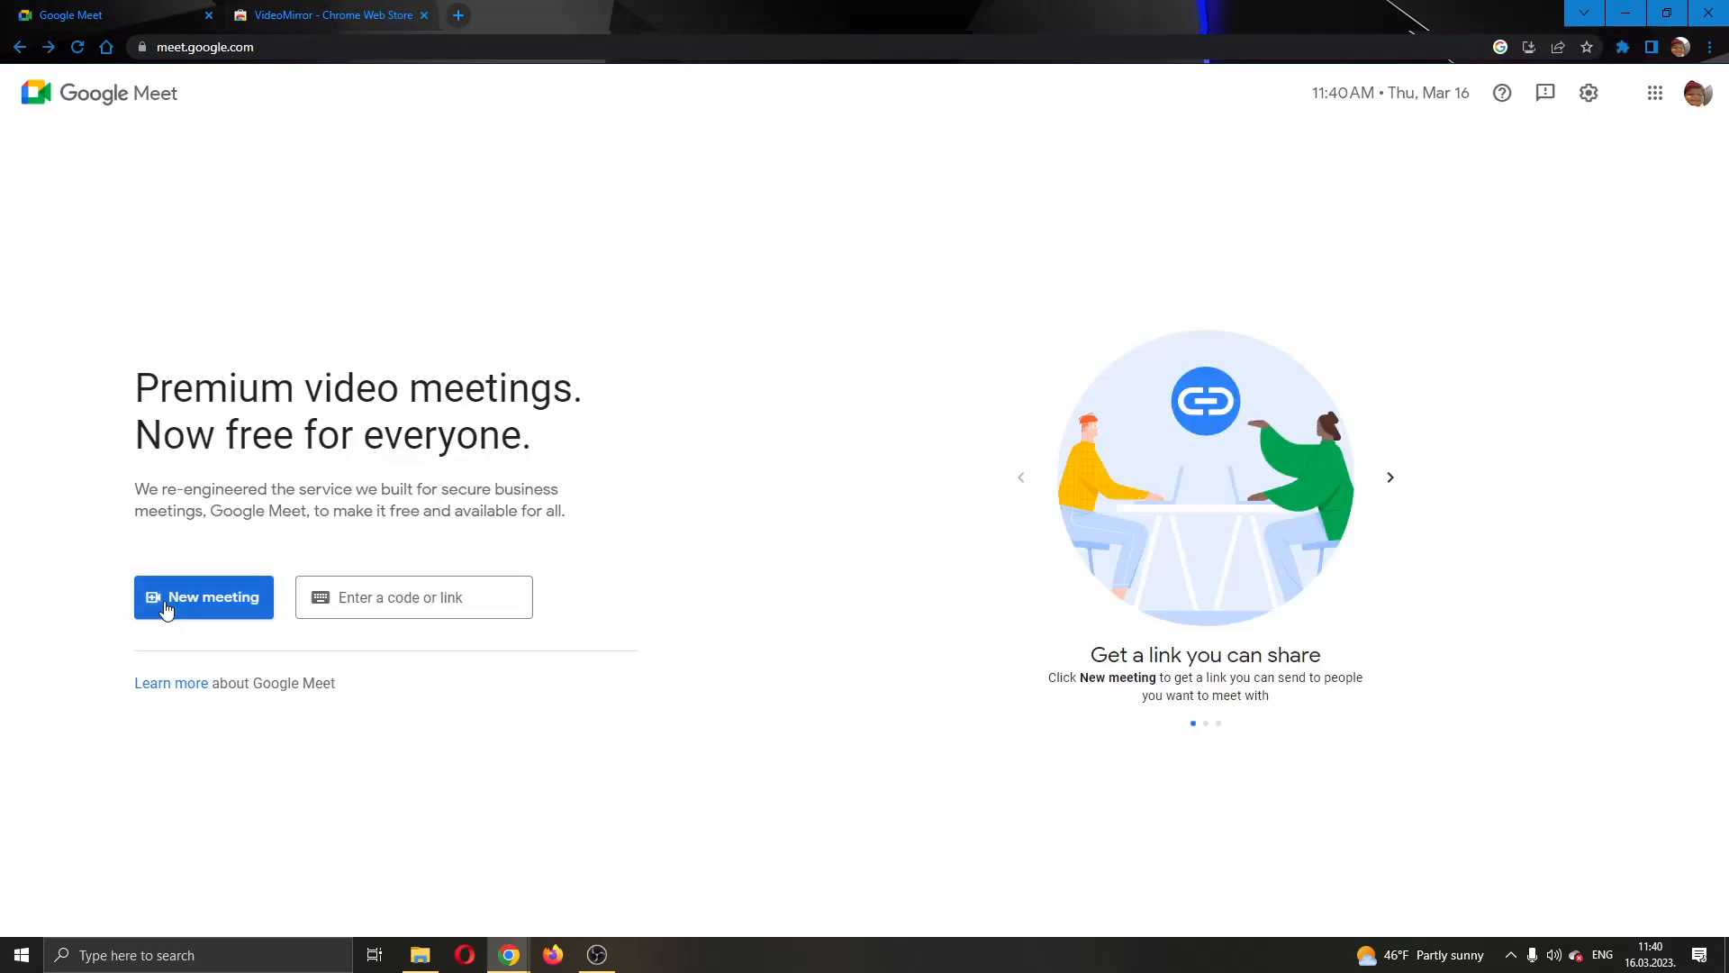
- Start an instant meeting from the New meeting choices
click(204, 596)
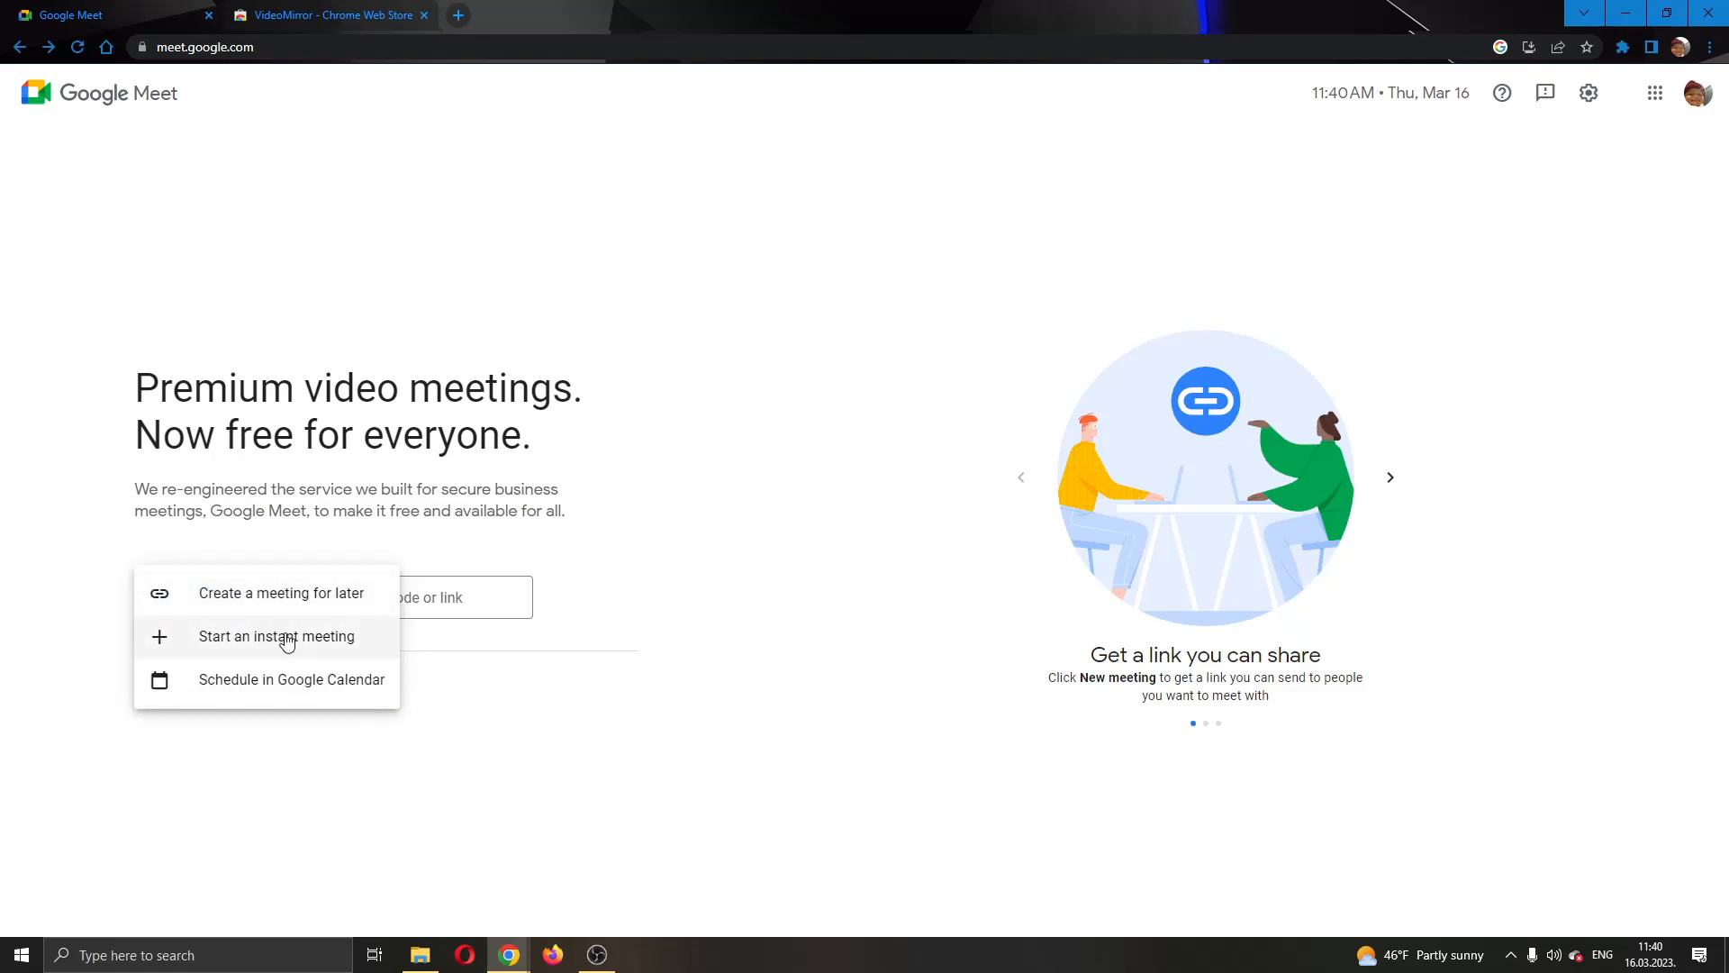
click(278, 636)
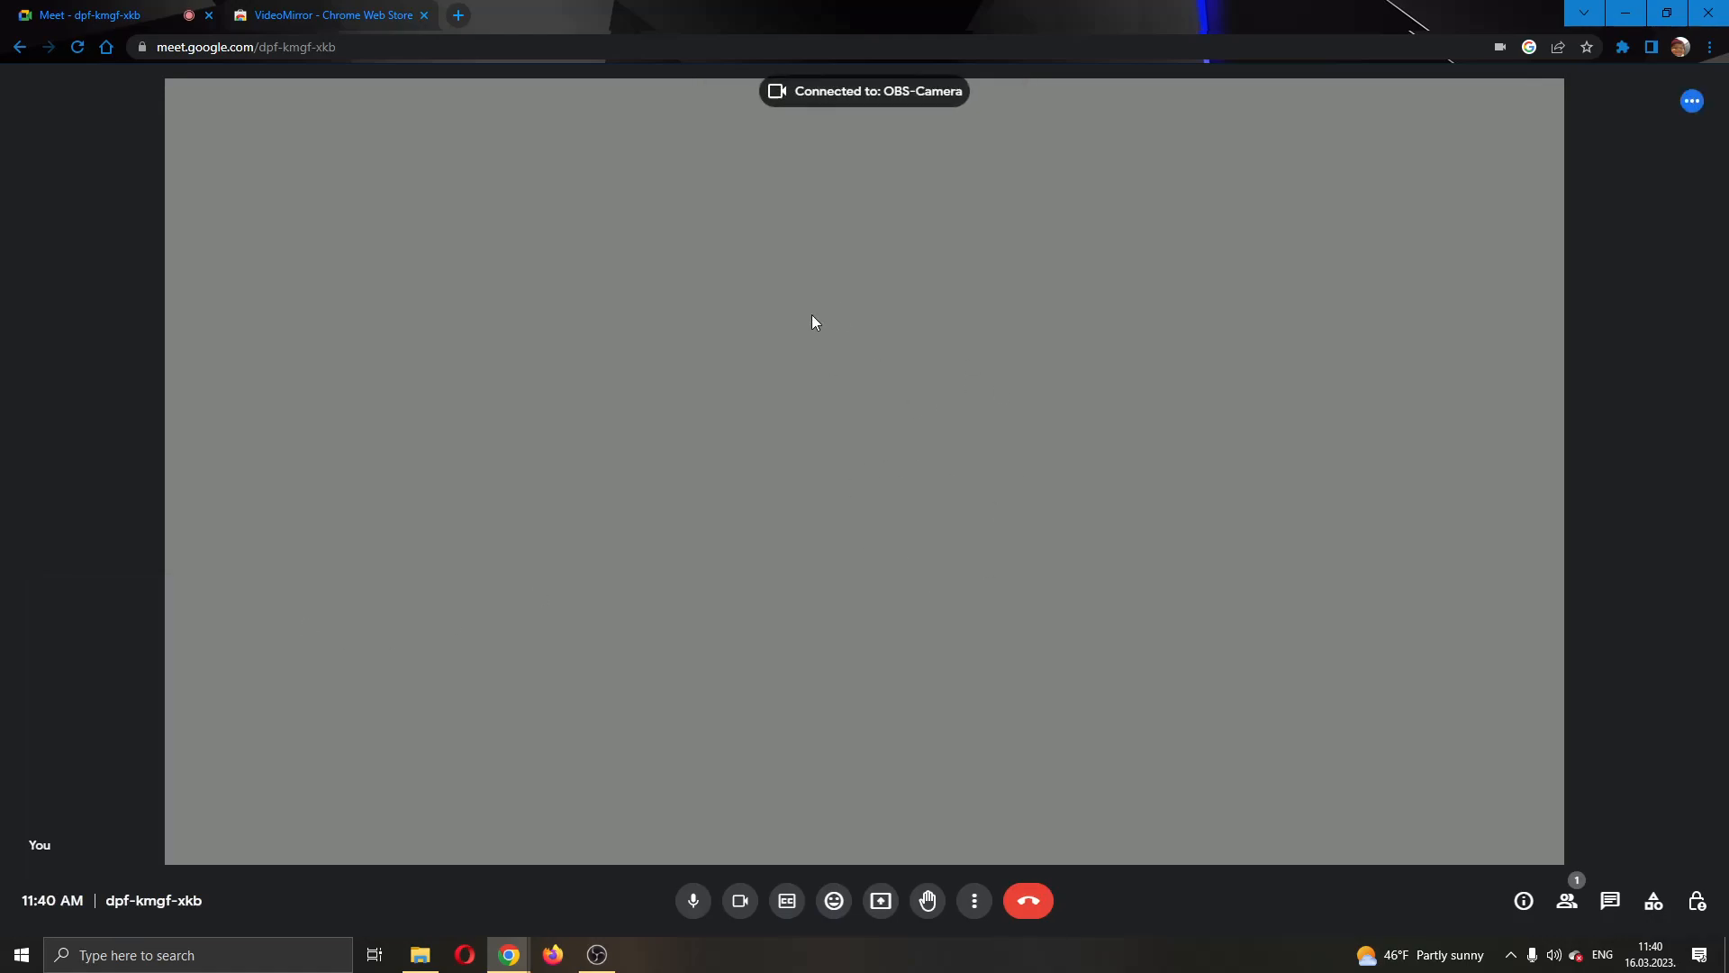
mouse_move(917, 400)
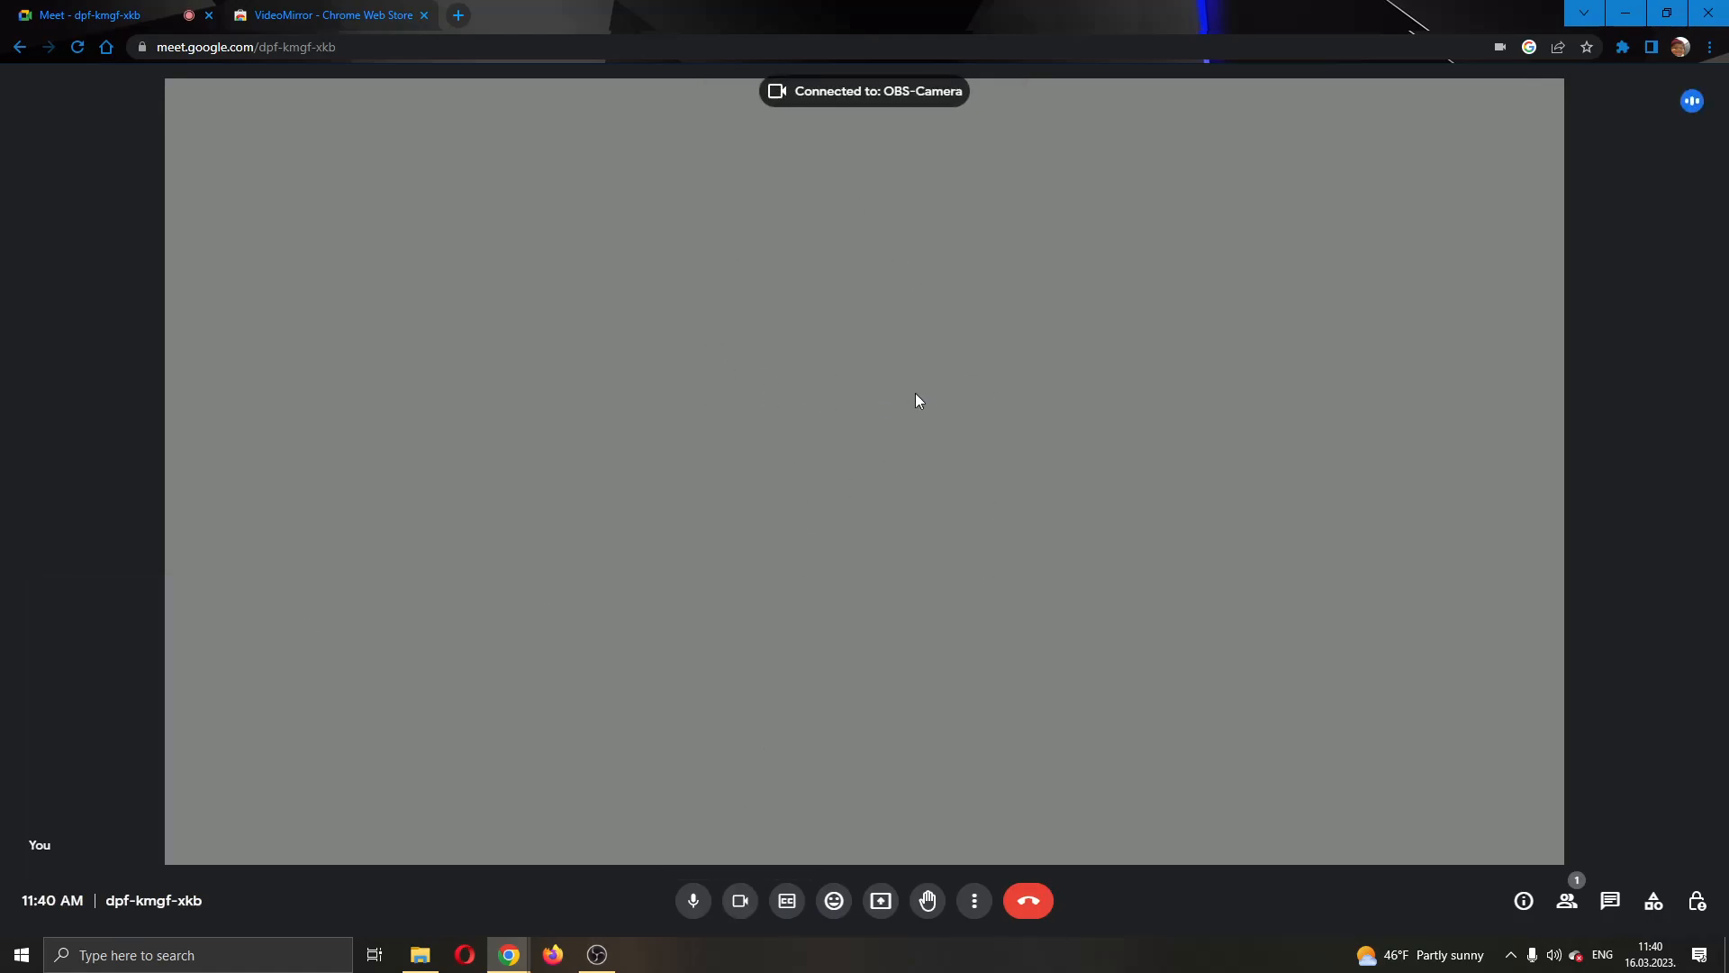
mouse_move(734, 402)
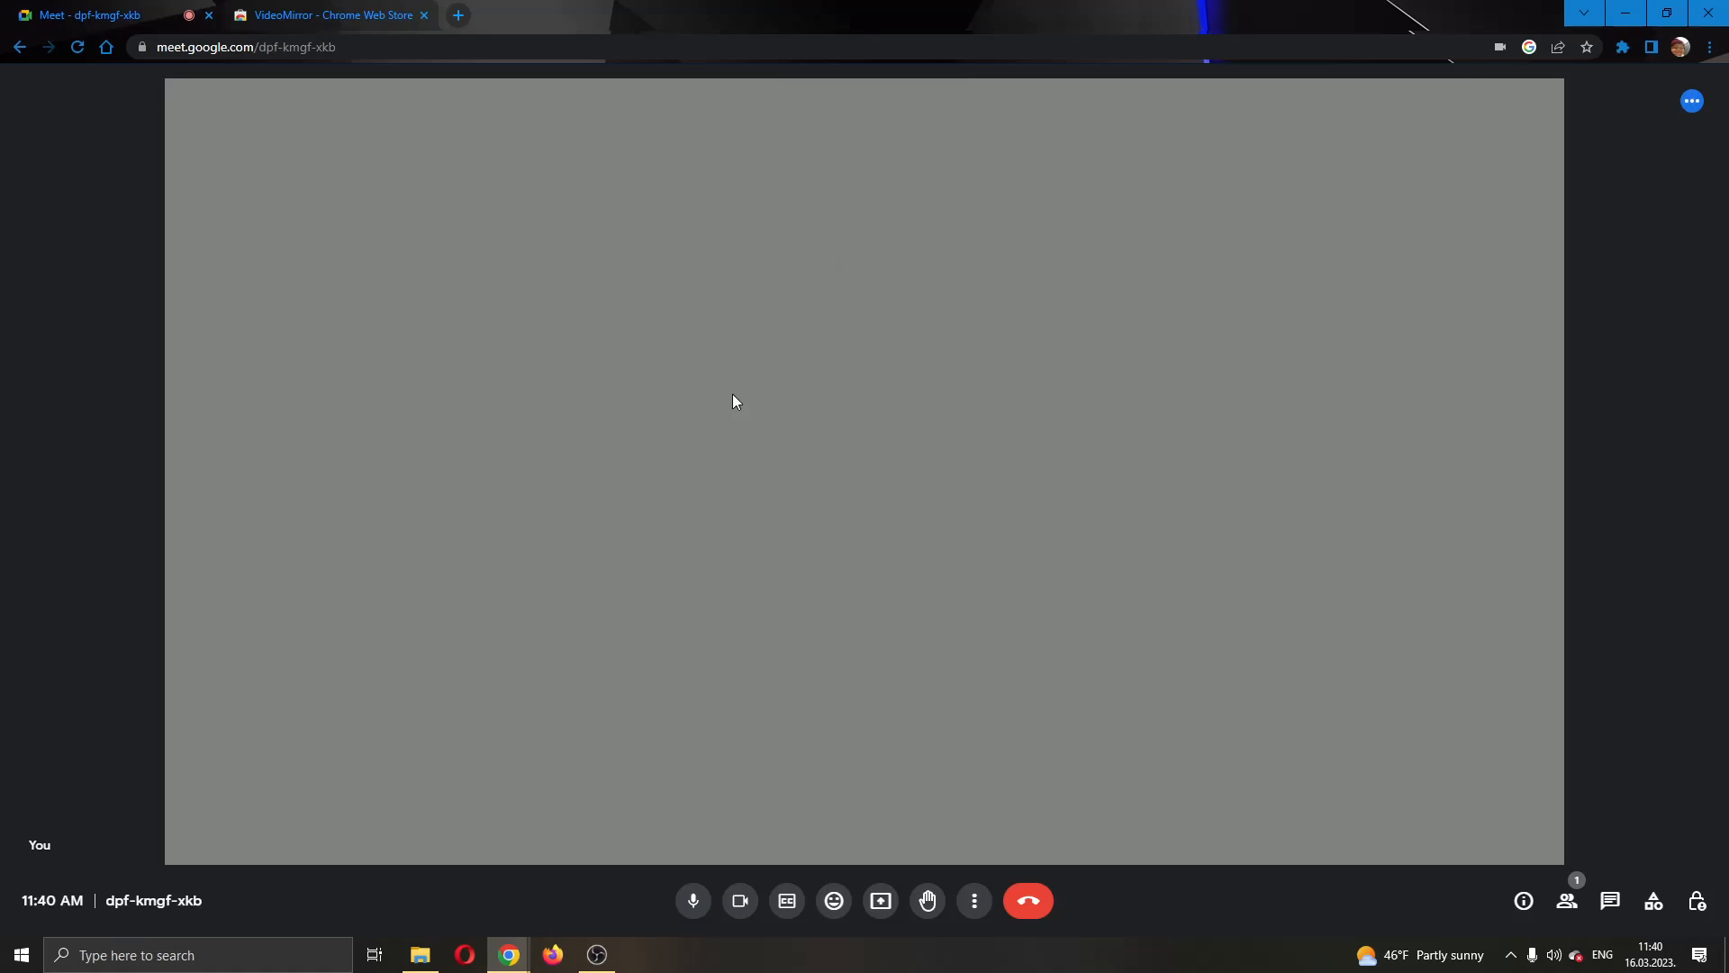
mouse_move(1426, 245)
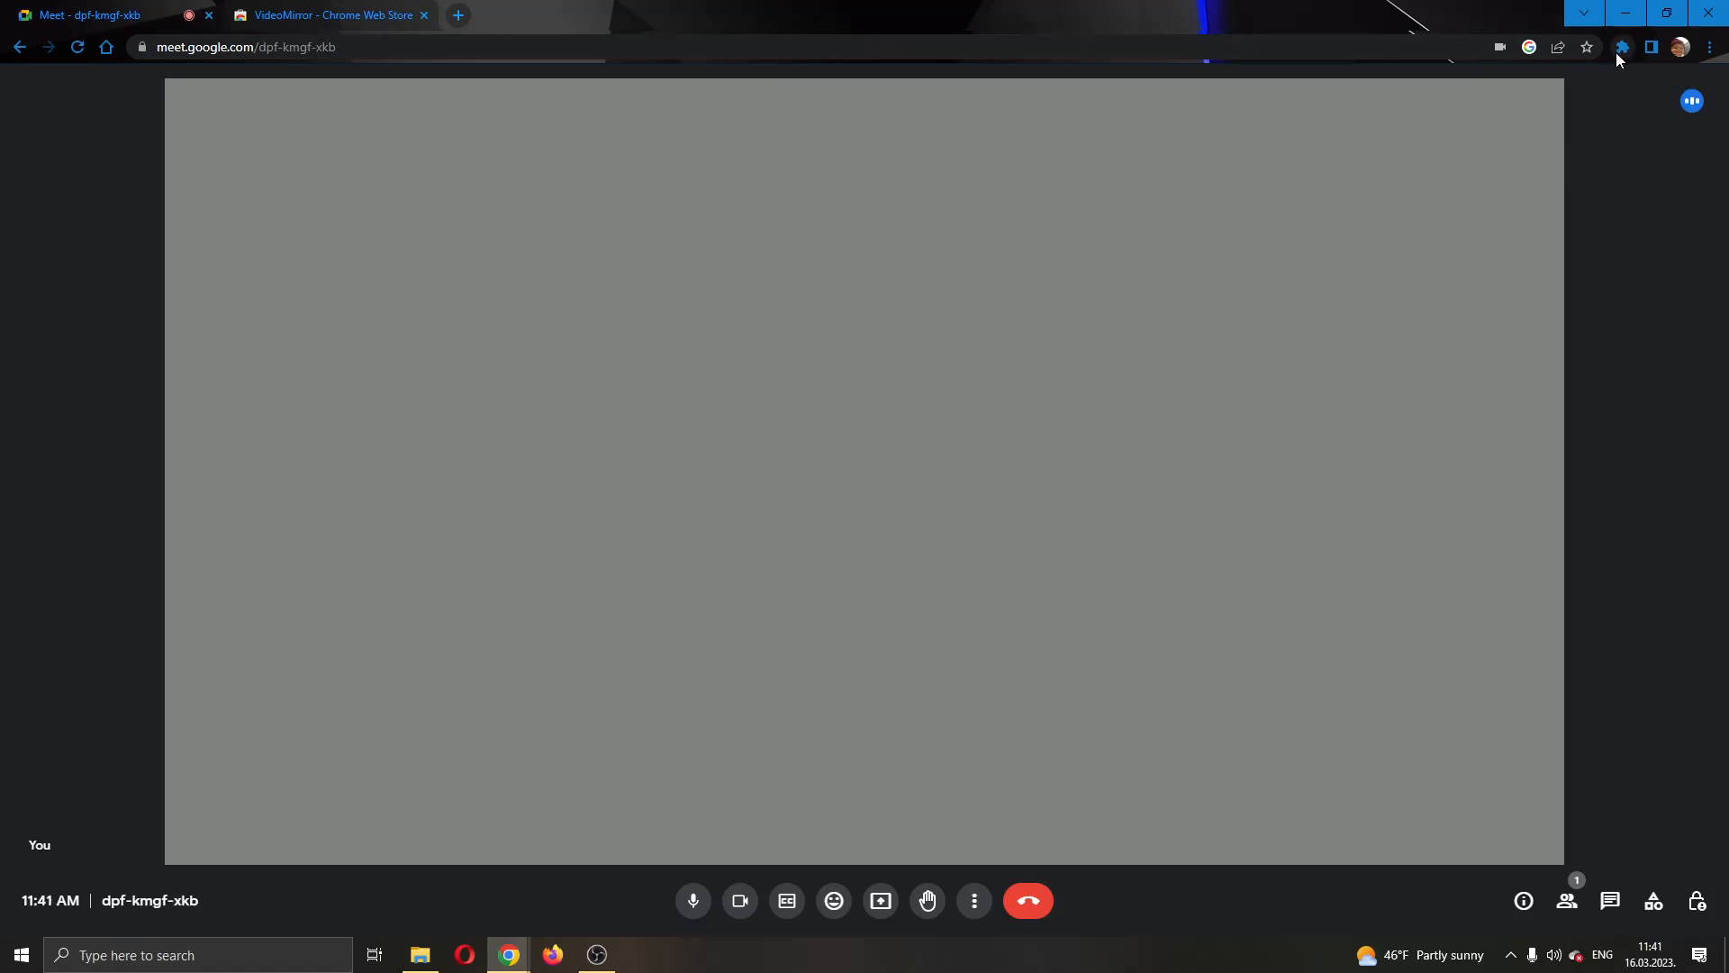
- Activate VideoMirror from the extensions menu, then leave the call
click(1621, 47)
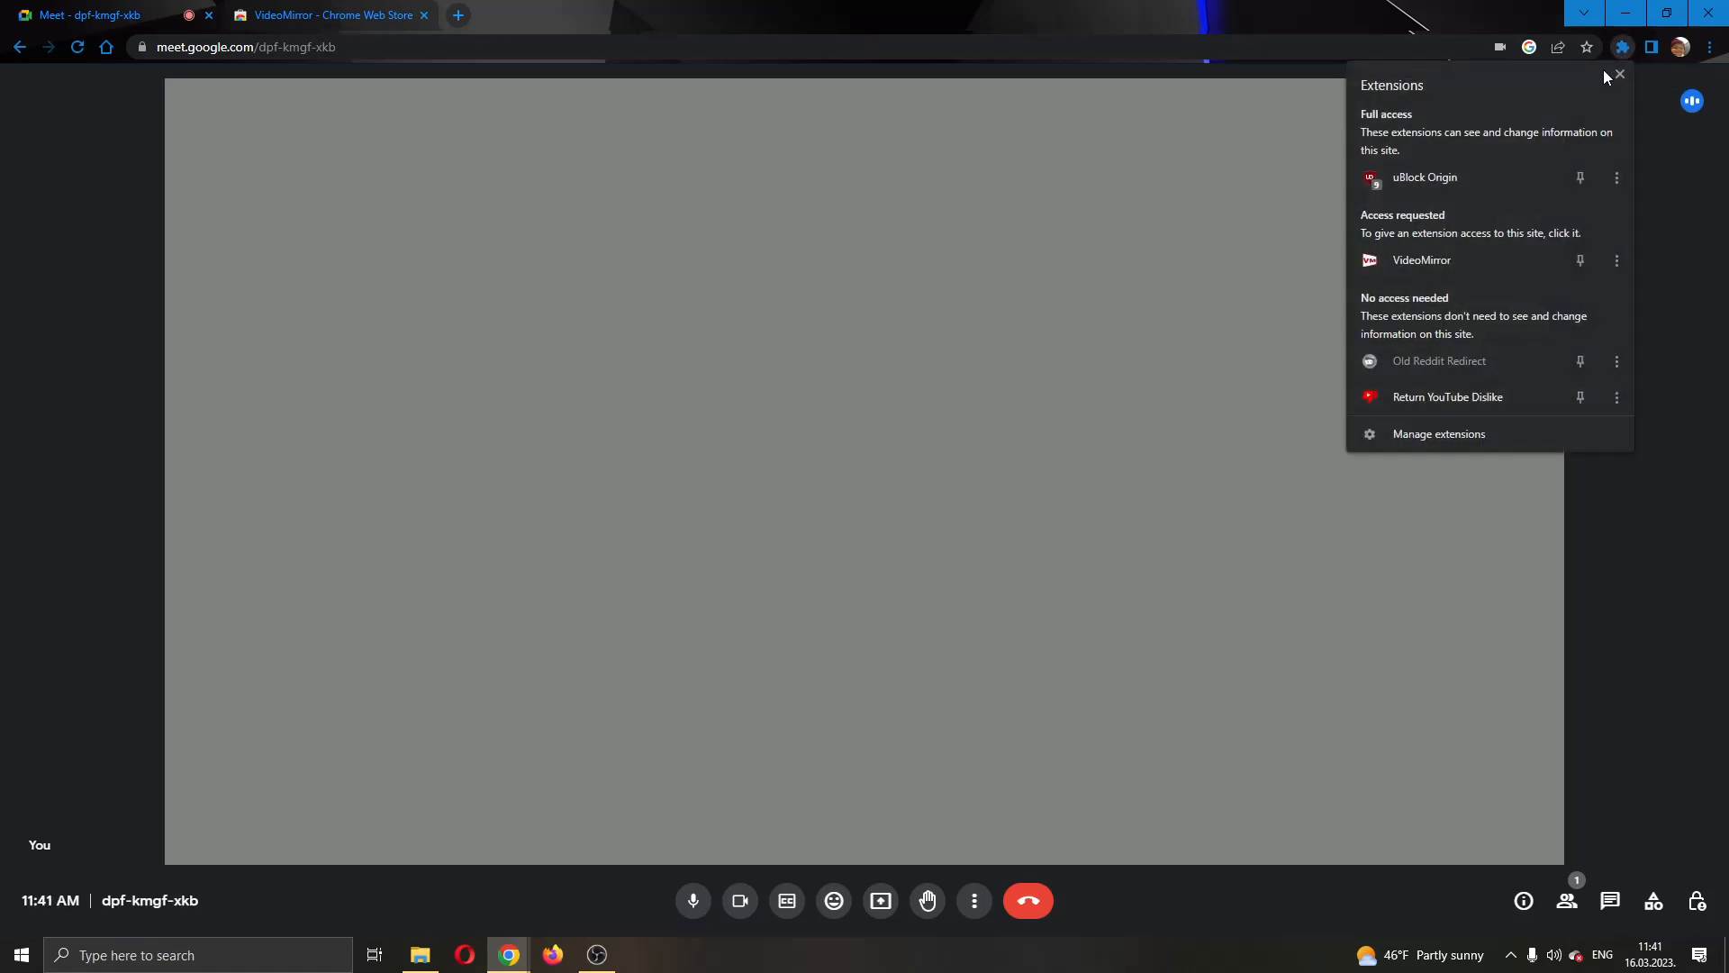
mouse_move(1461, 268)
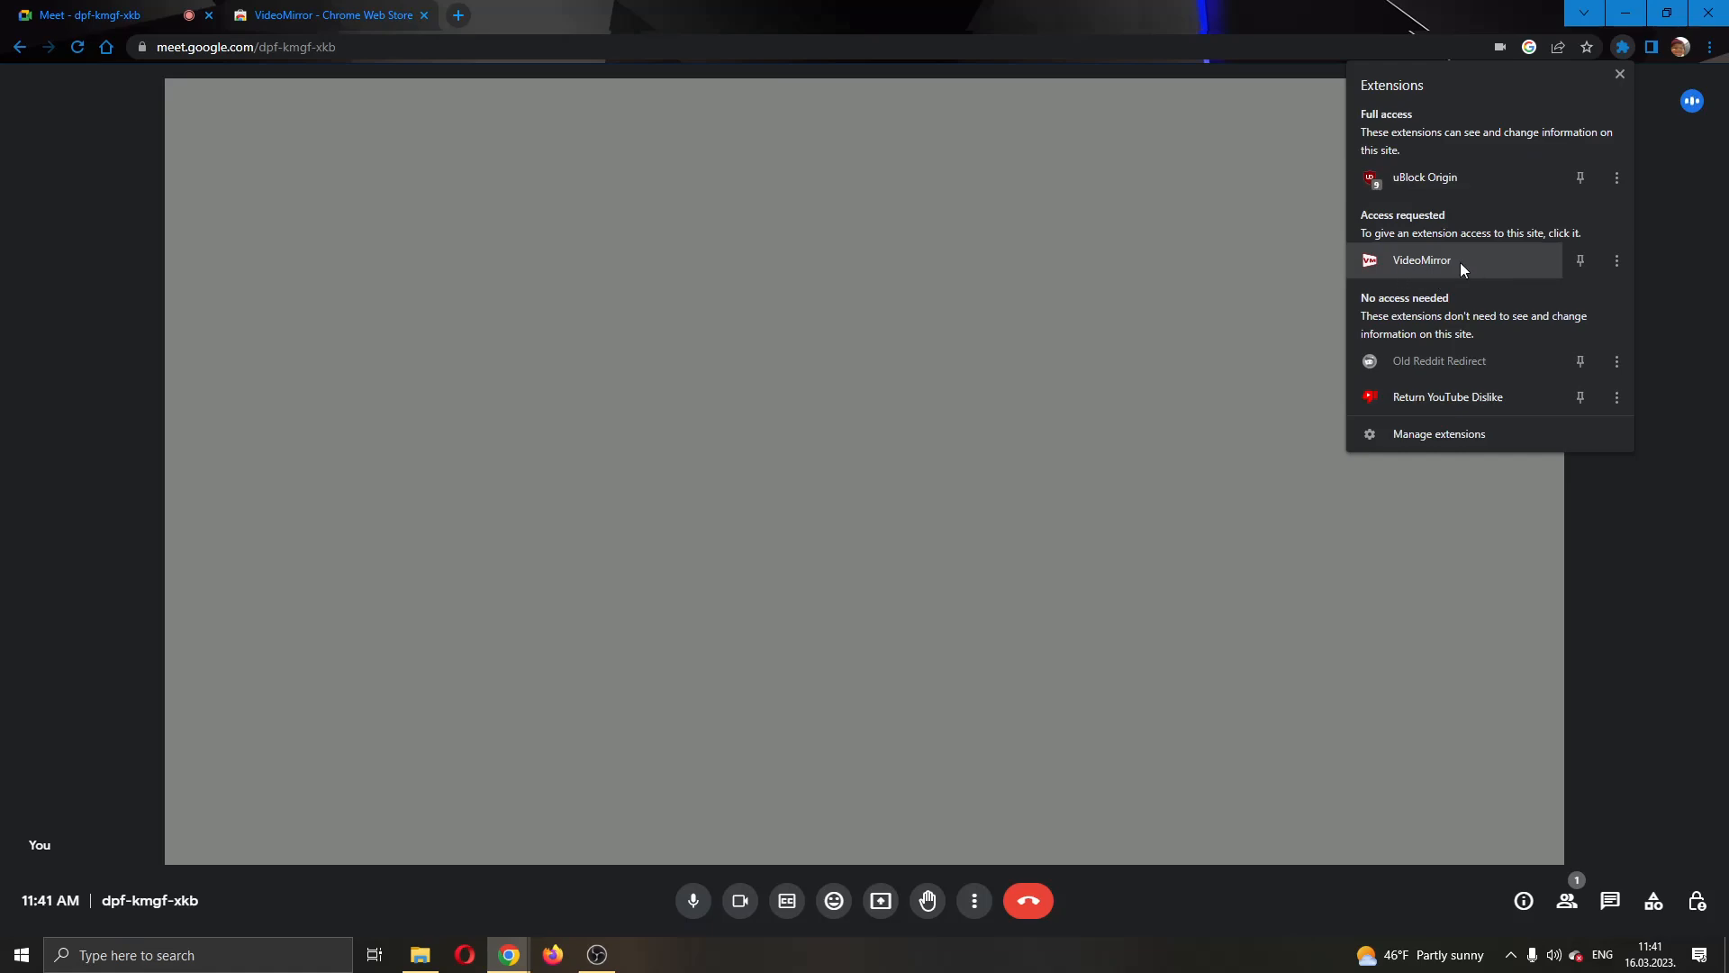
mouse_move(1422, 259)
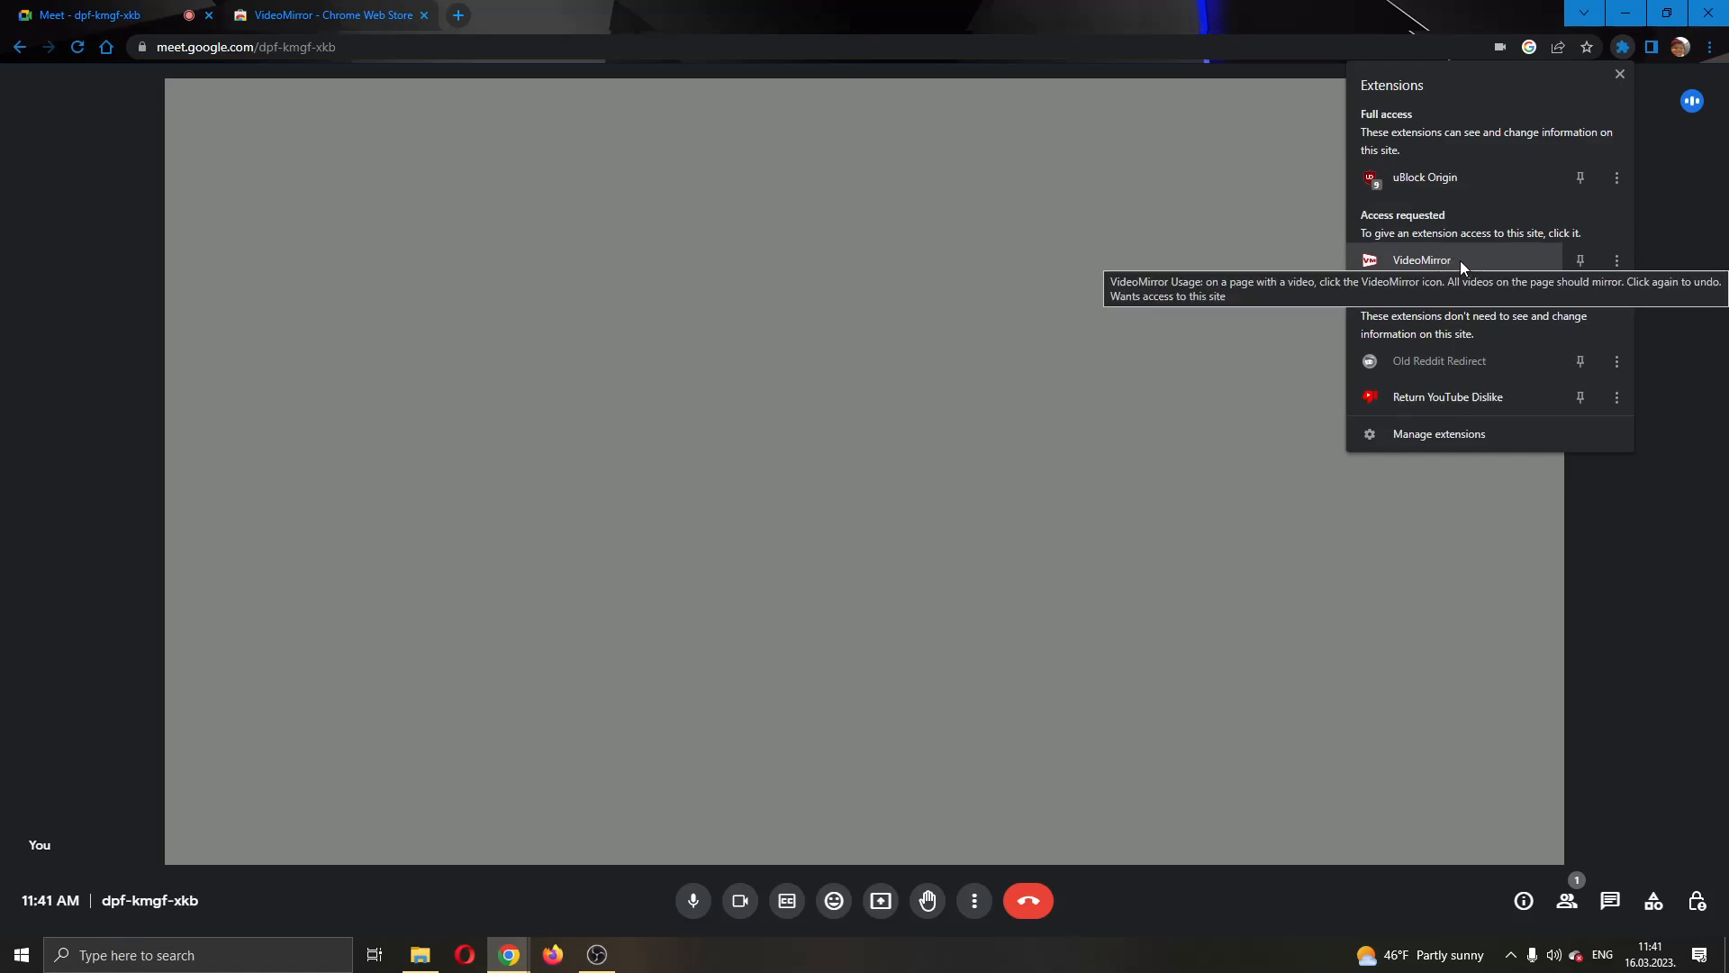
click(353, 104)
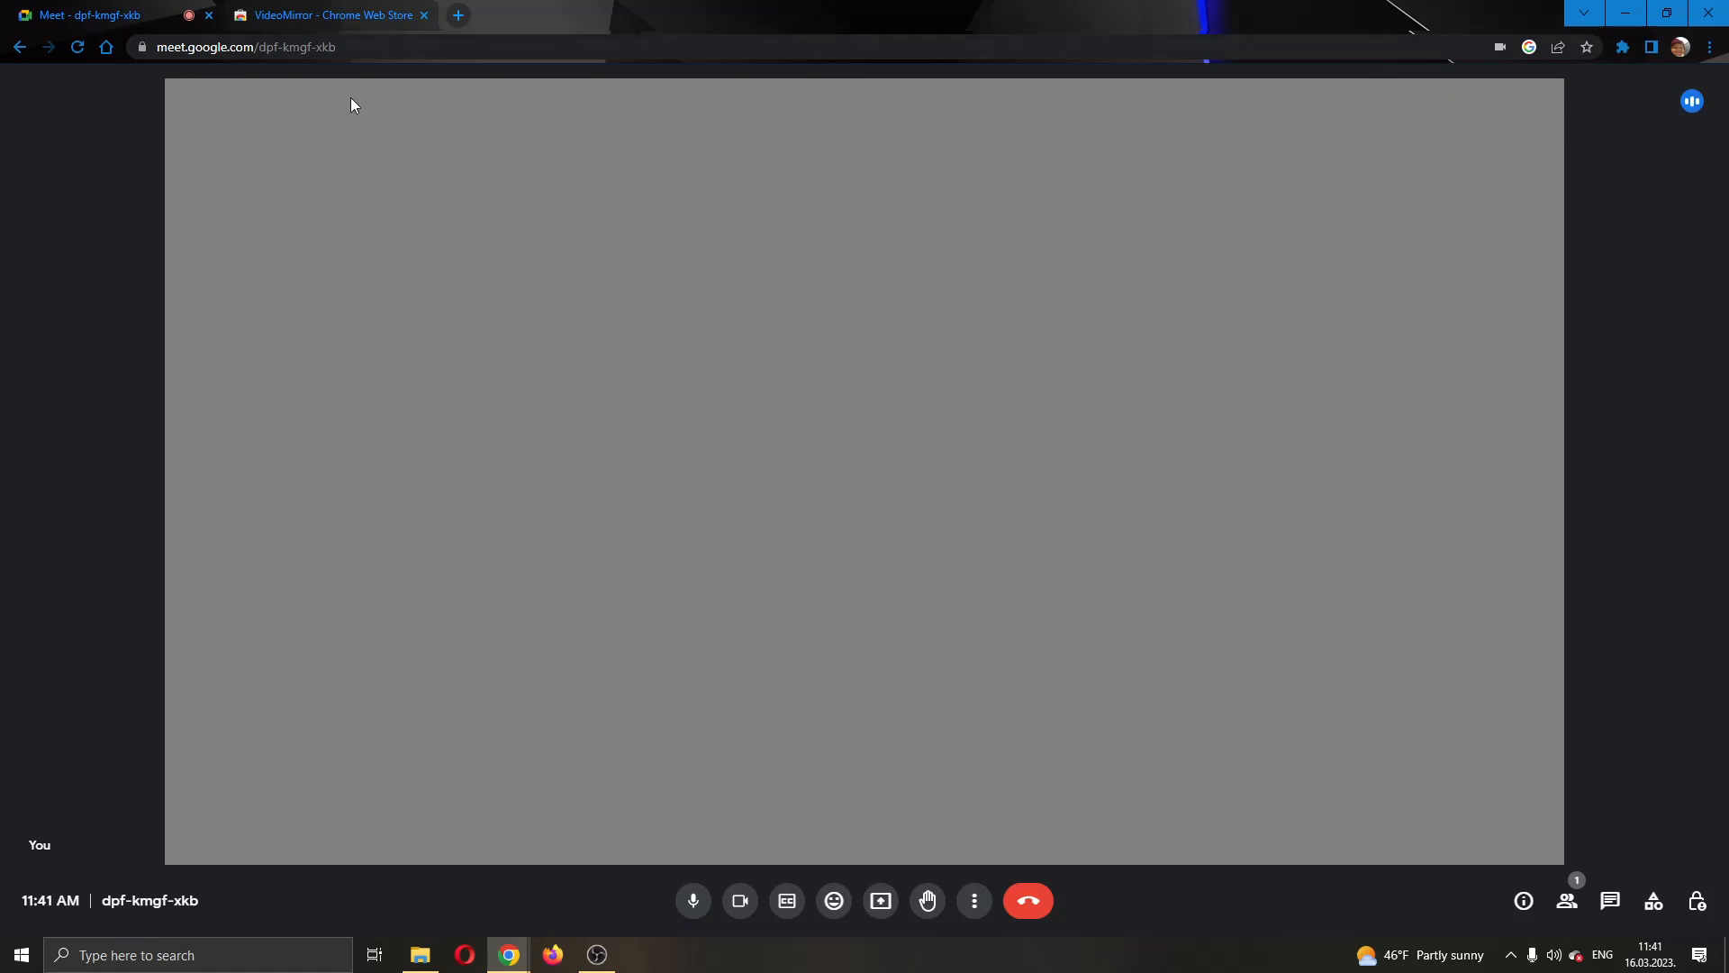
mouse_move(1068, 357)
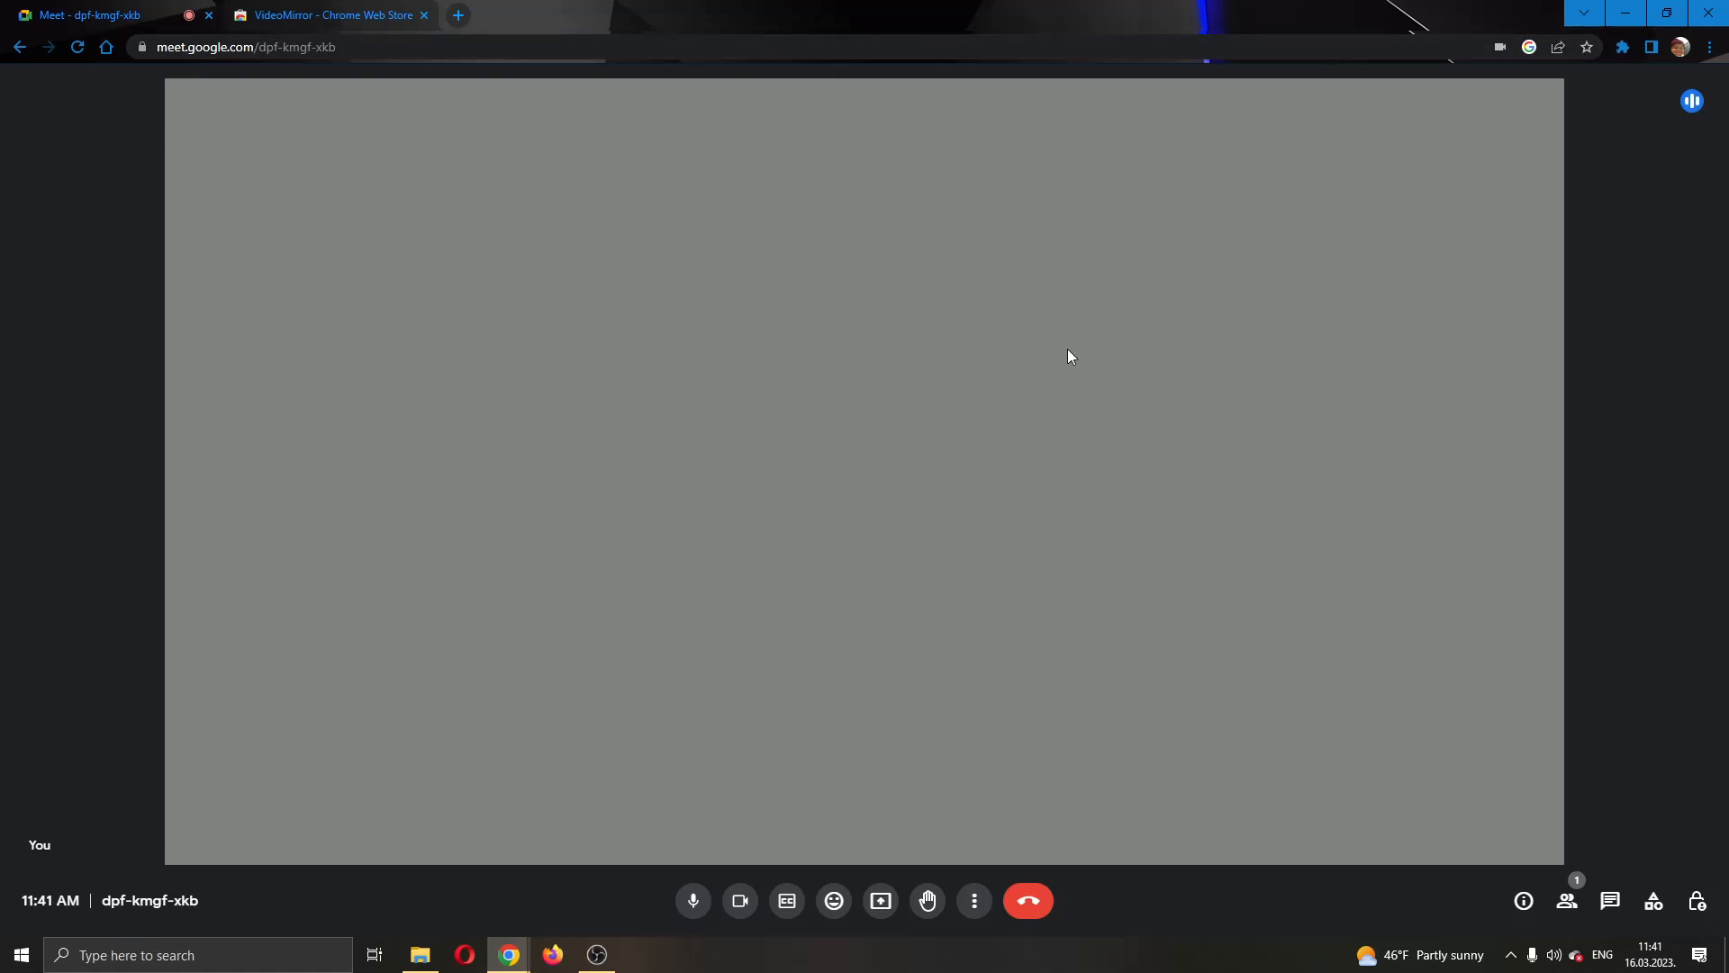
click(1621, 47)
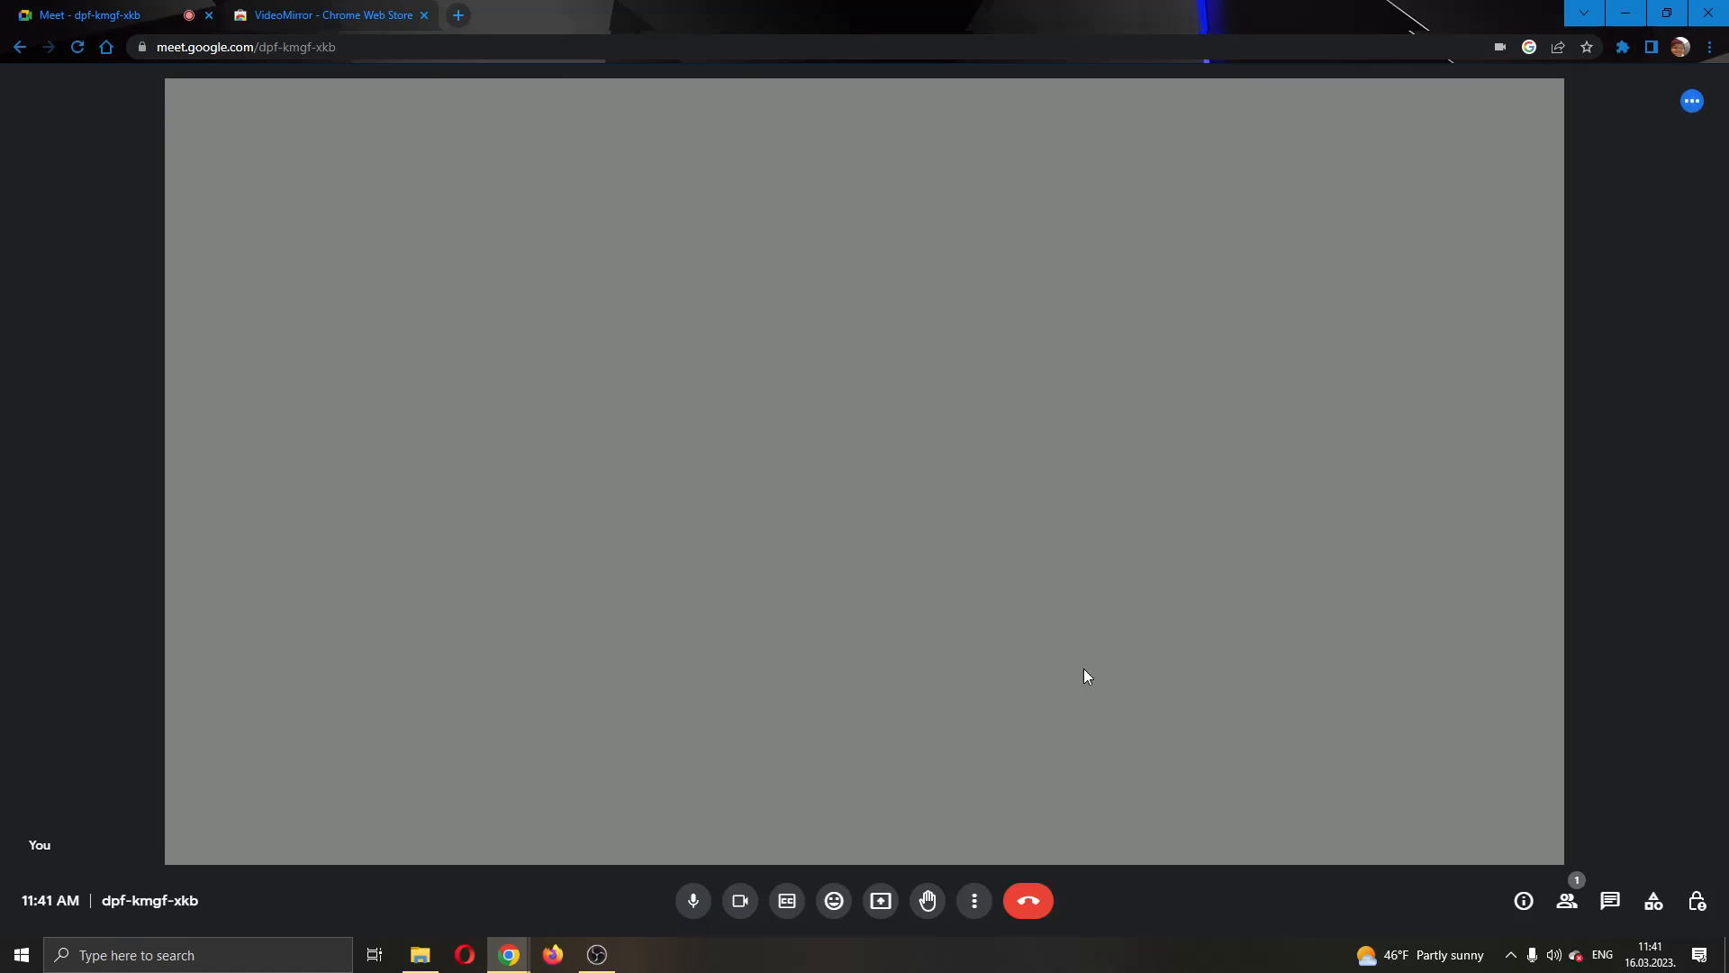
click(1025, 901)
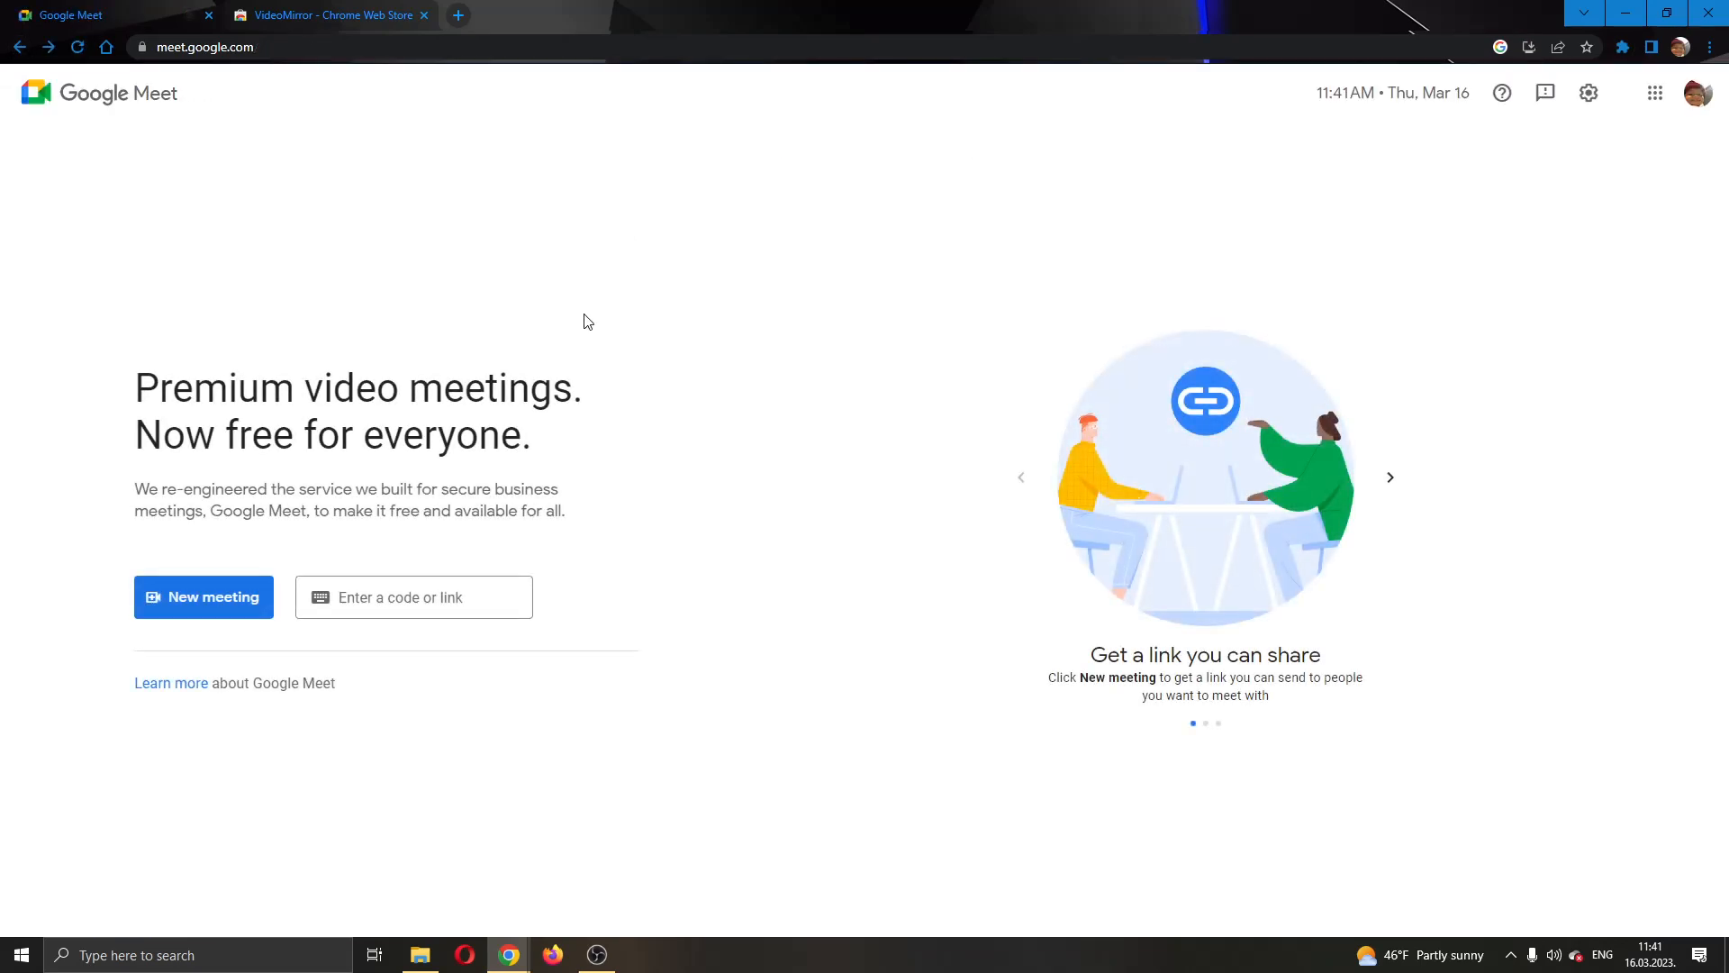